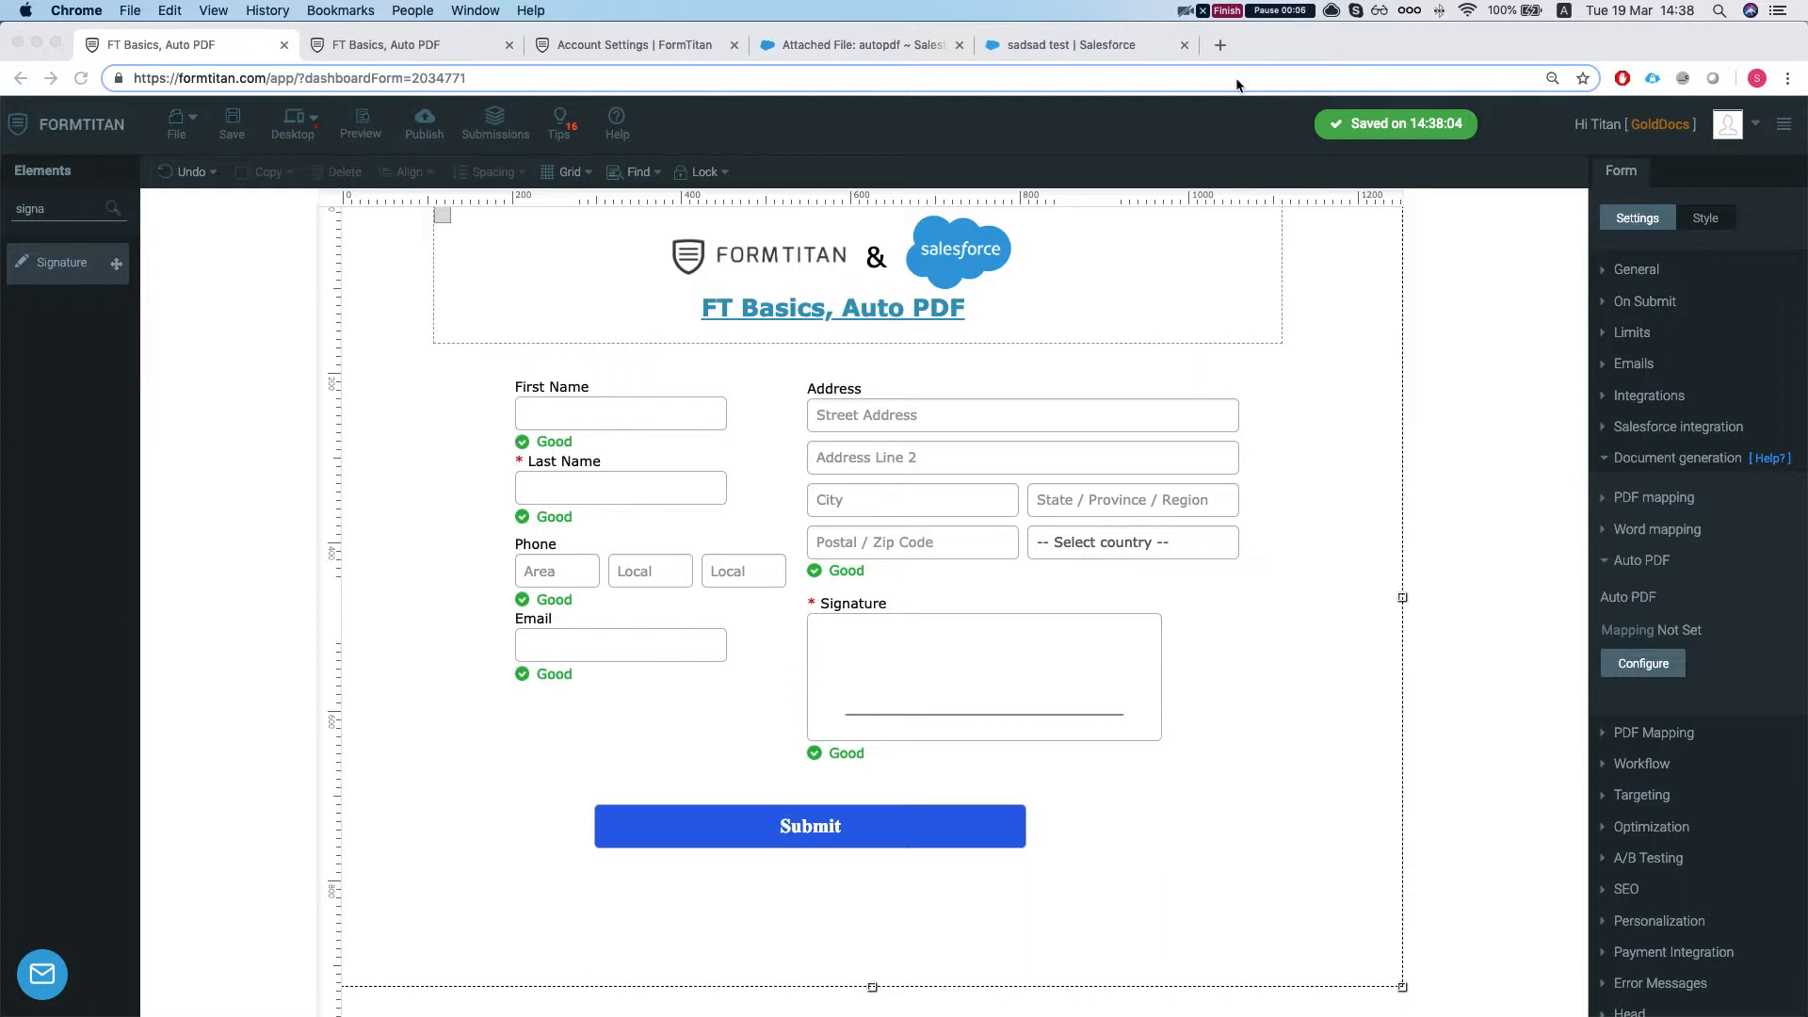
pyautogui.moveTo(593, 450)
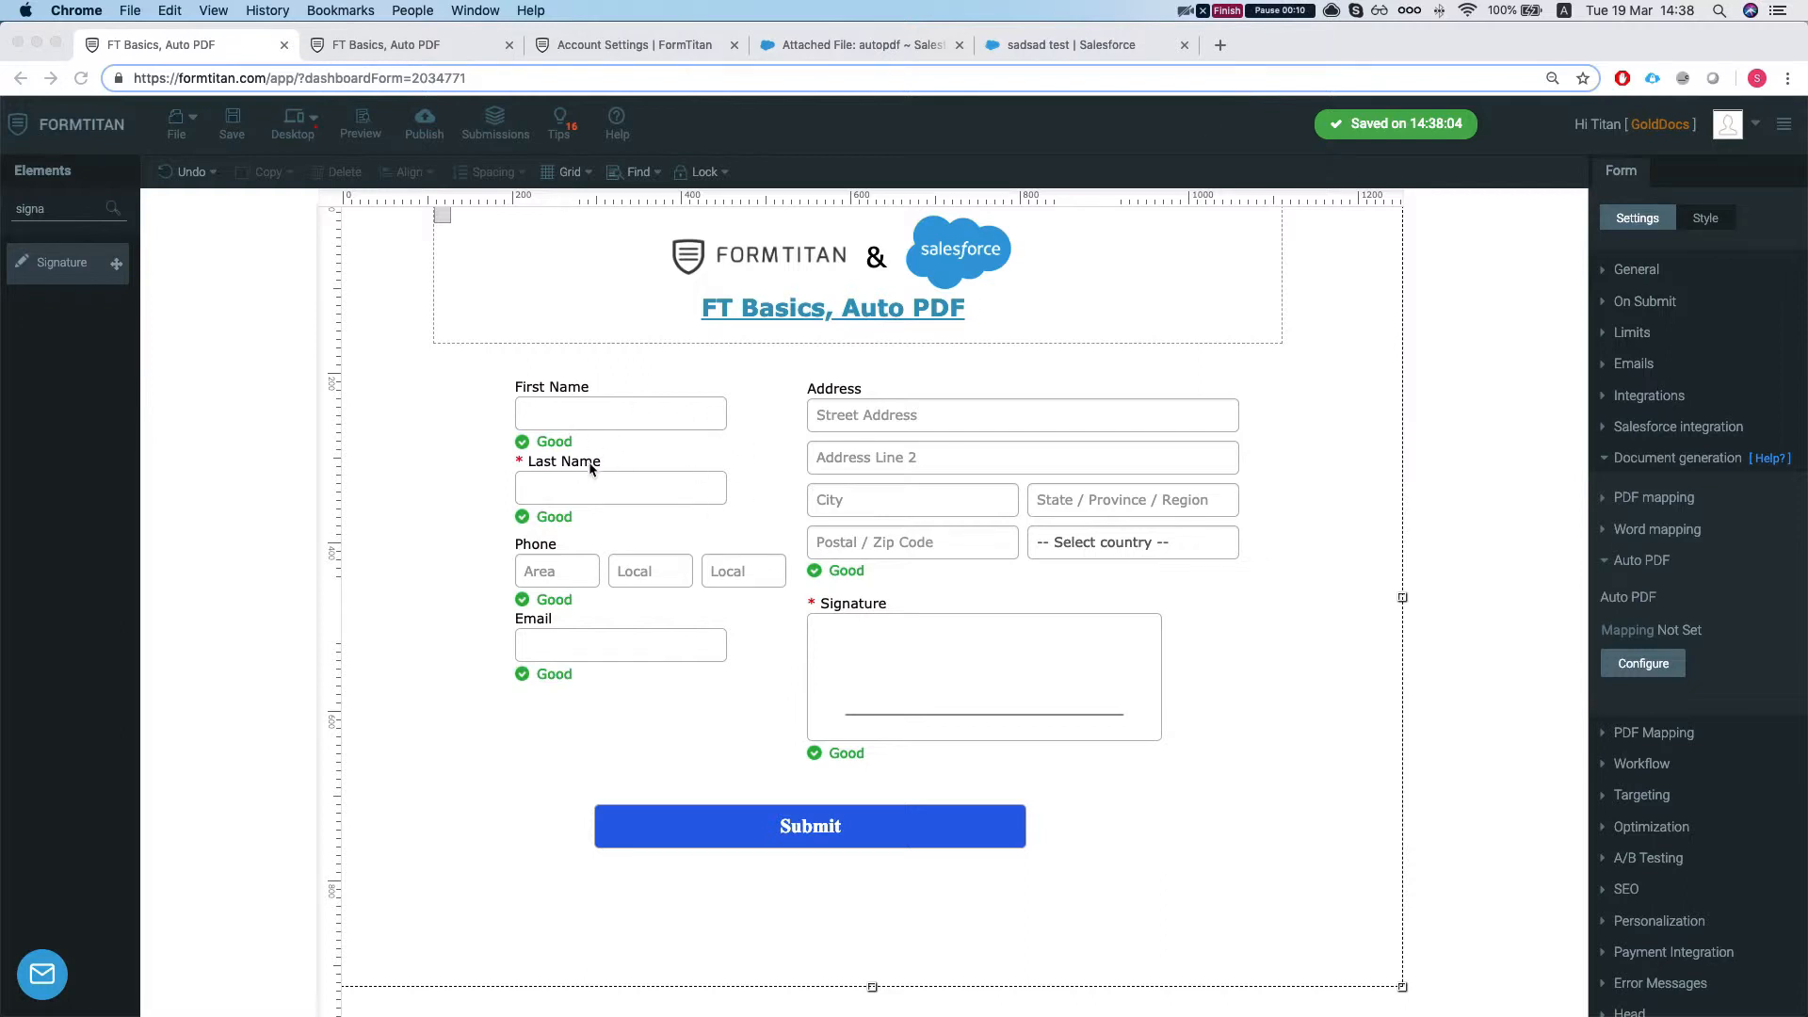
pyautogui.moveTo(598, 382)
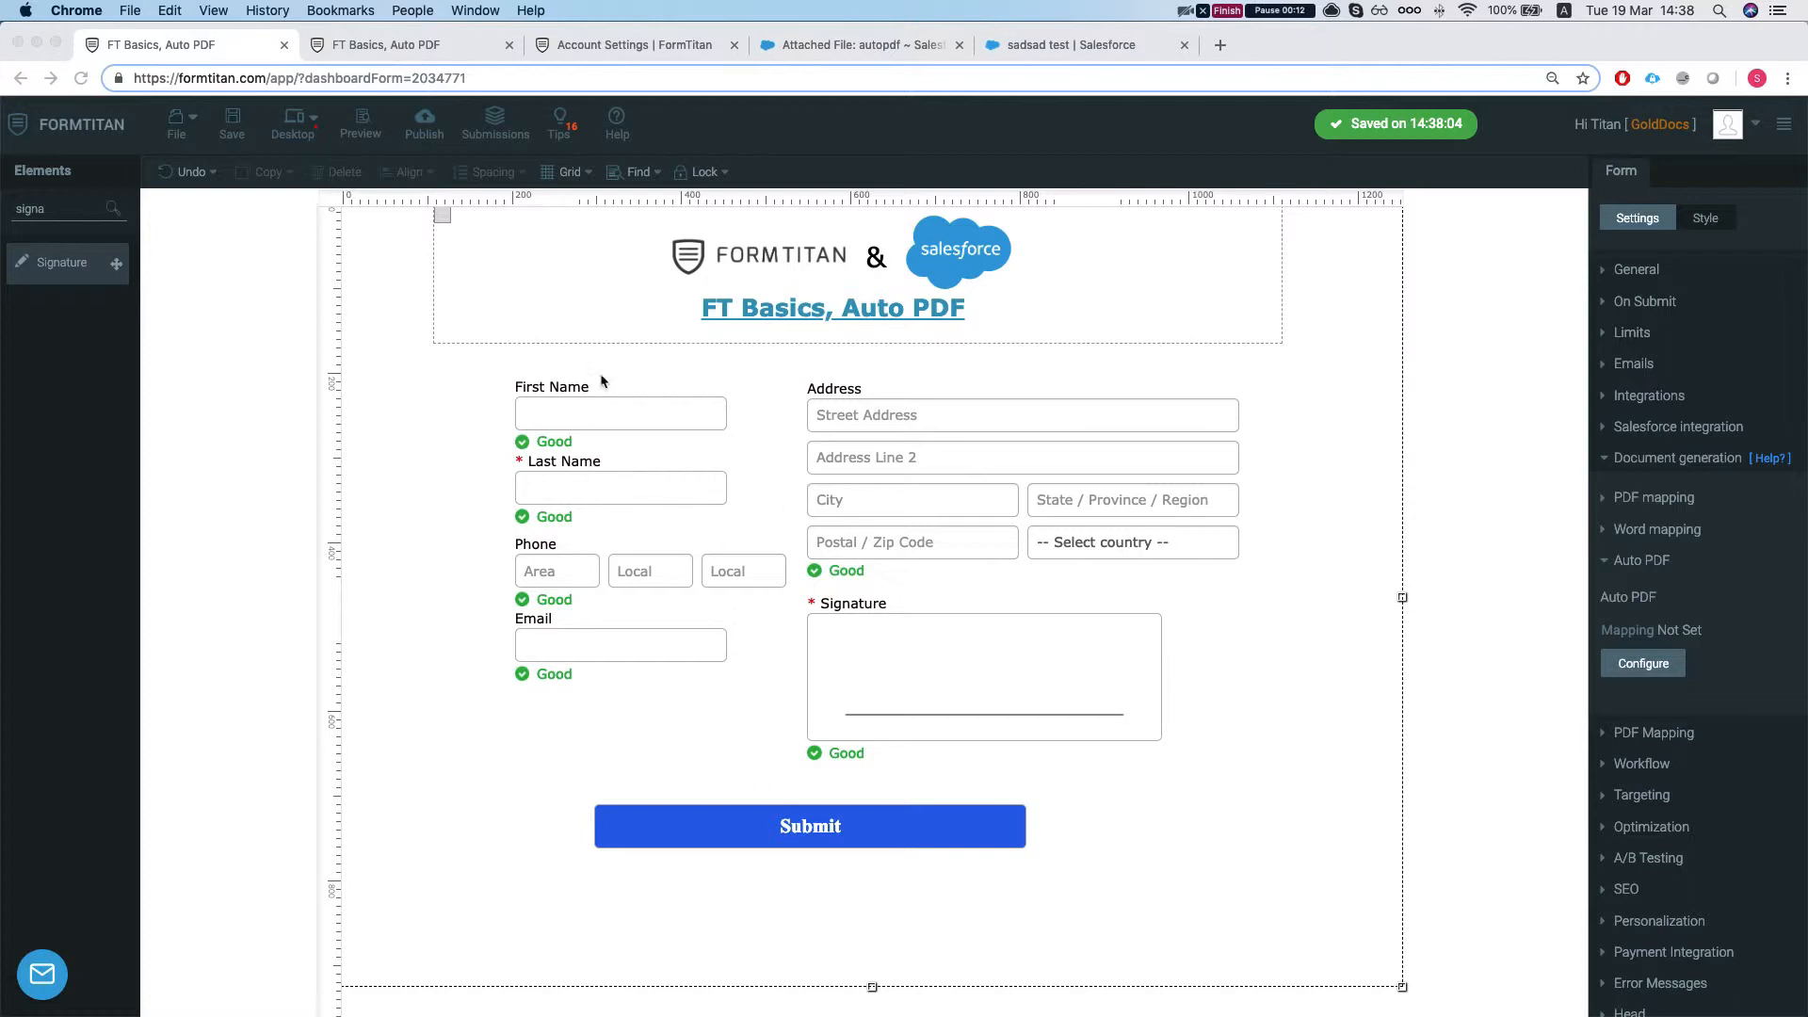
pyautogui.moveTo(572, 467)
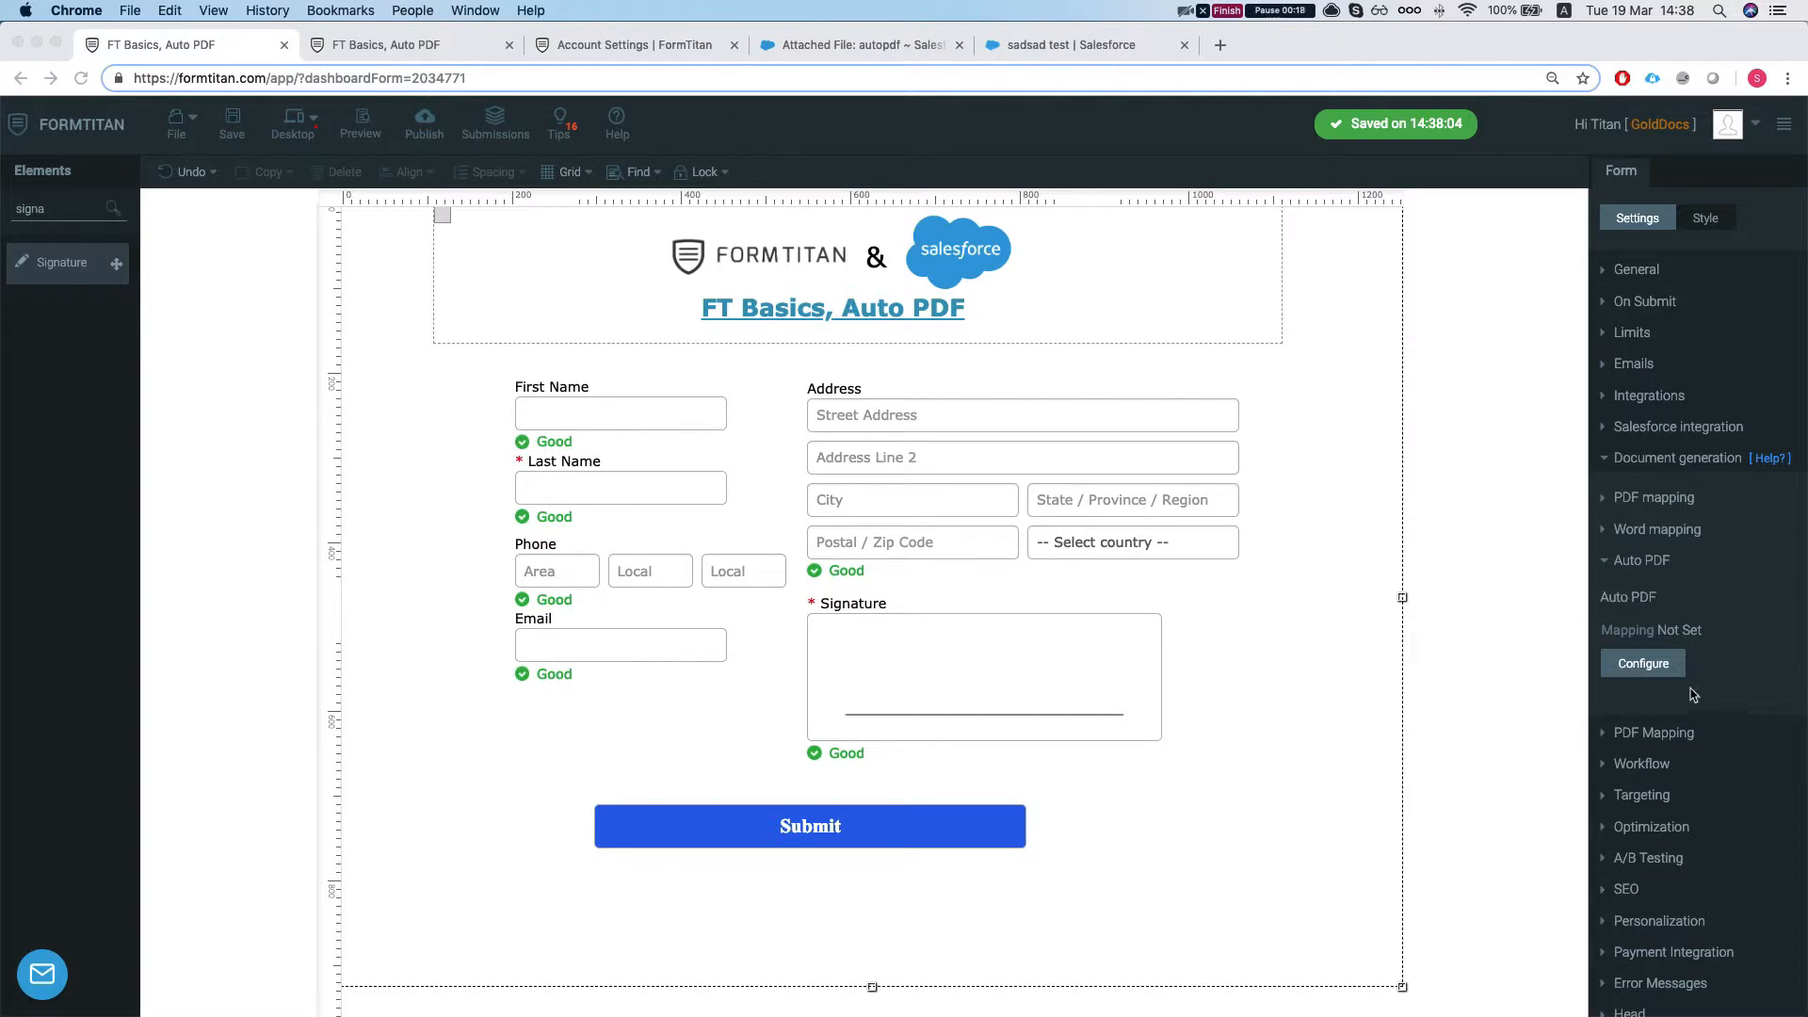
pyautogui.moveTo(1652, 675)
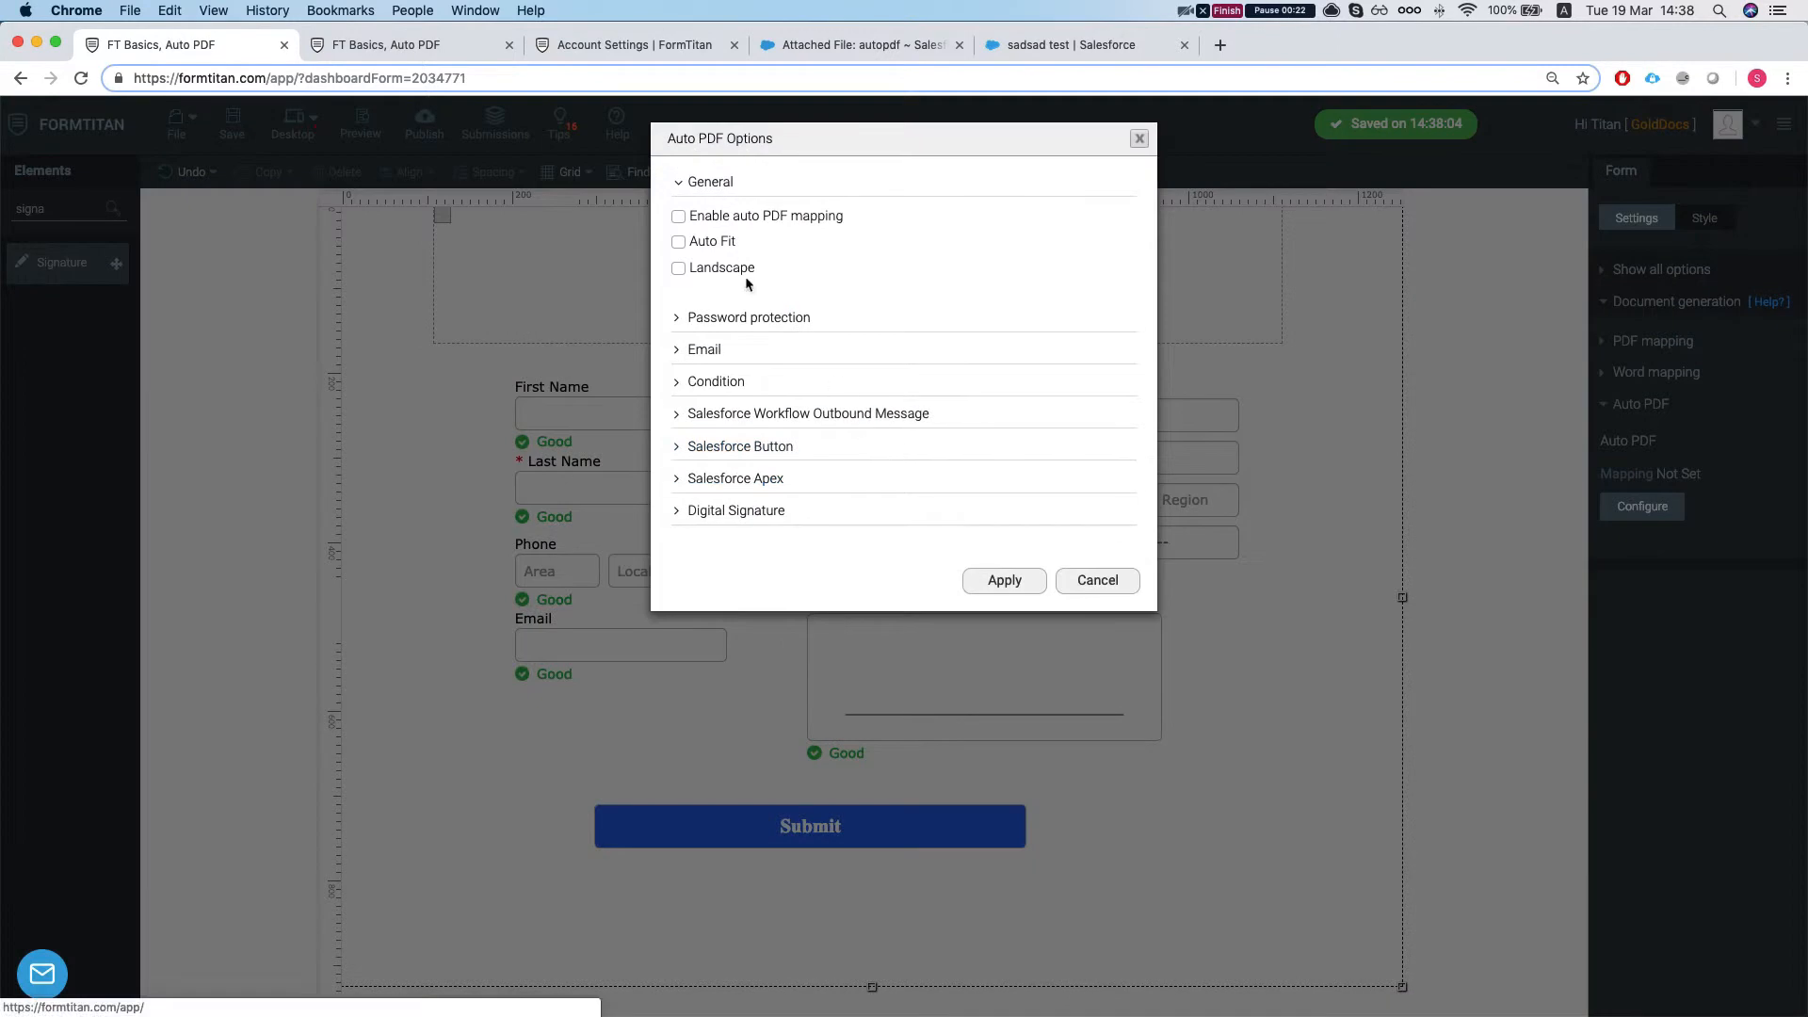
# Step: Enable auto PDF mapping with Auto Fit and sending the PDF to additional recipients, then apply
pyautogui.click(678, 214)
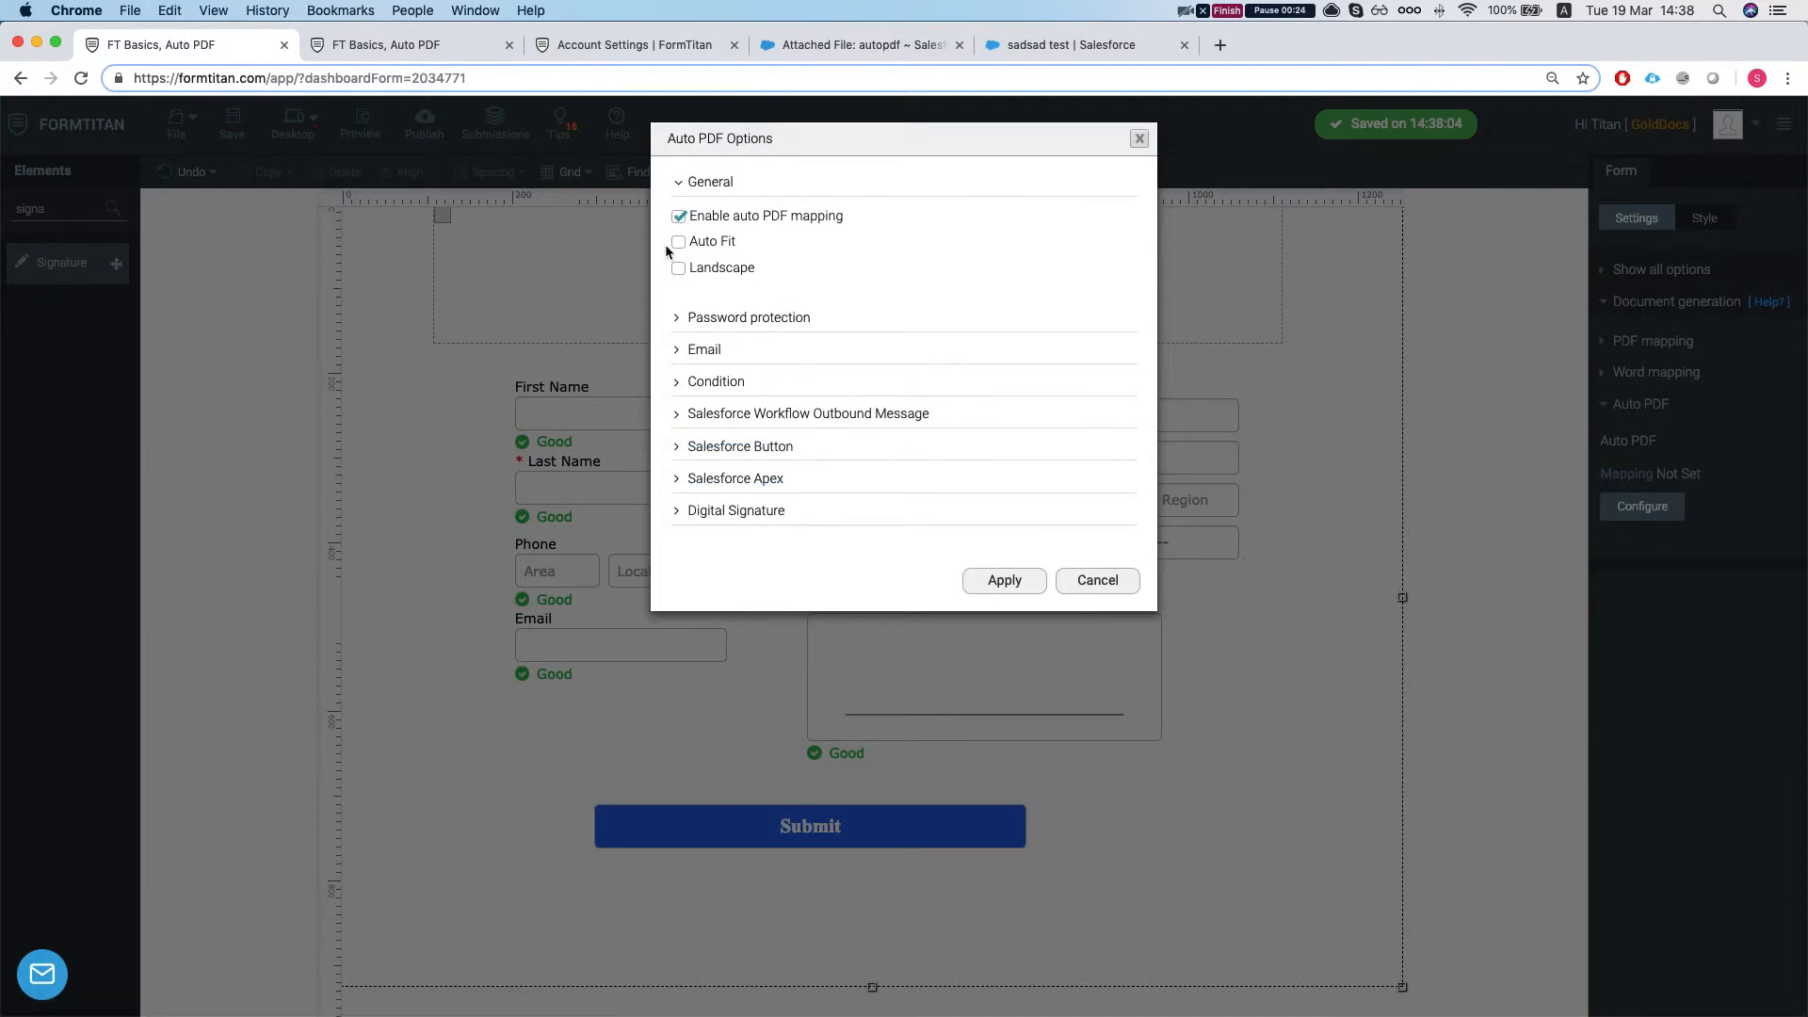
pyautogui.click(678, 242)
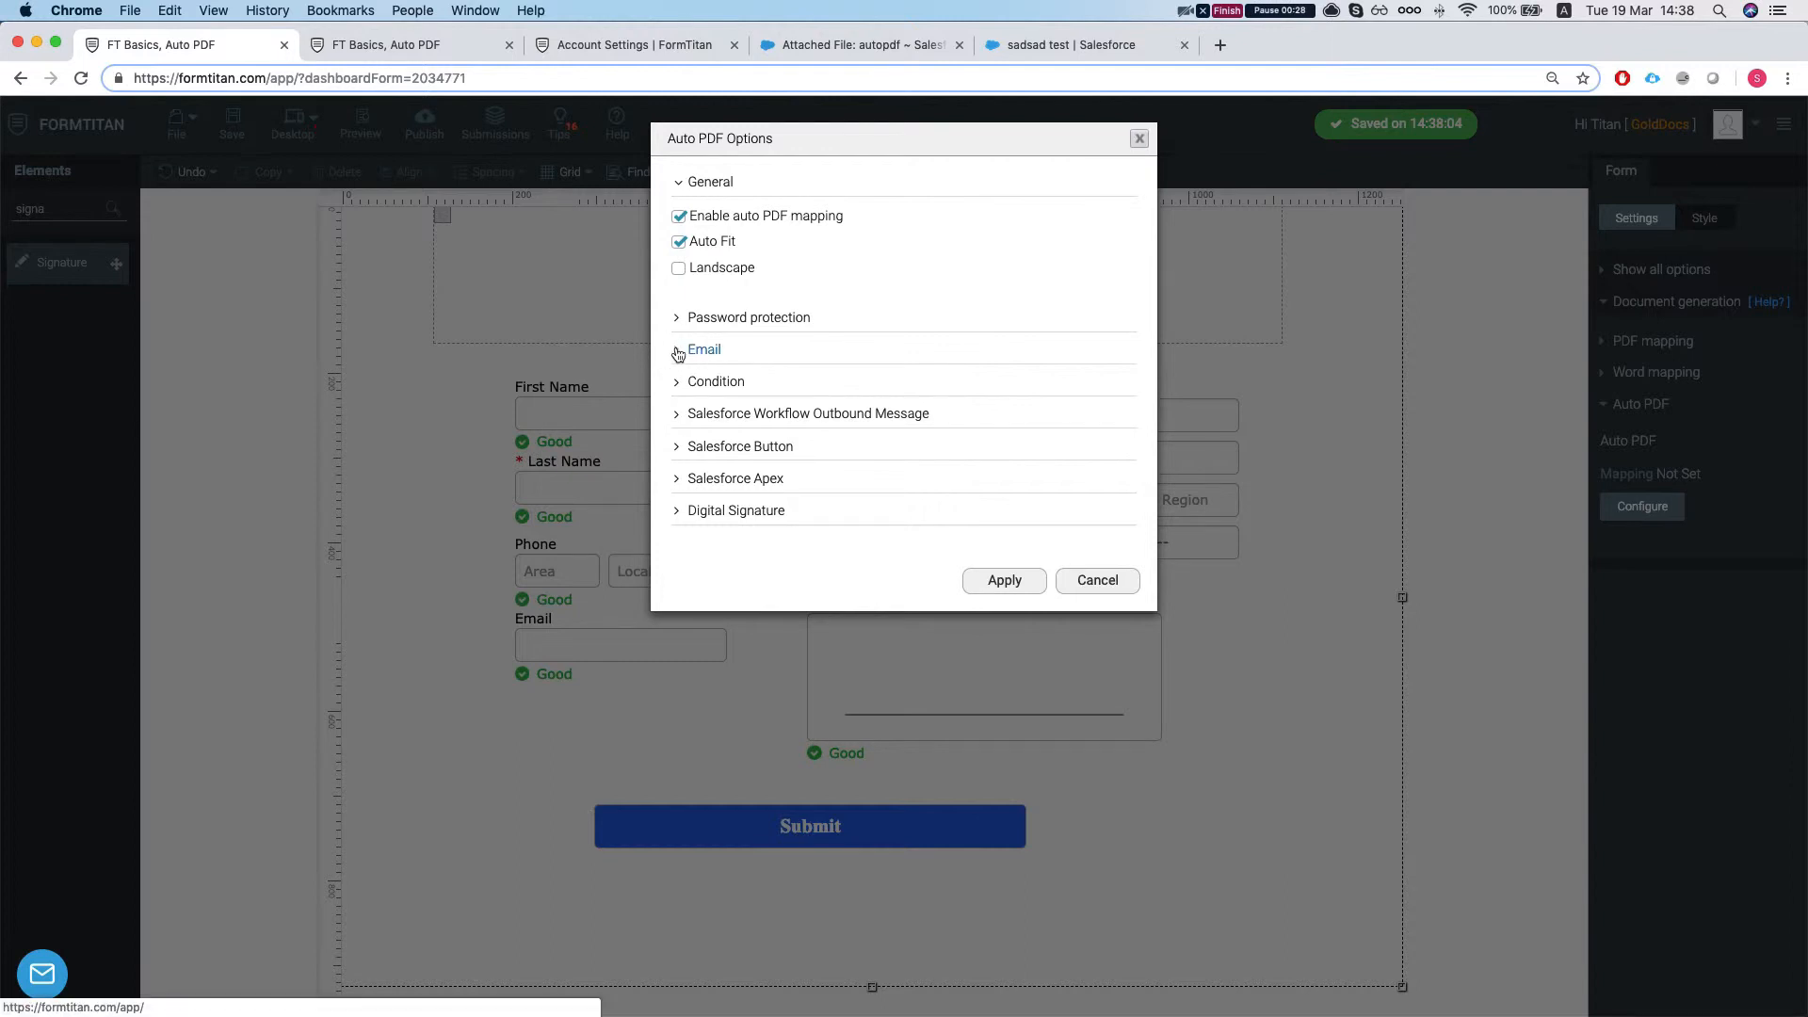
pyautogui.click(703, 349)
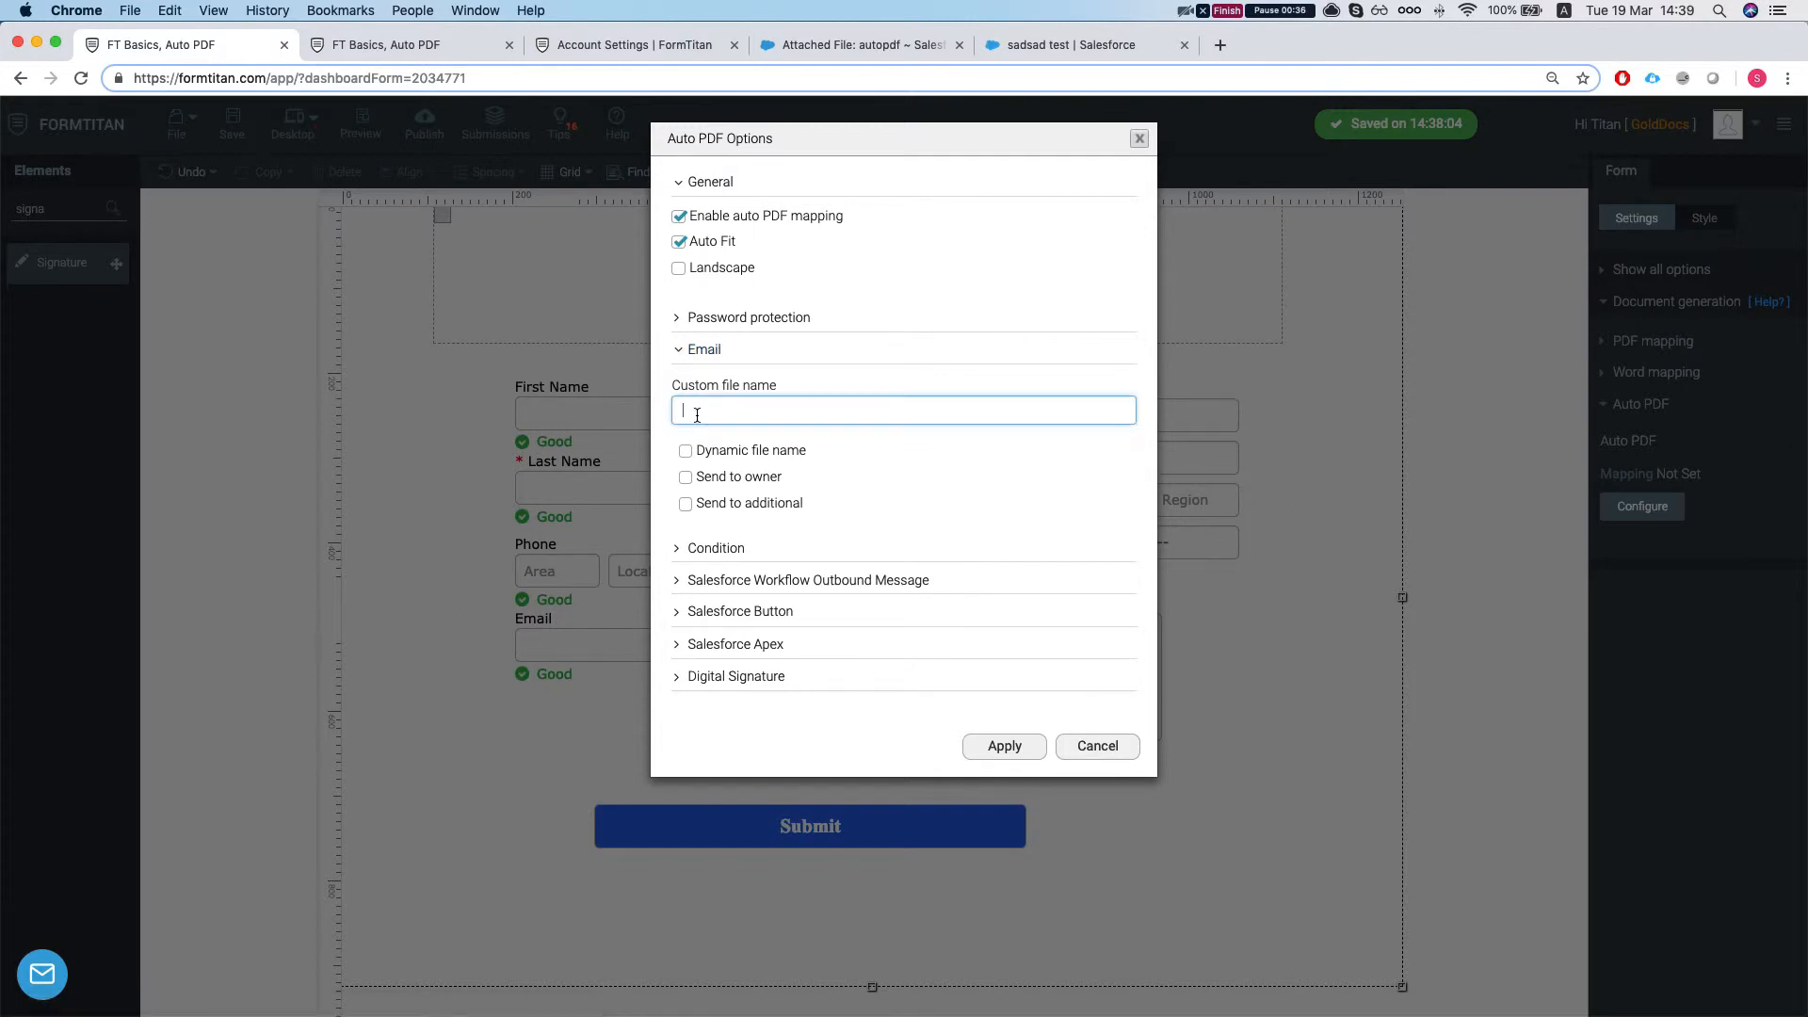
pyautogui.click(686, 503)
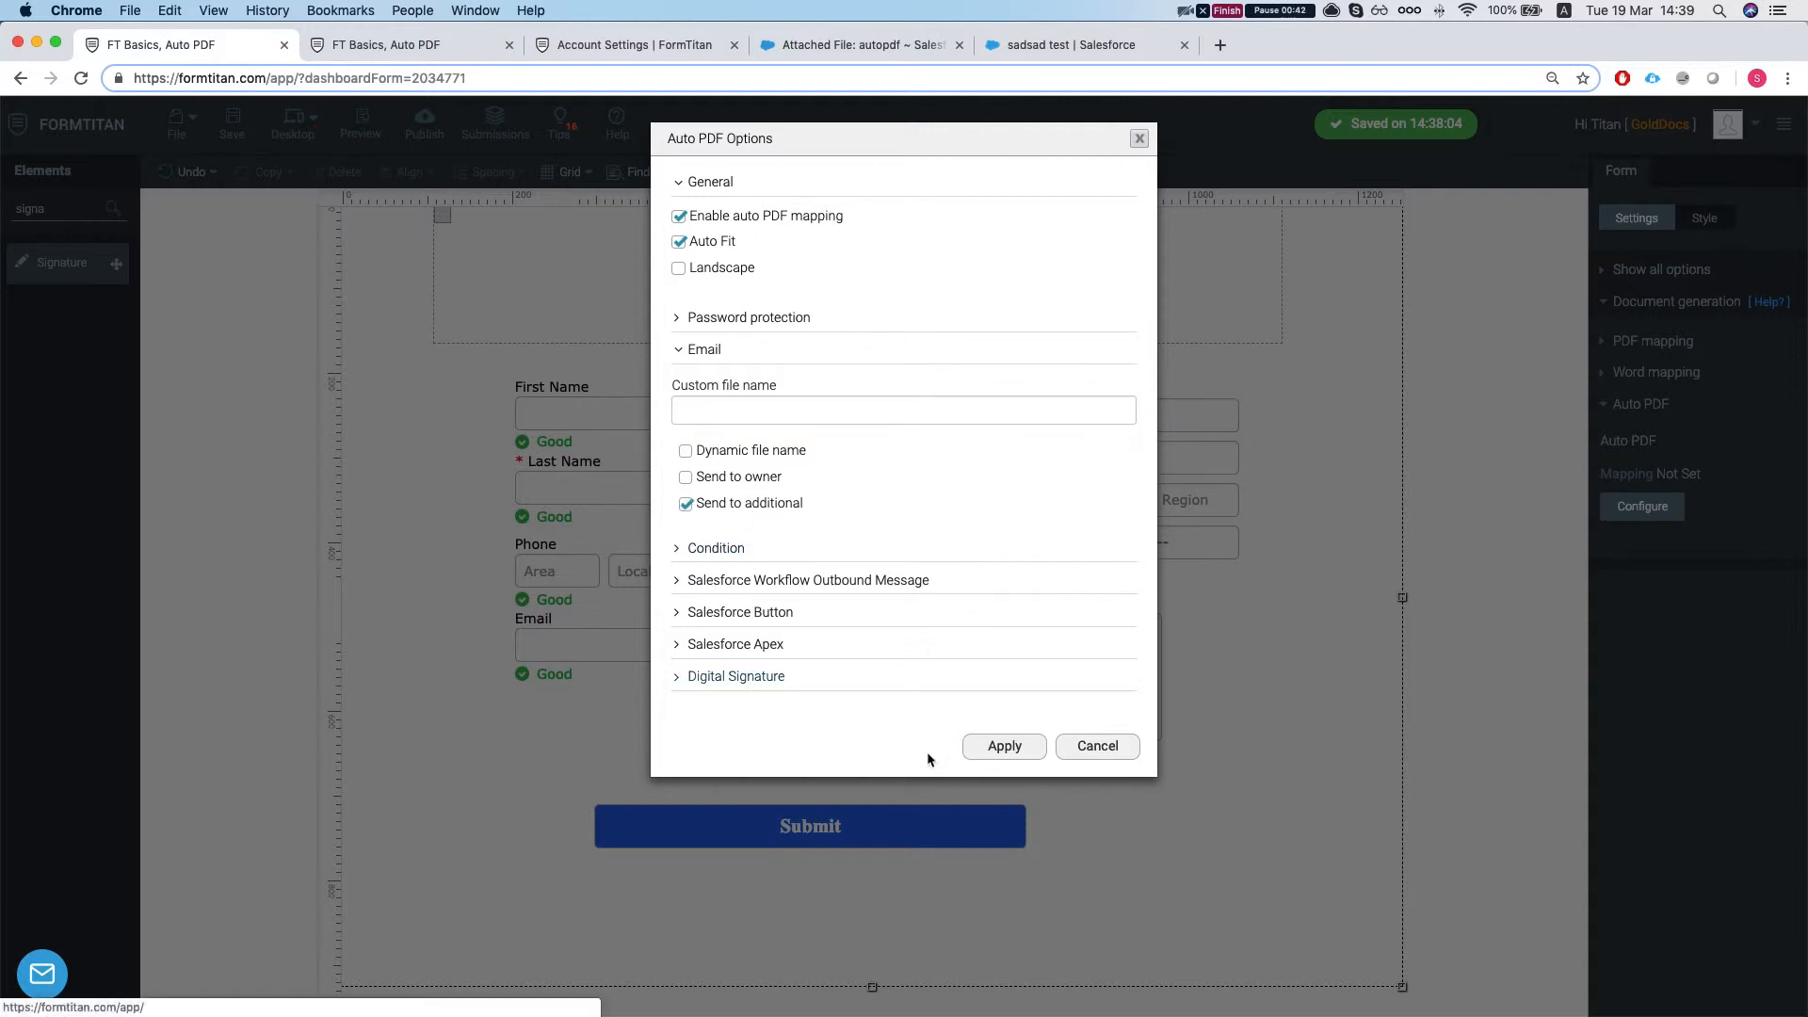
pyautogui.click(1002, 746)
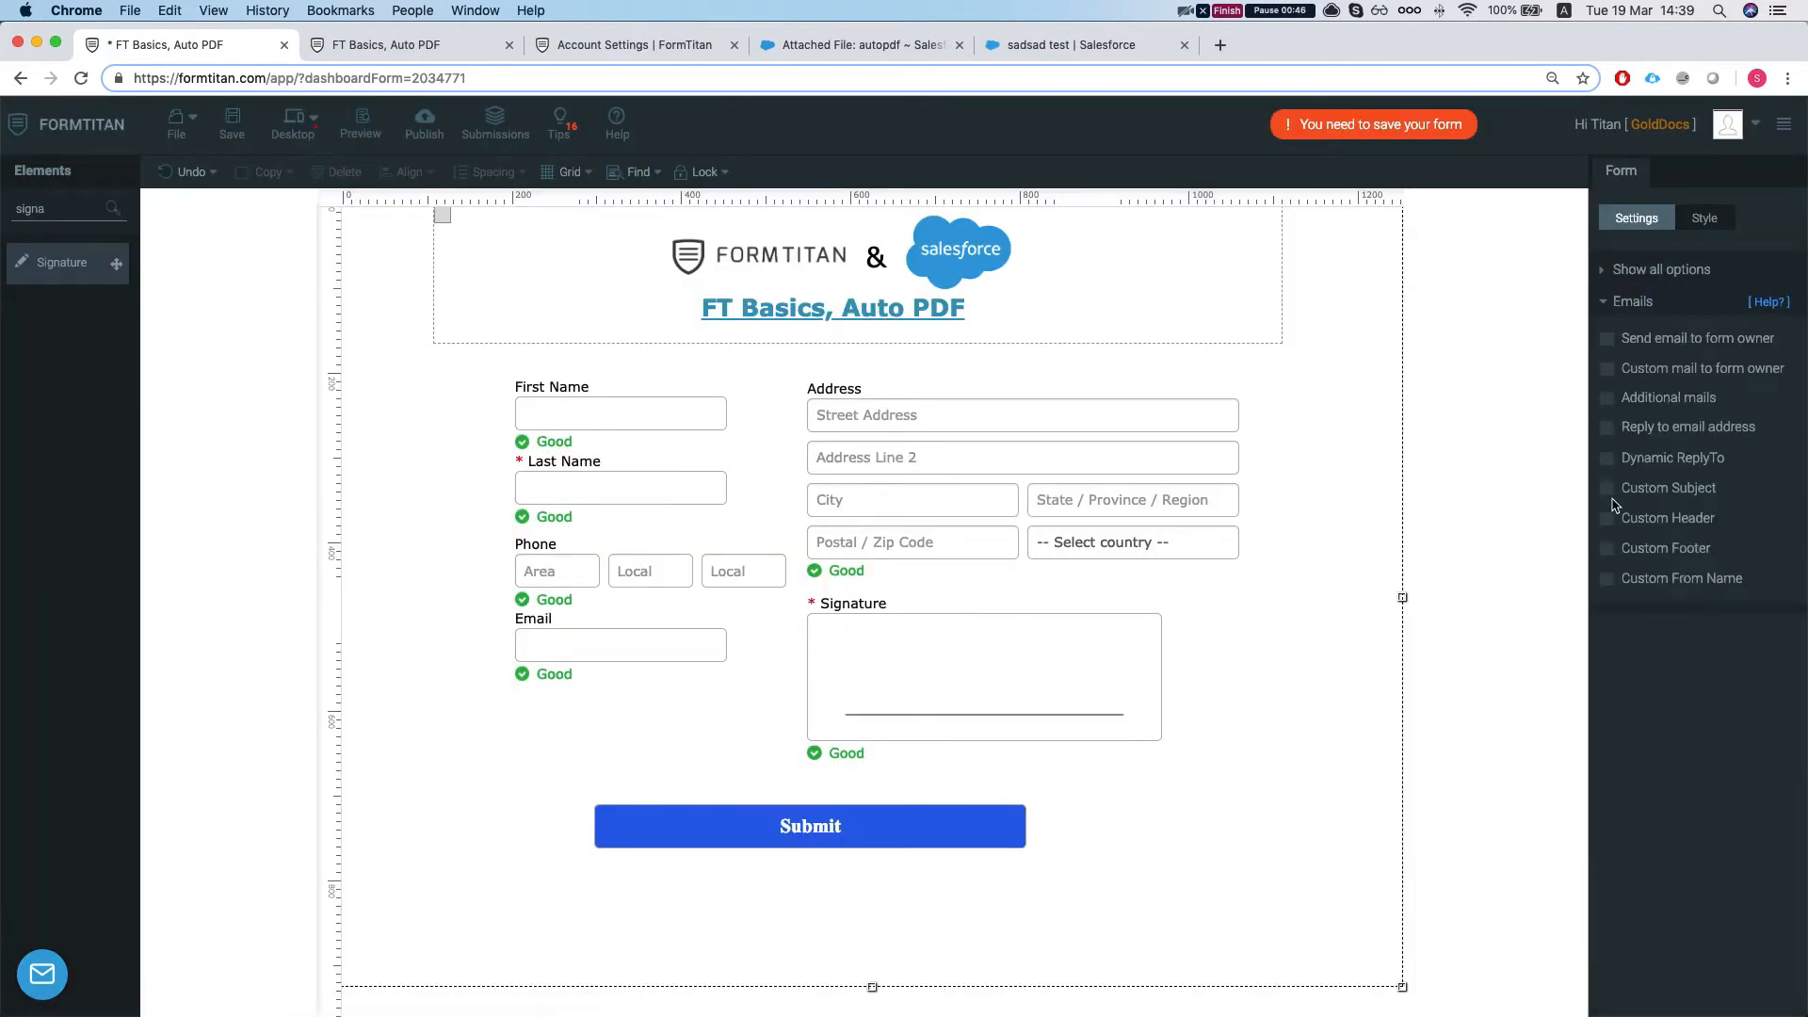
# Step: Enable Additional mails in the Emails settings and save the form
pyautogui.click(1607, 397)
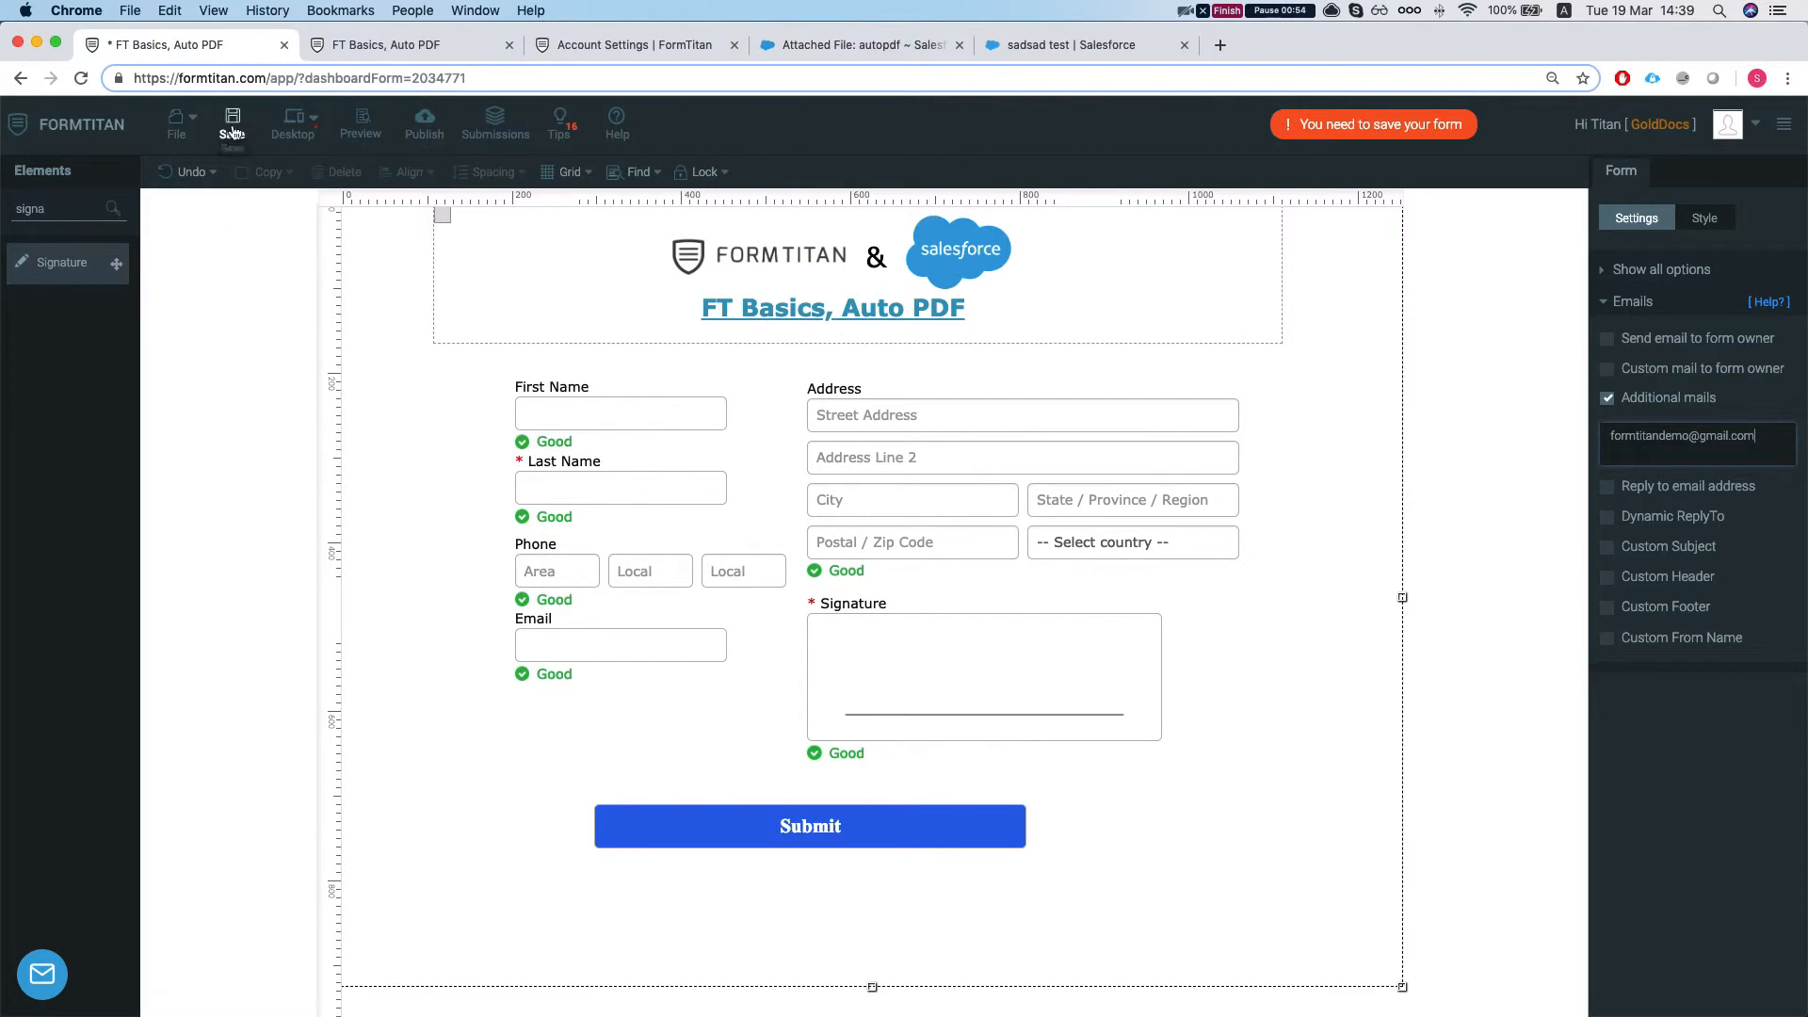
pyautogui.click(229, 124)
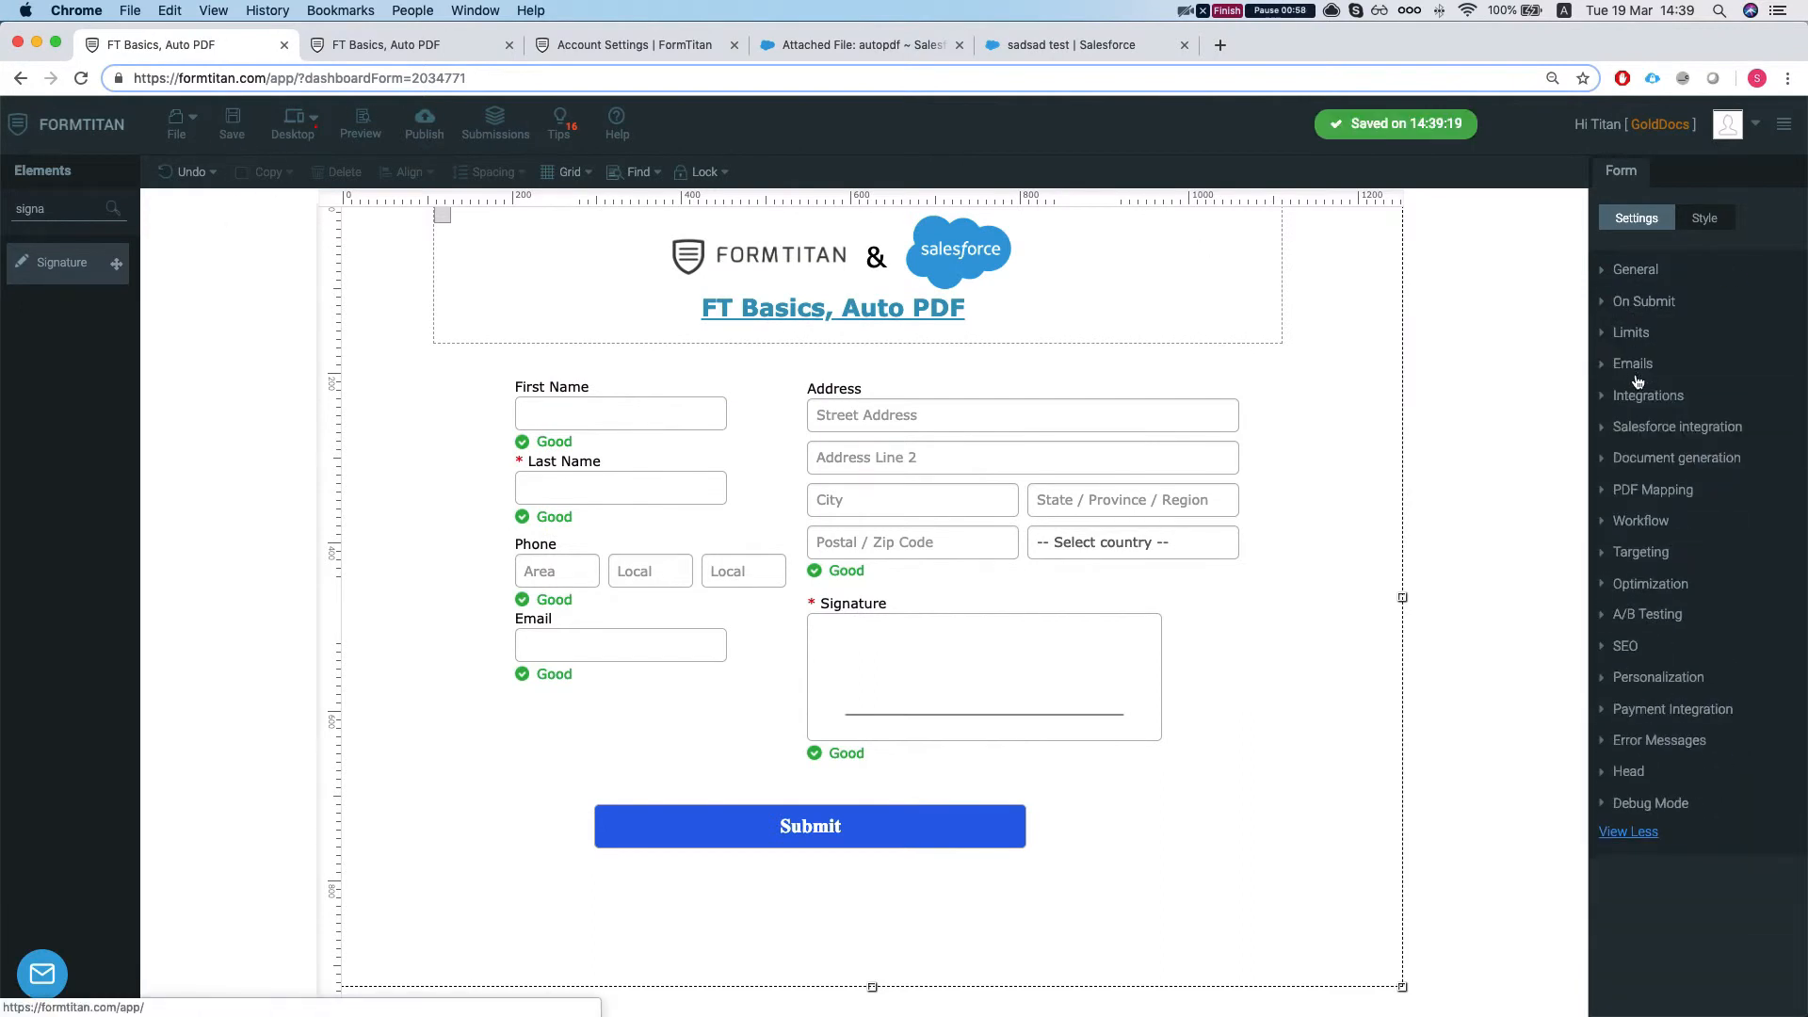
pyautogui.moveTo(1637, 412)
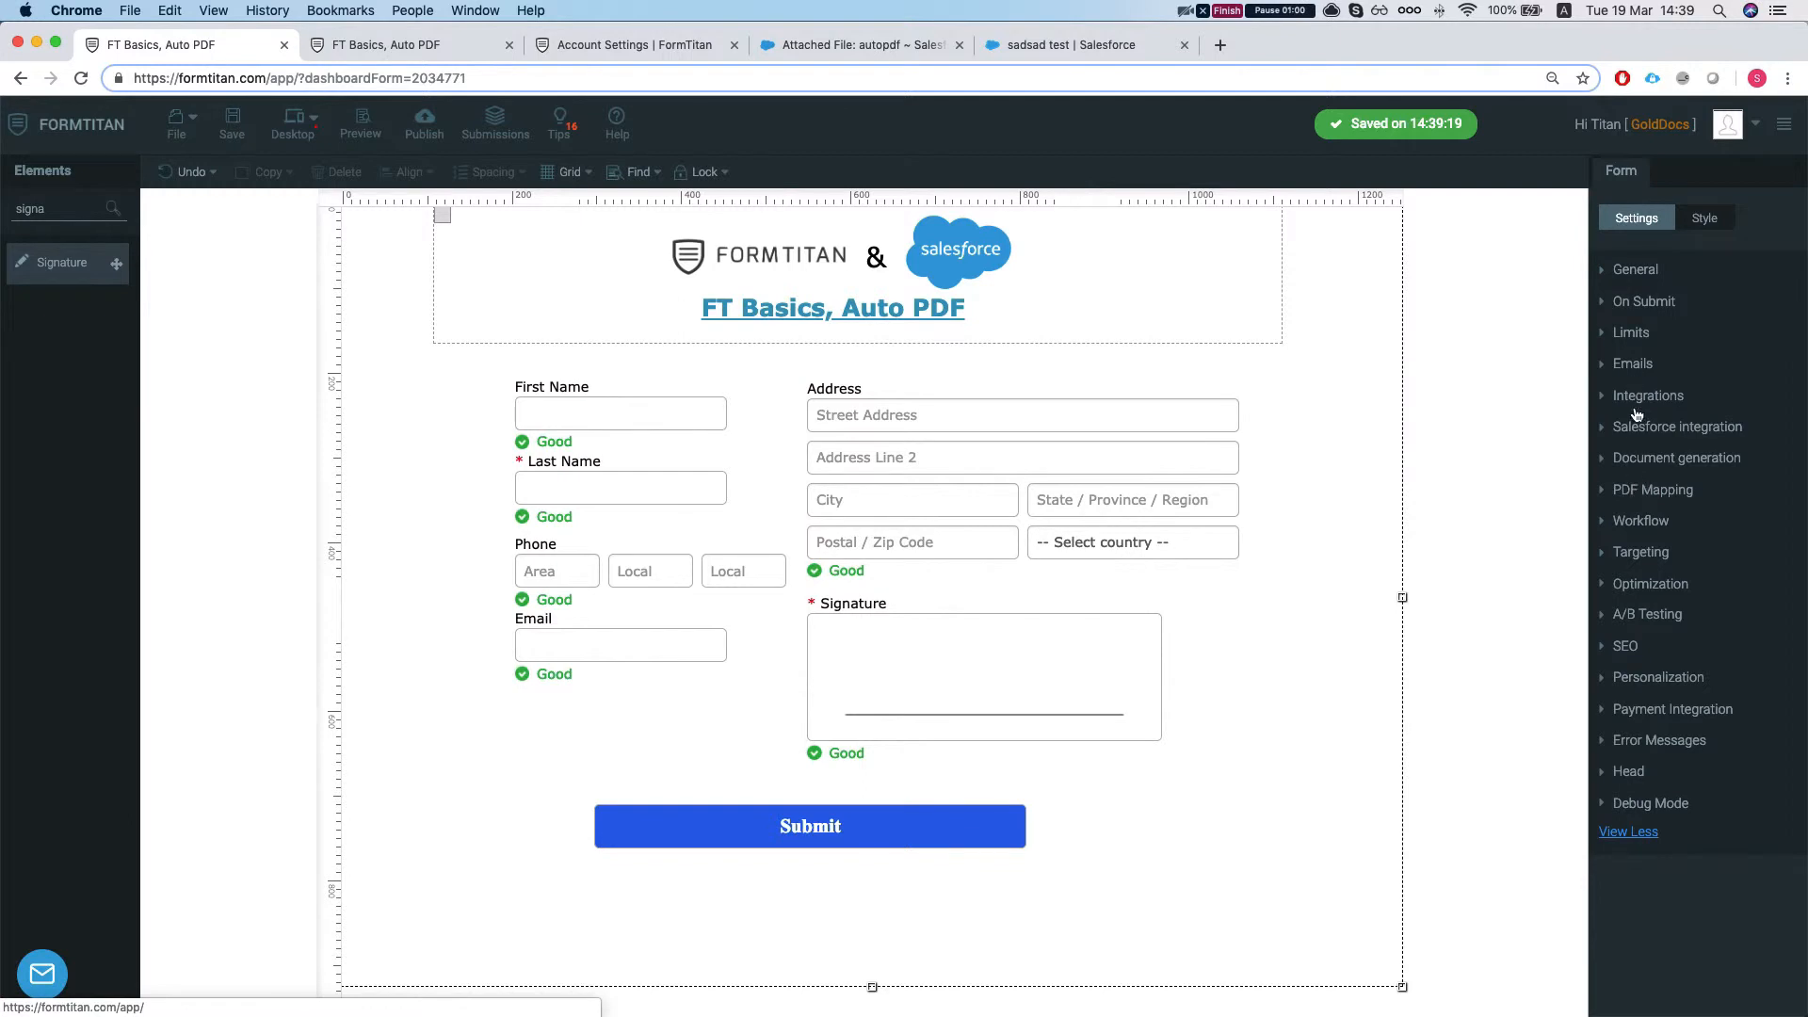
# Step: Add an Attachment object to the Salesforce push configuration
pyautogui.click(1642, 403)
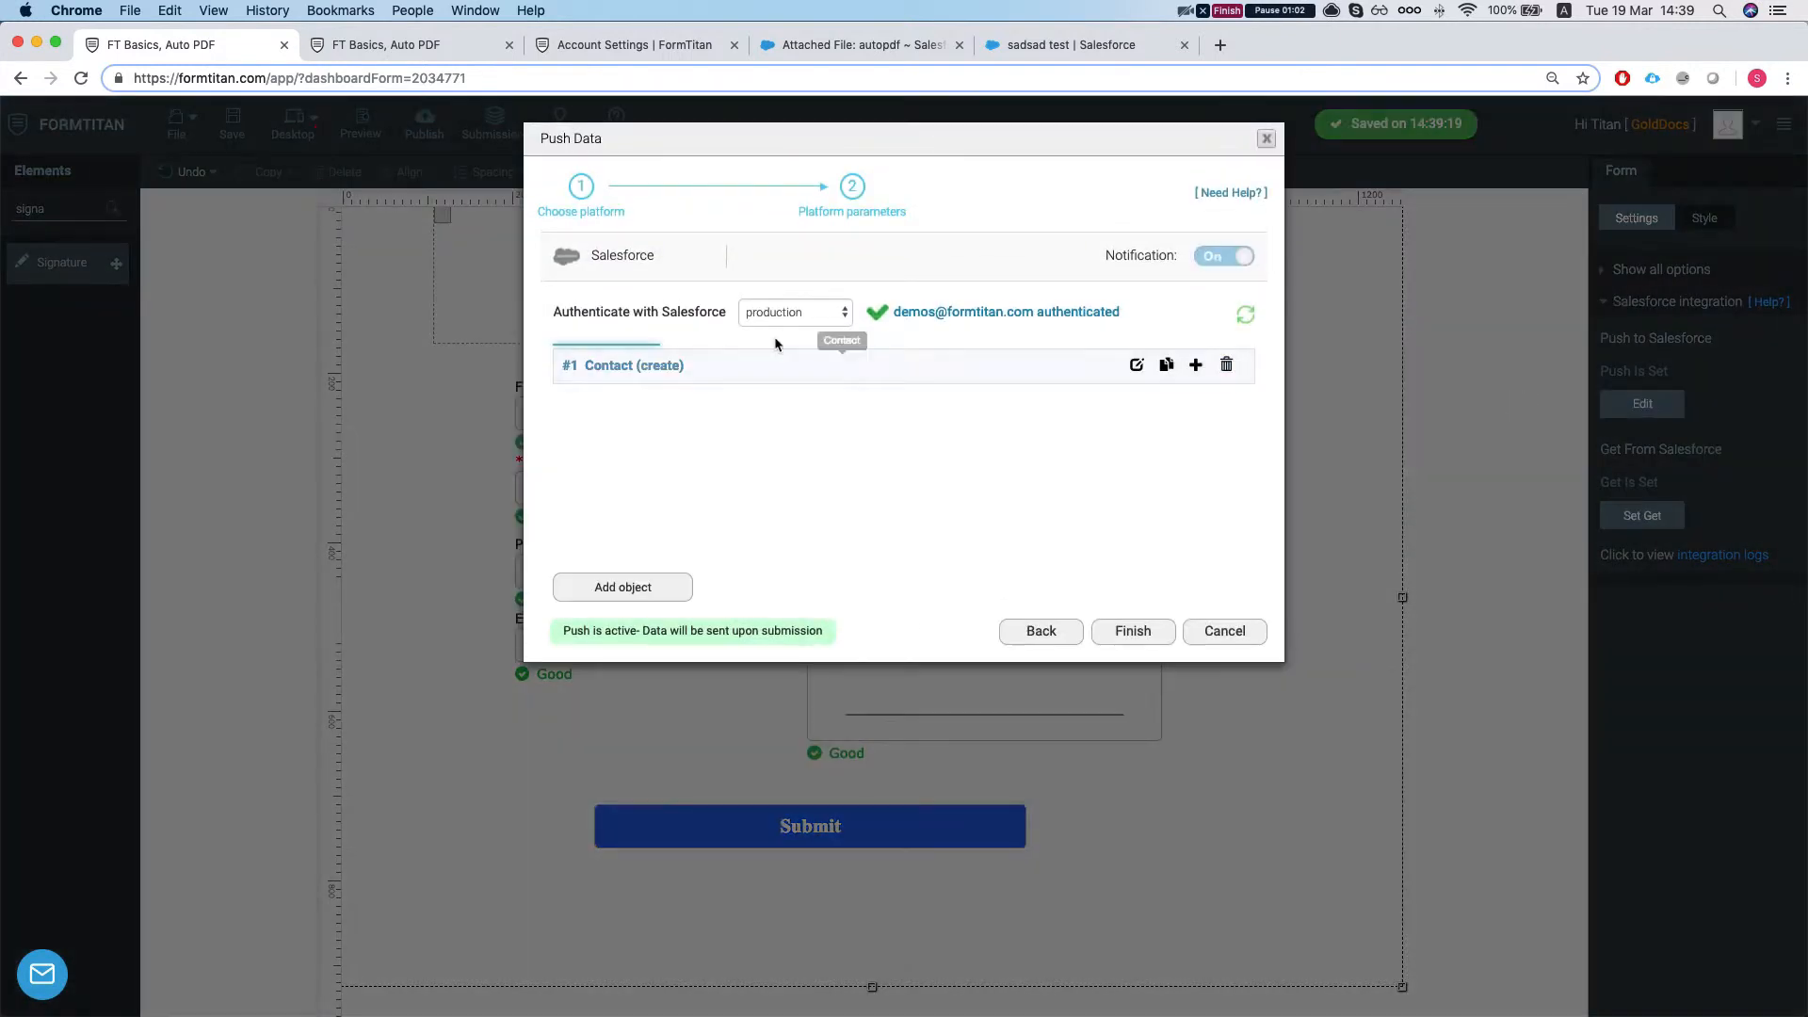
pyautogui.moveTo(608, 808)
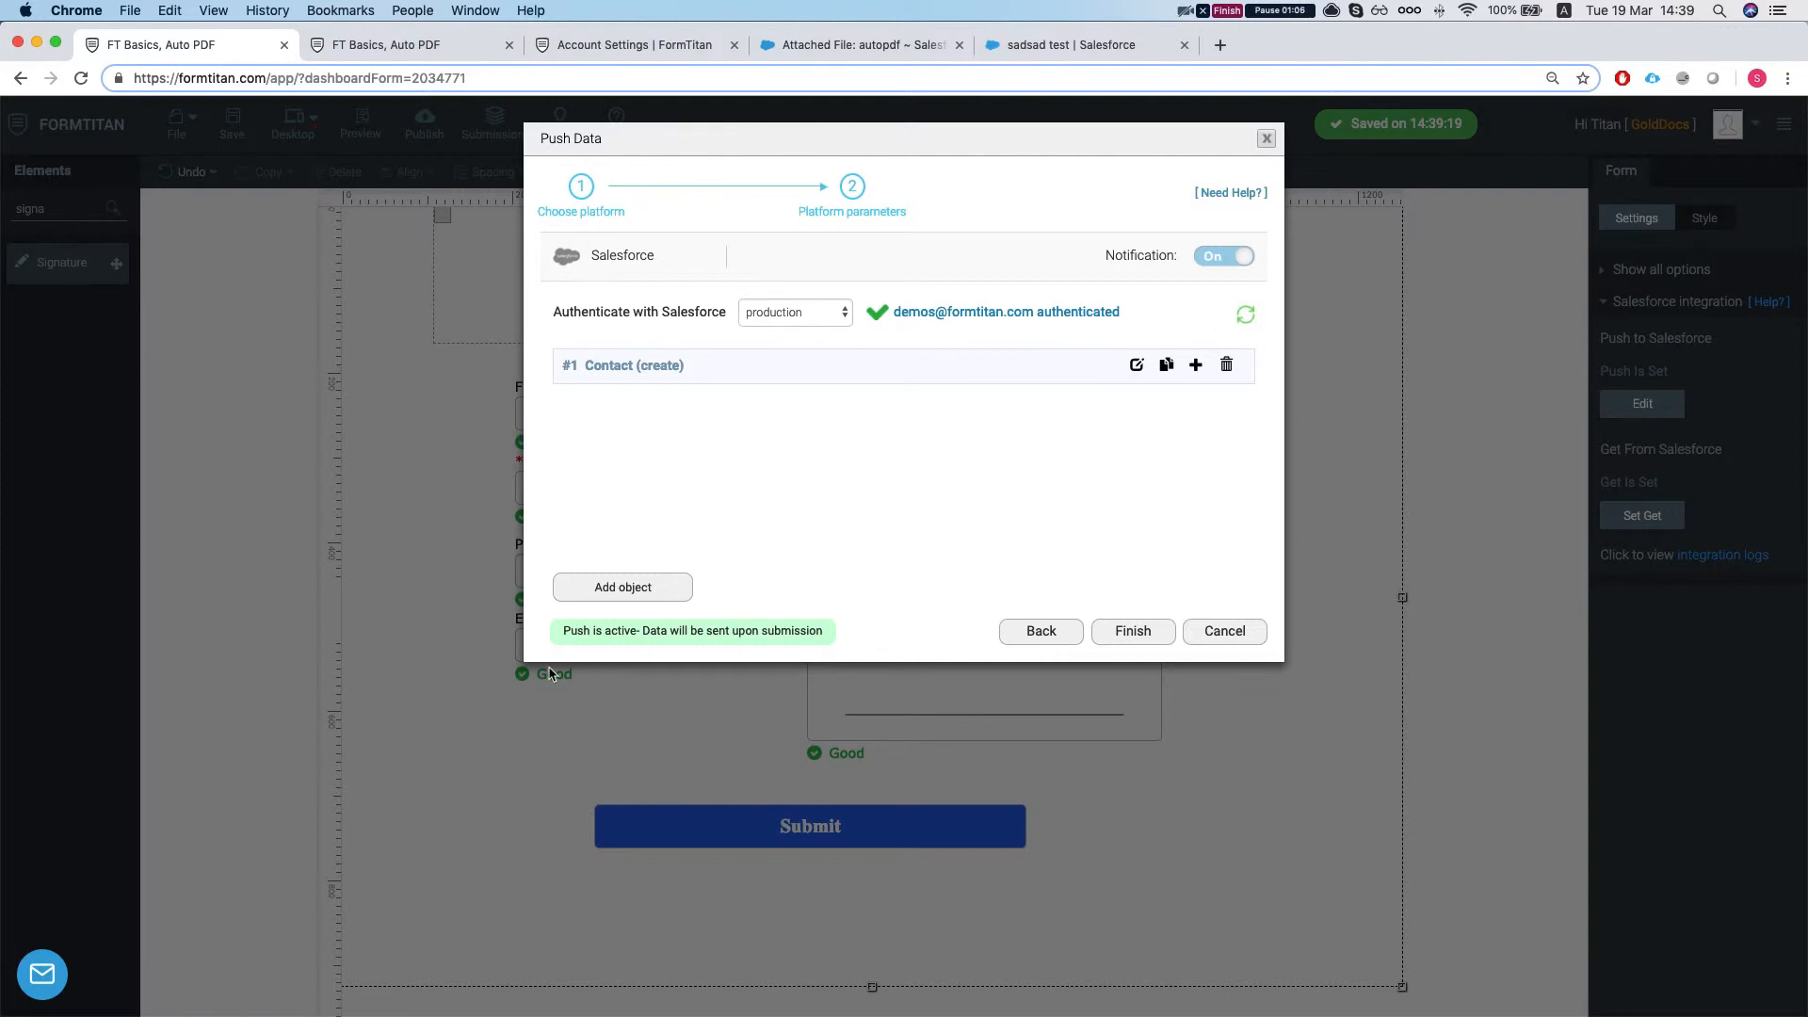
pyautogui.moveTo(1196, 365)
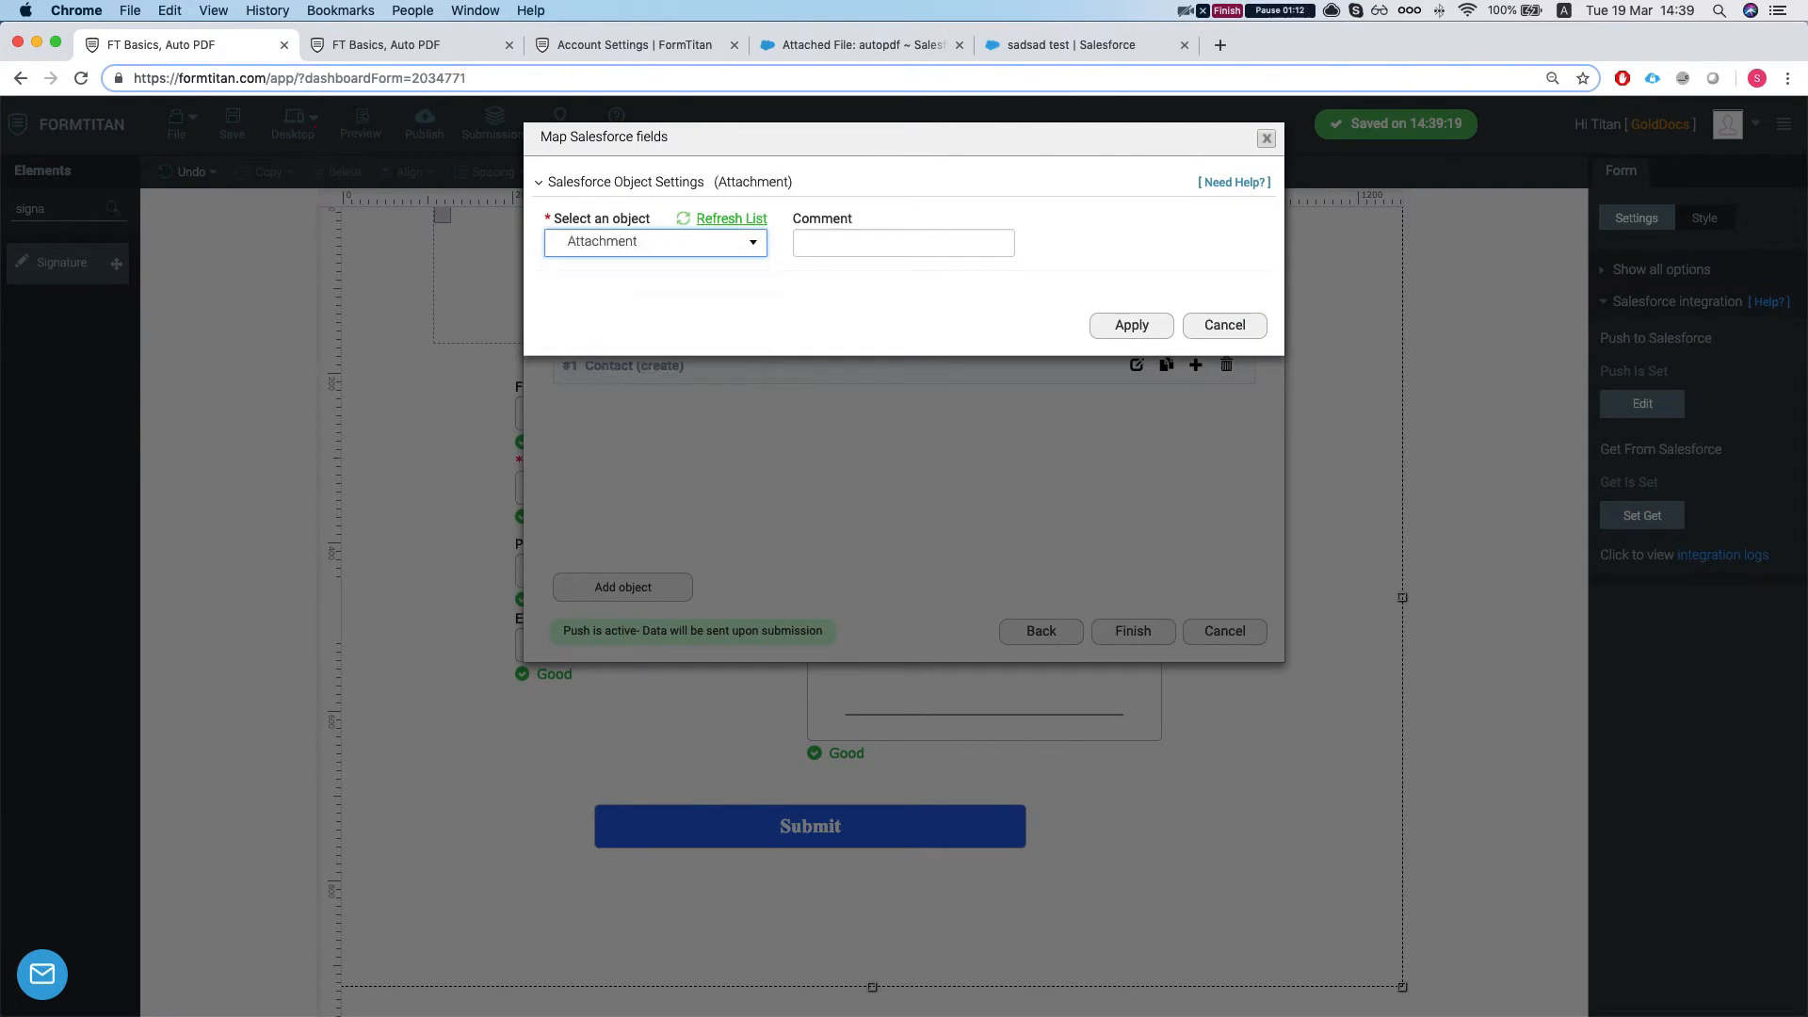
pyautogui.click(656, 241)
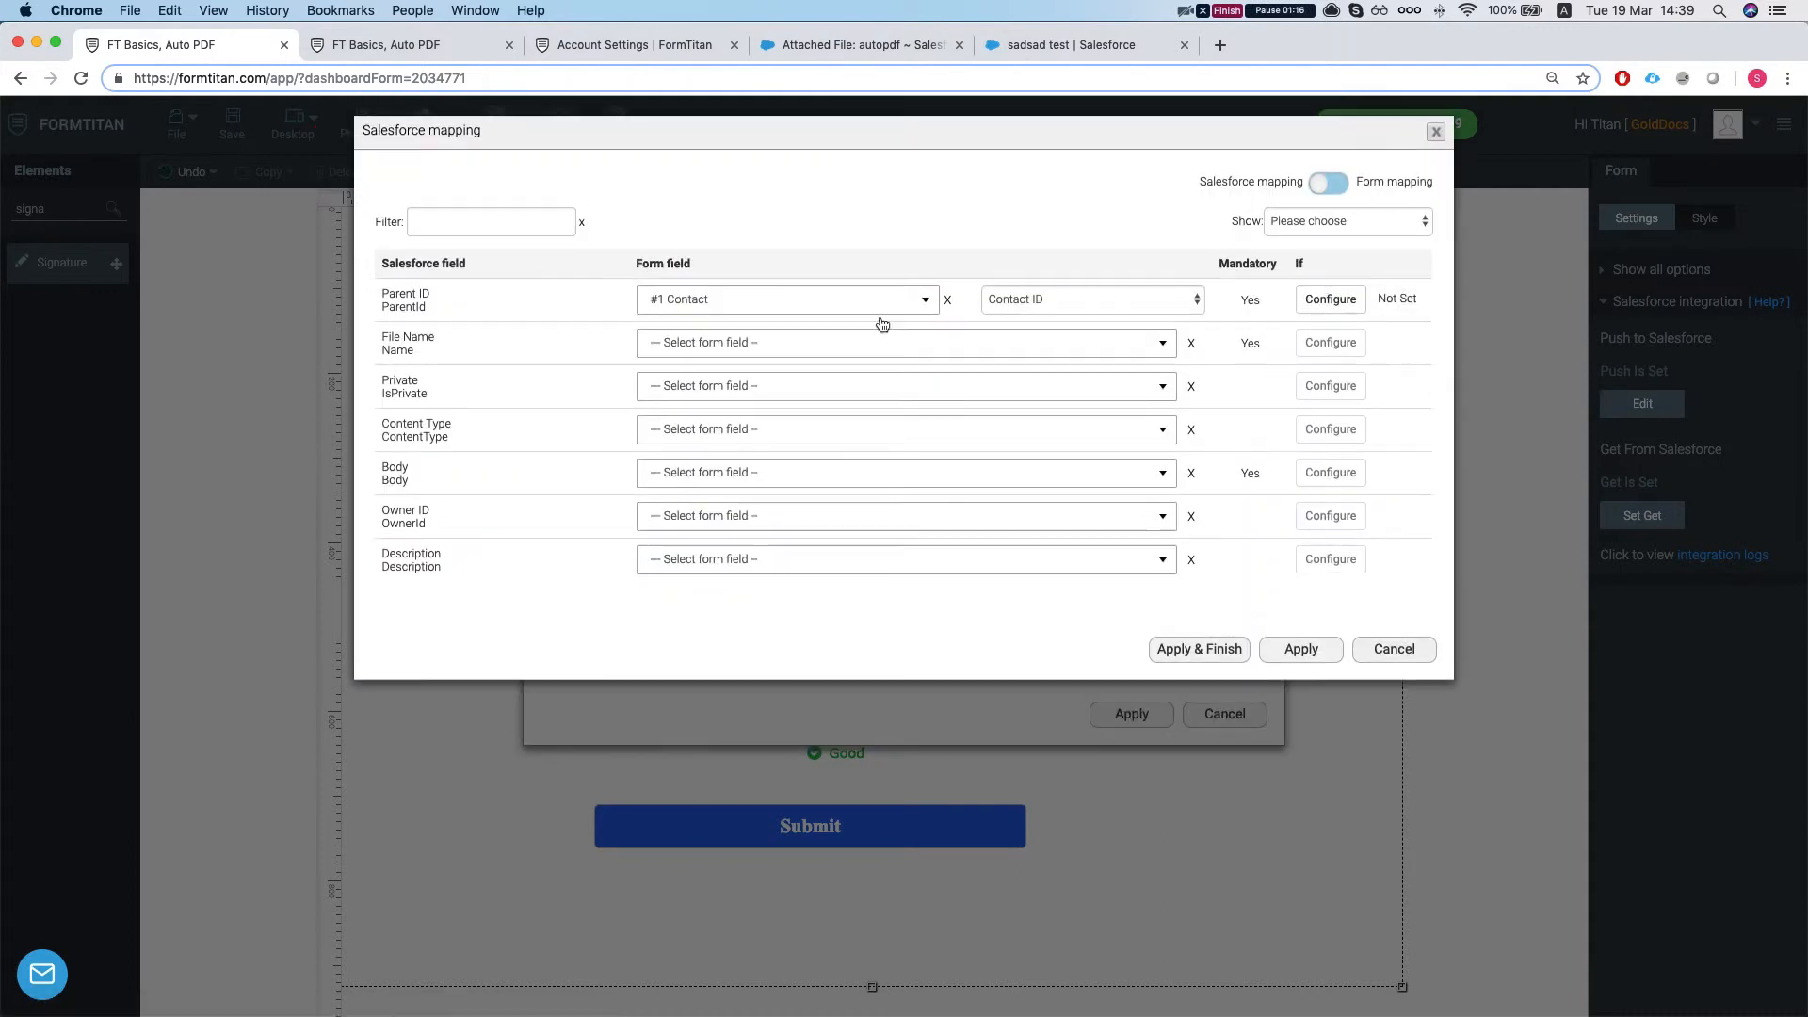
# Step: Map the Attachment with file name auto.pdf and Auto PDF as body, then Apply & Finish
pyautogui.click(1343, 221)
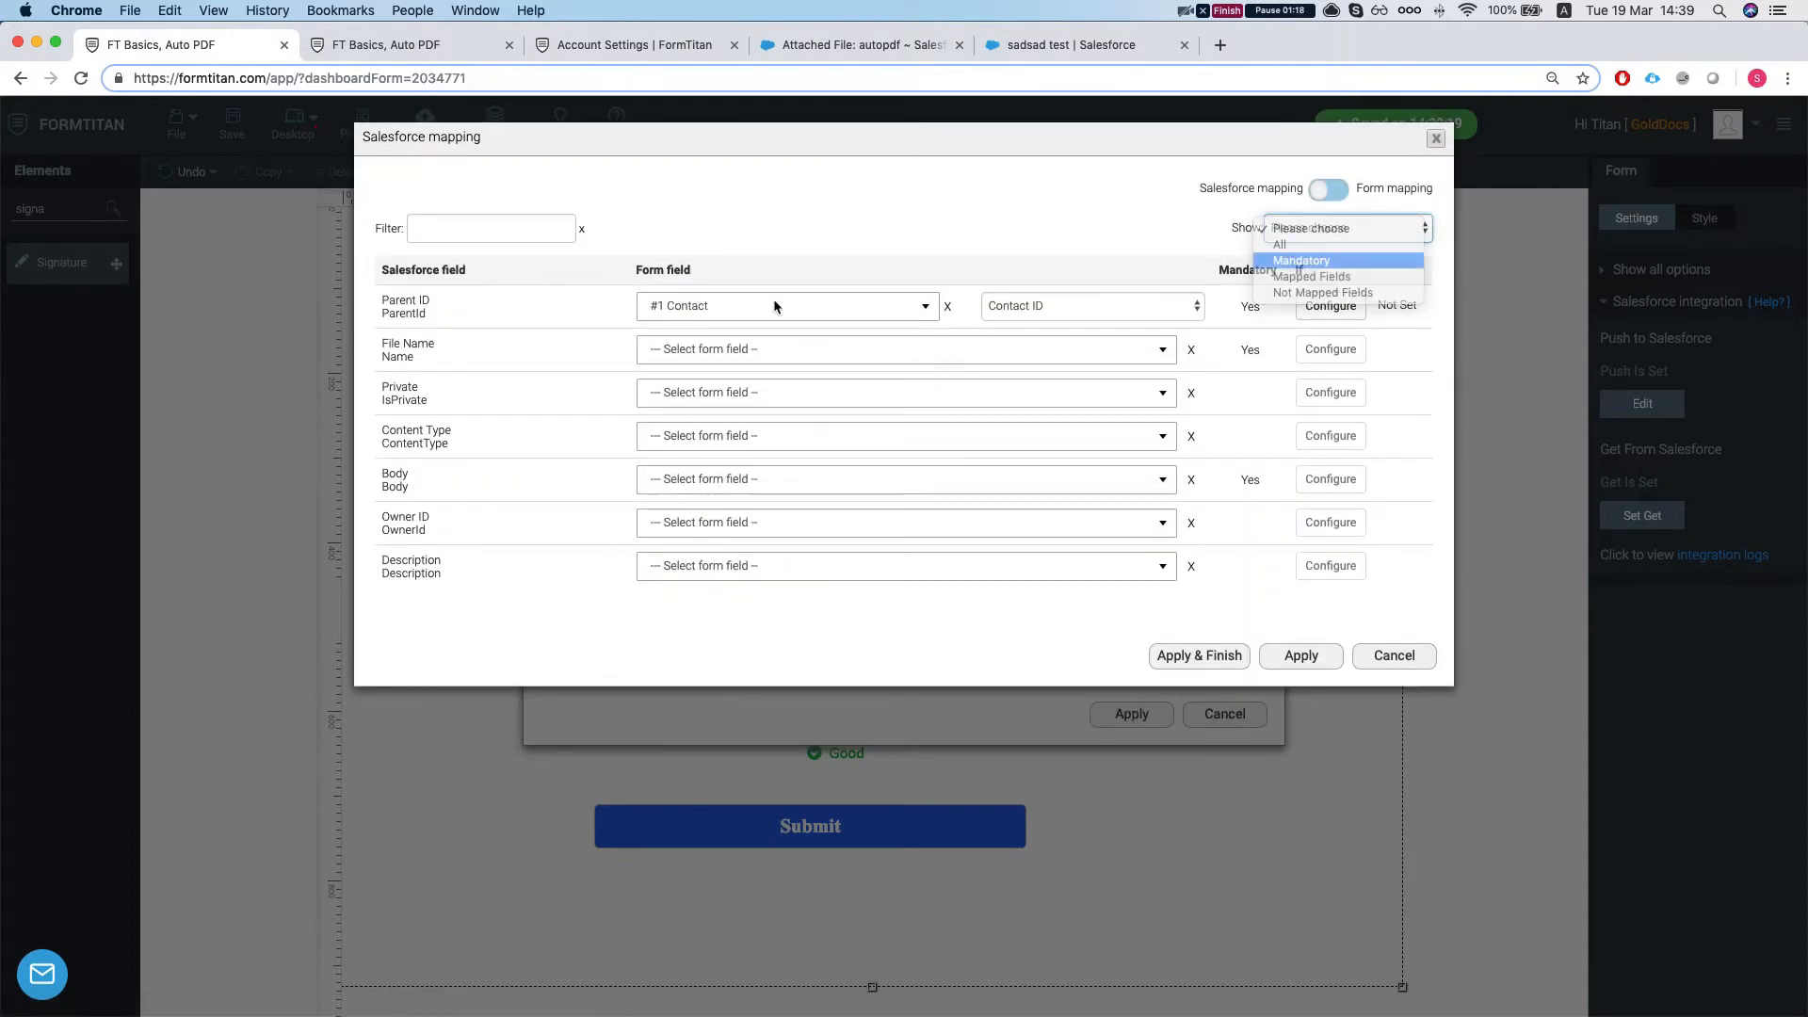
pyautogui.click(1301, 260)
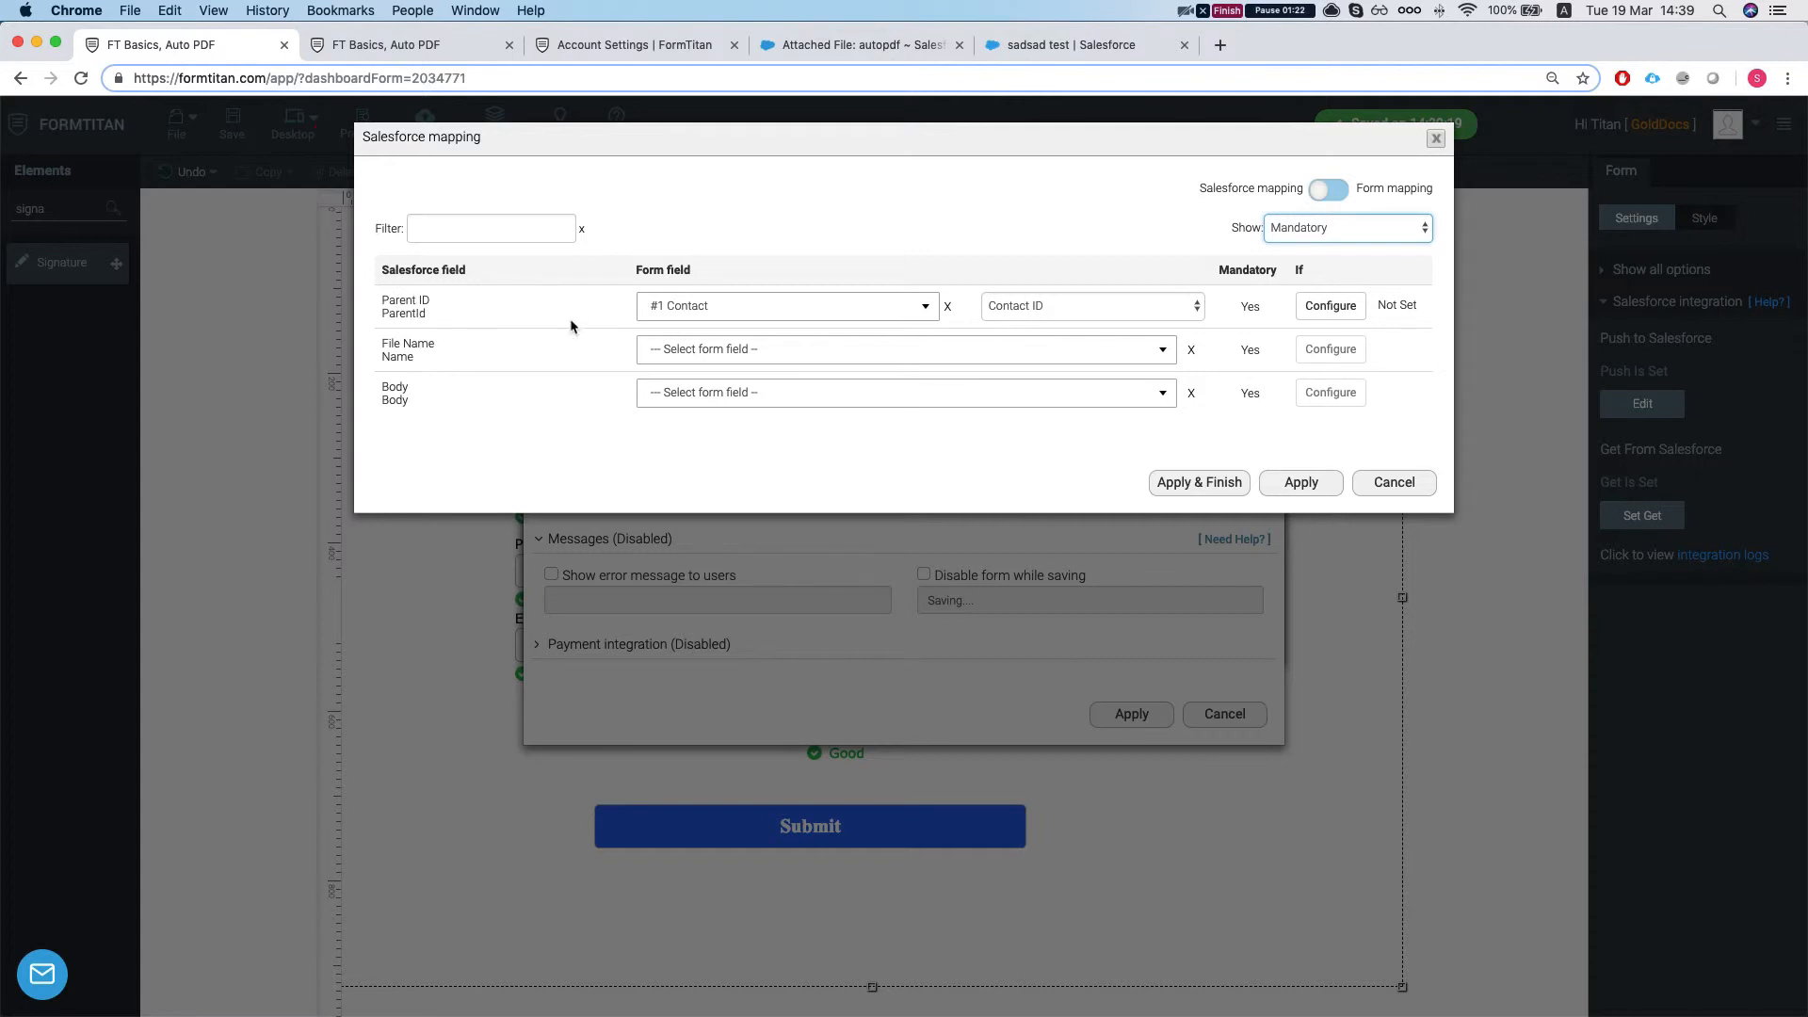
pyautogui.moveTo(1066, 303)
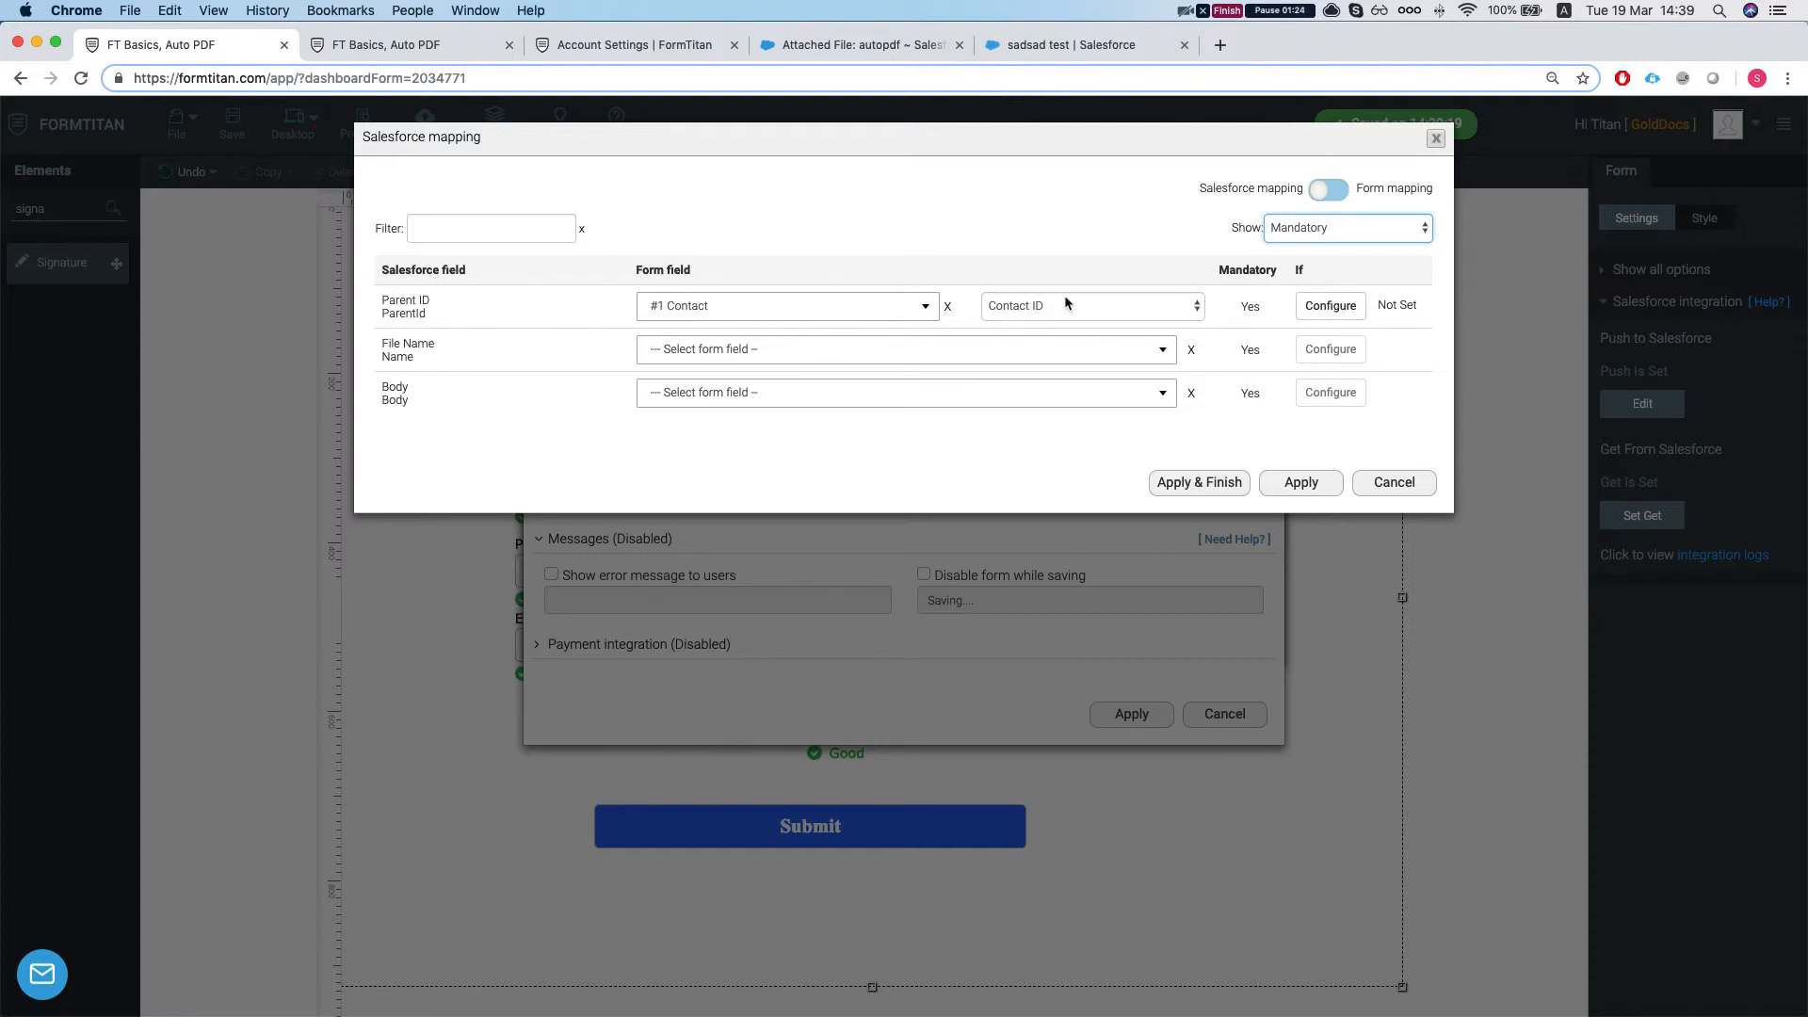
pyautogui.click(904, 348)
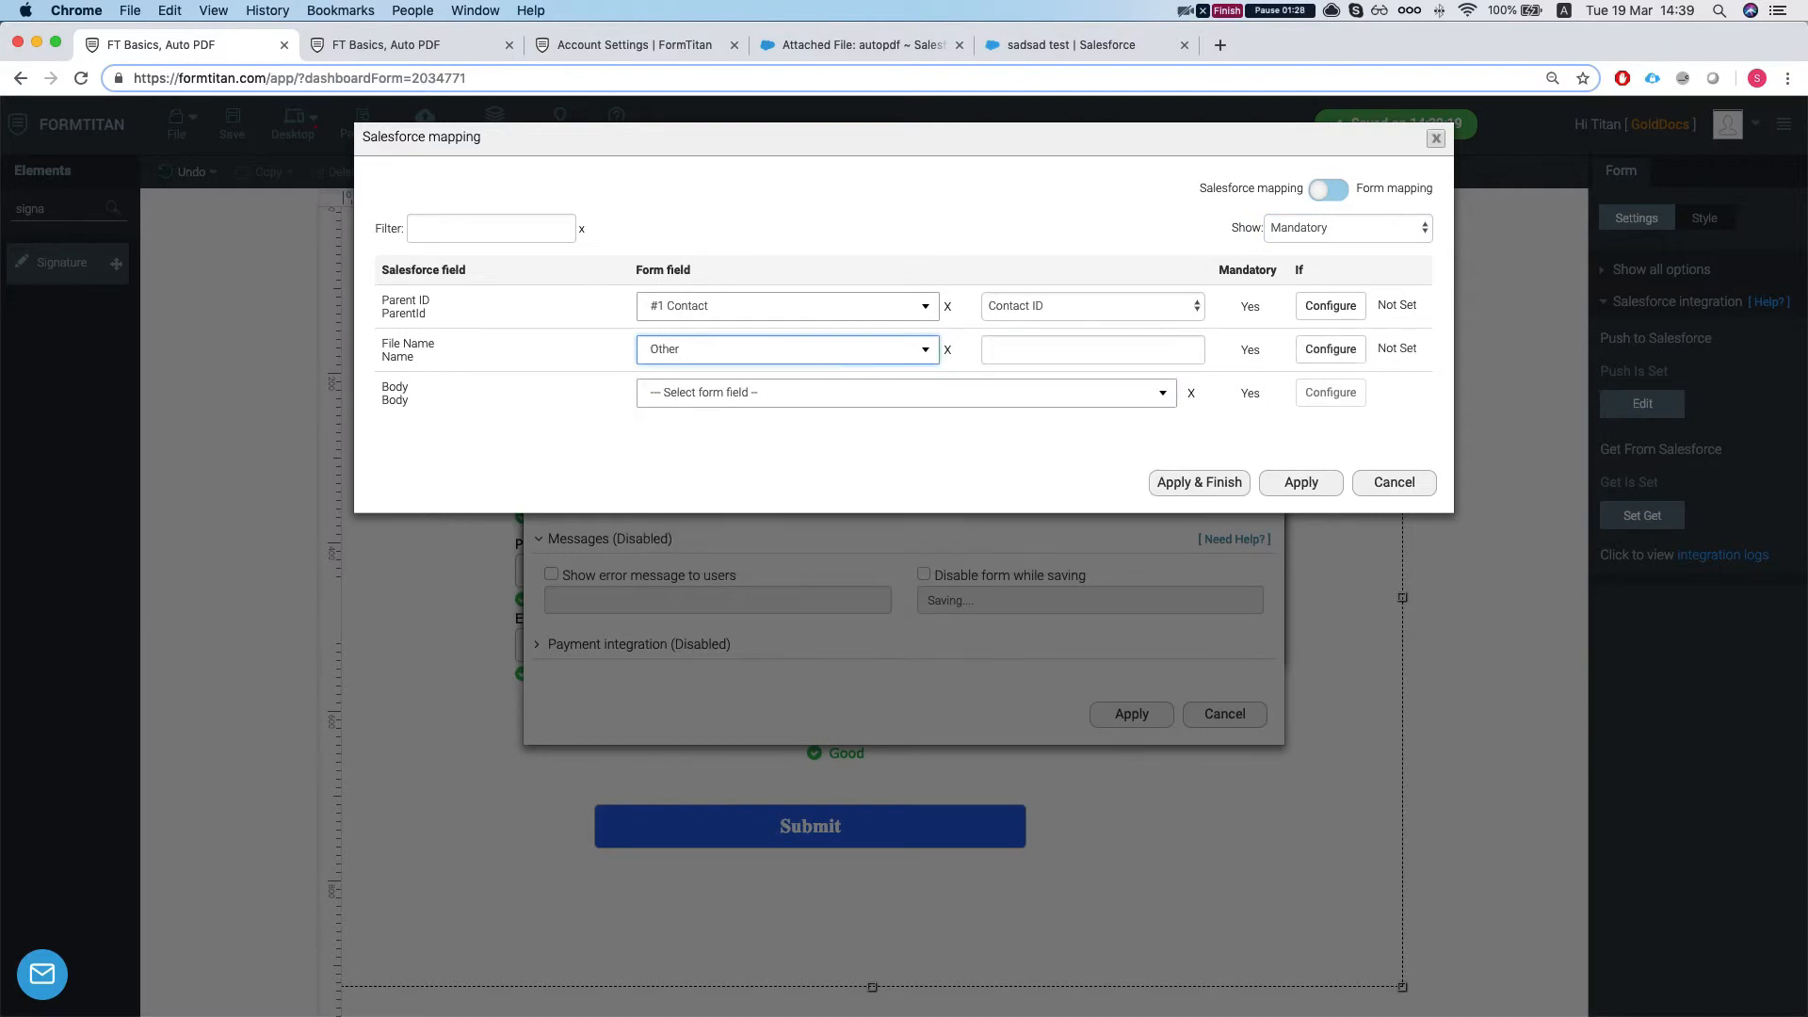
pyautogui.write('a')
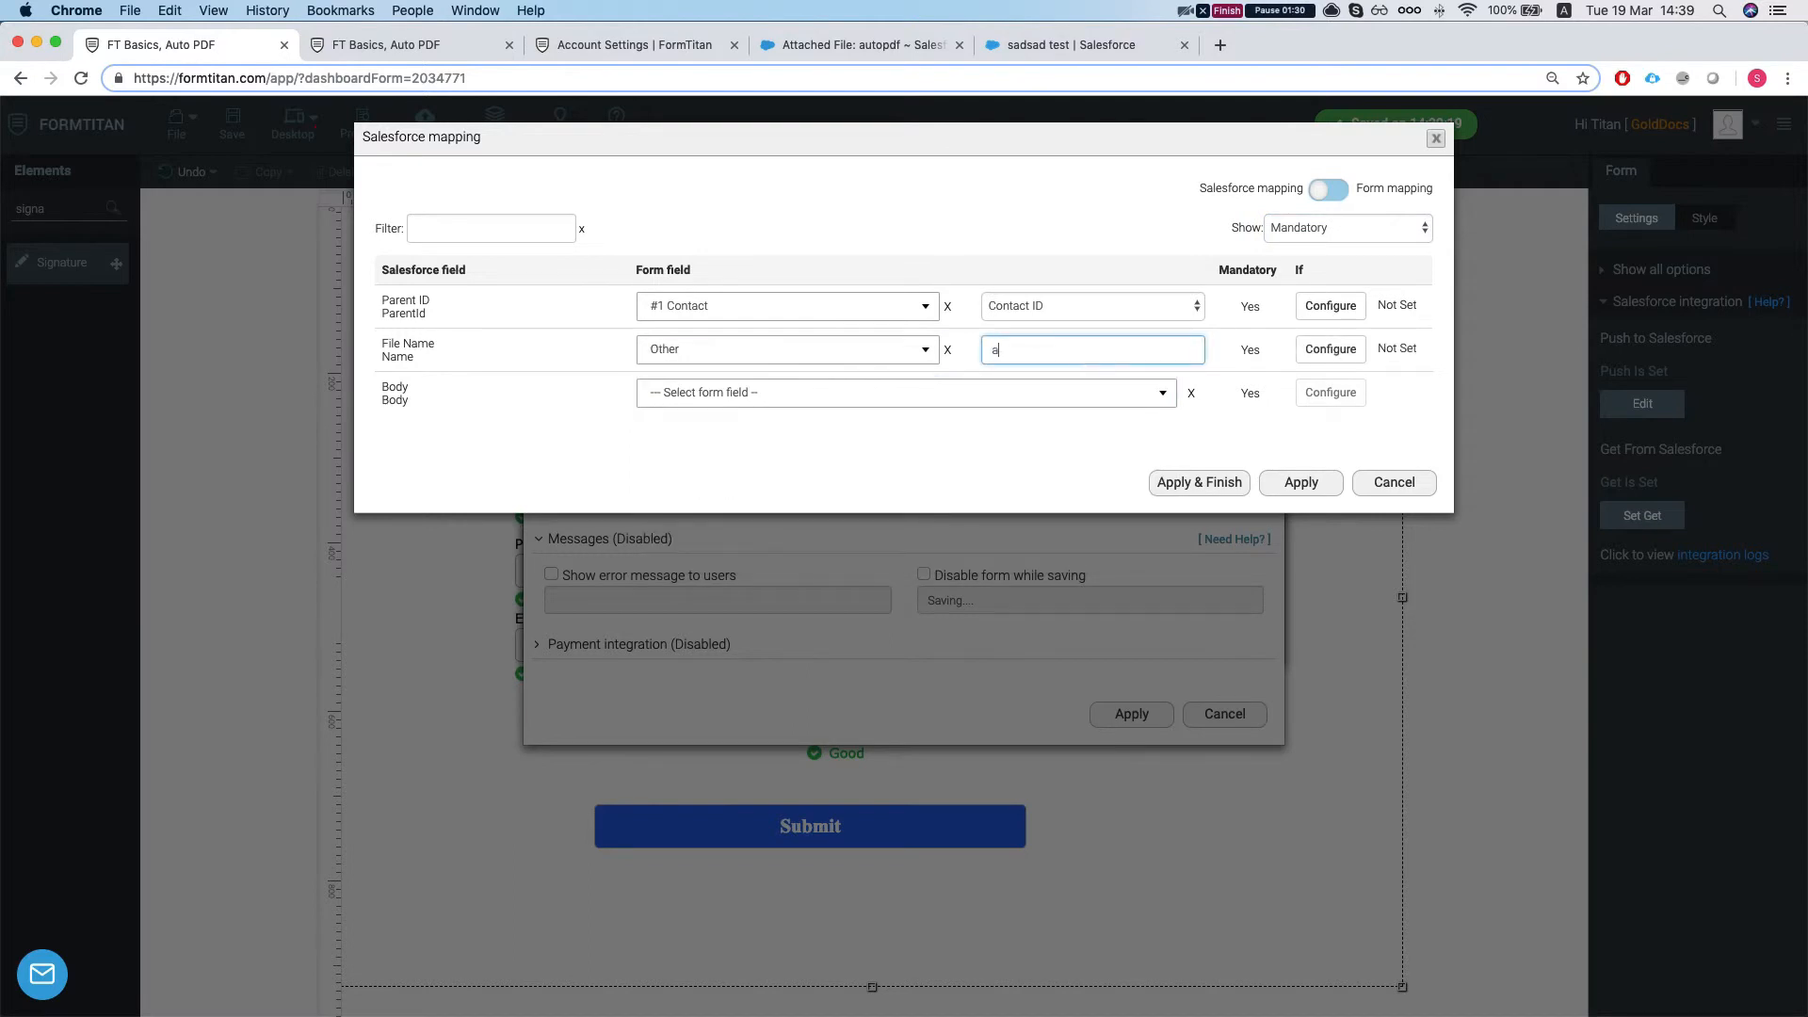
pyautogui.write('utopdf.')
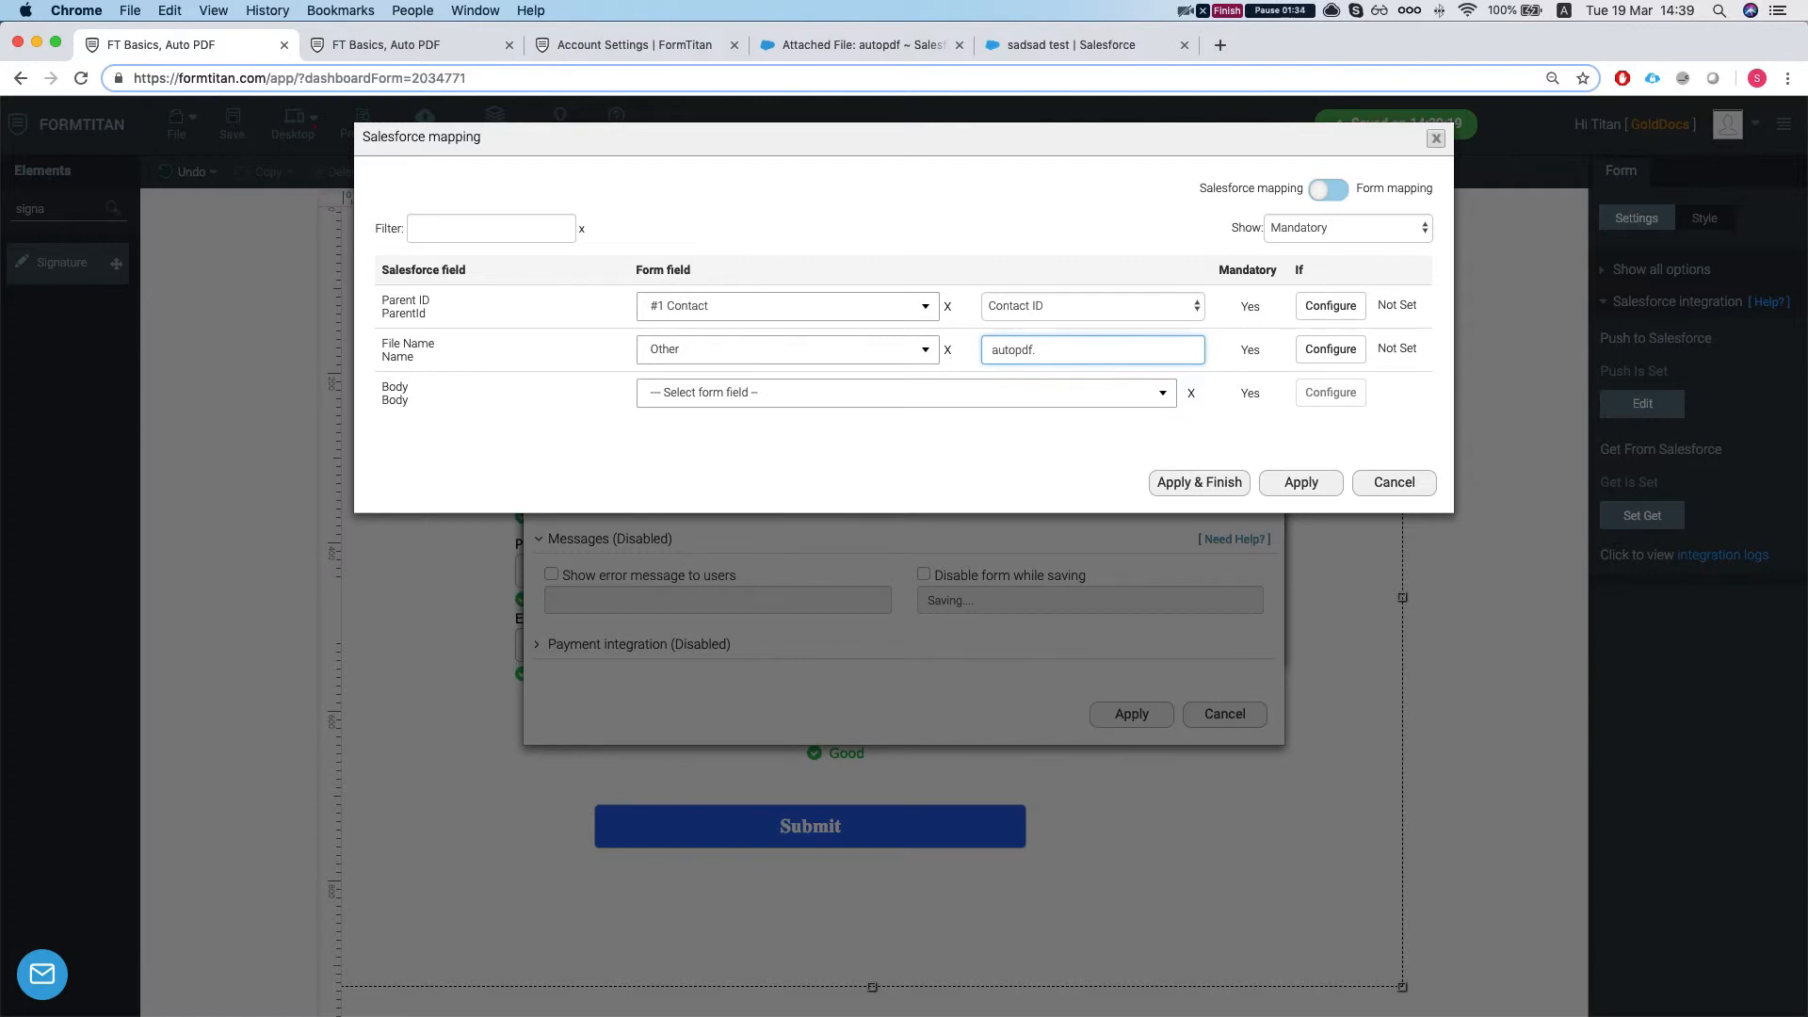
pyautogui.write('auto.pf')
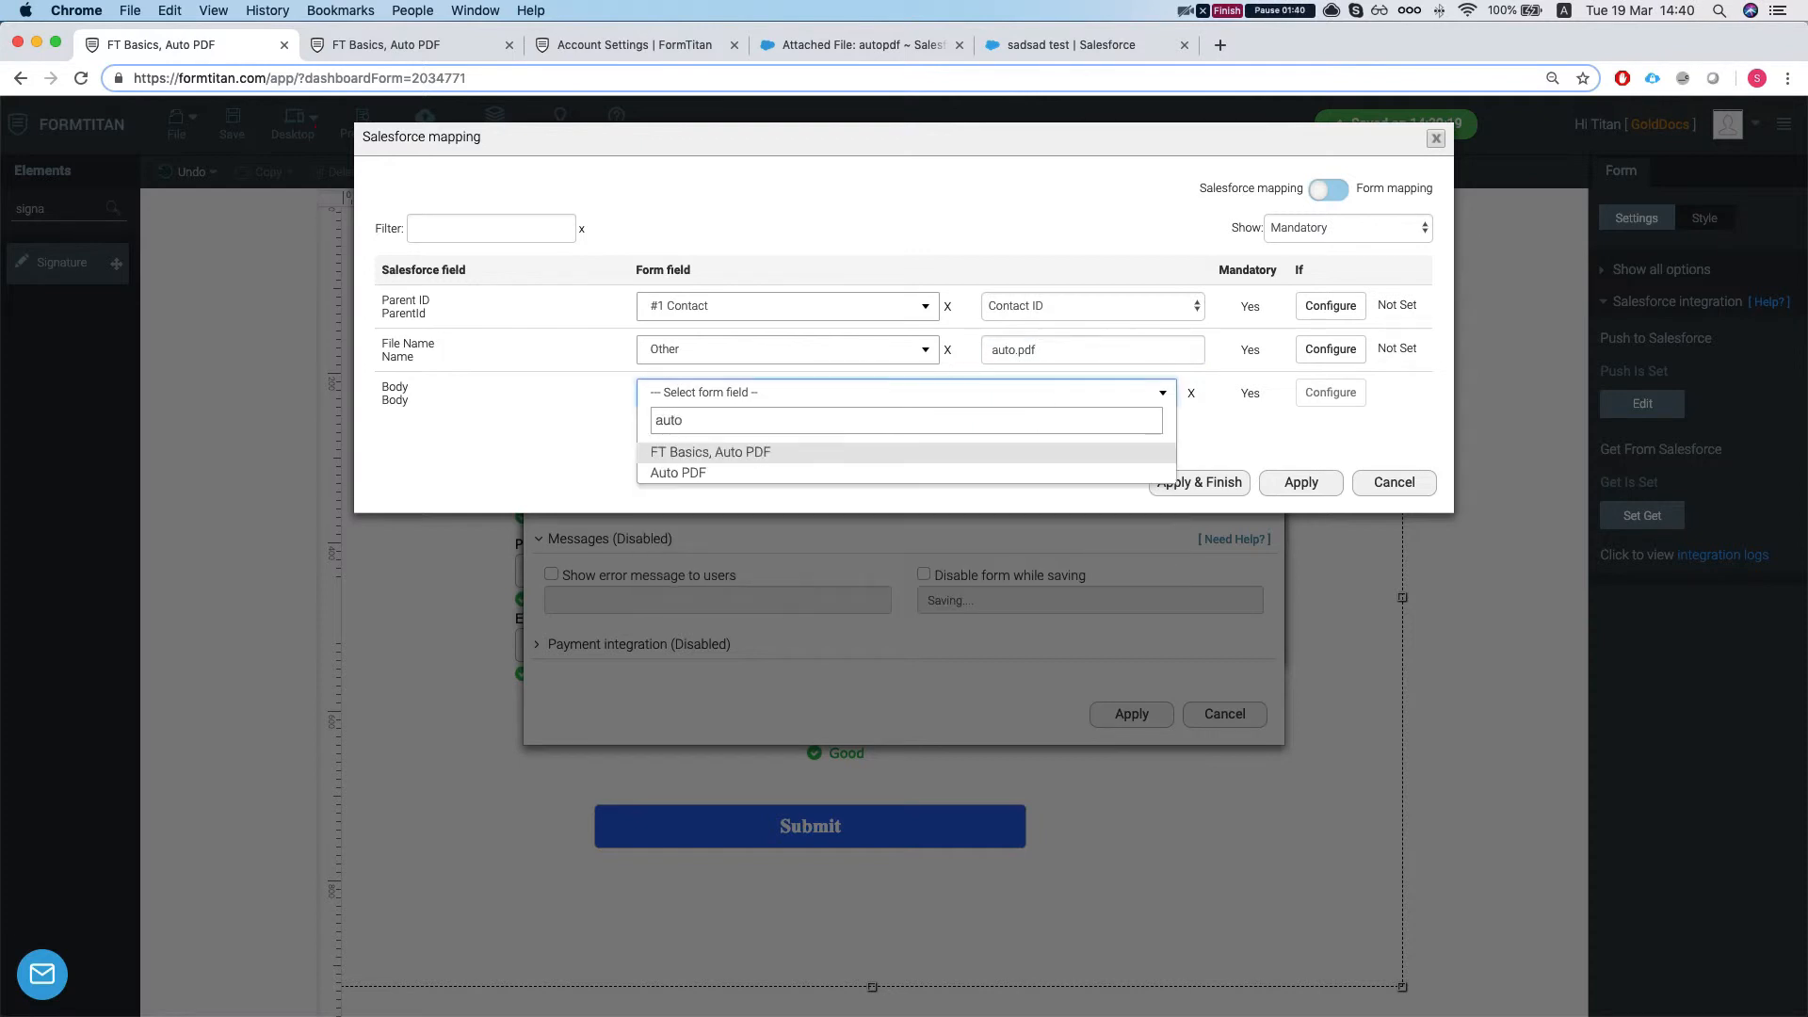
pyautogui.click(678, 475)
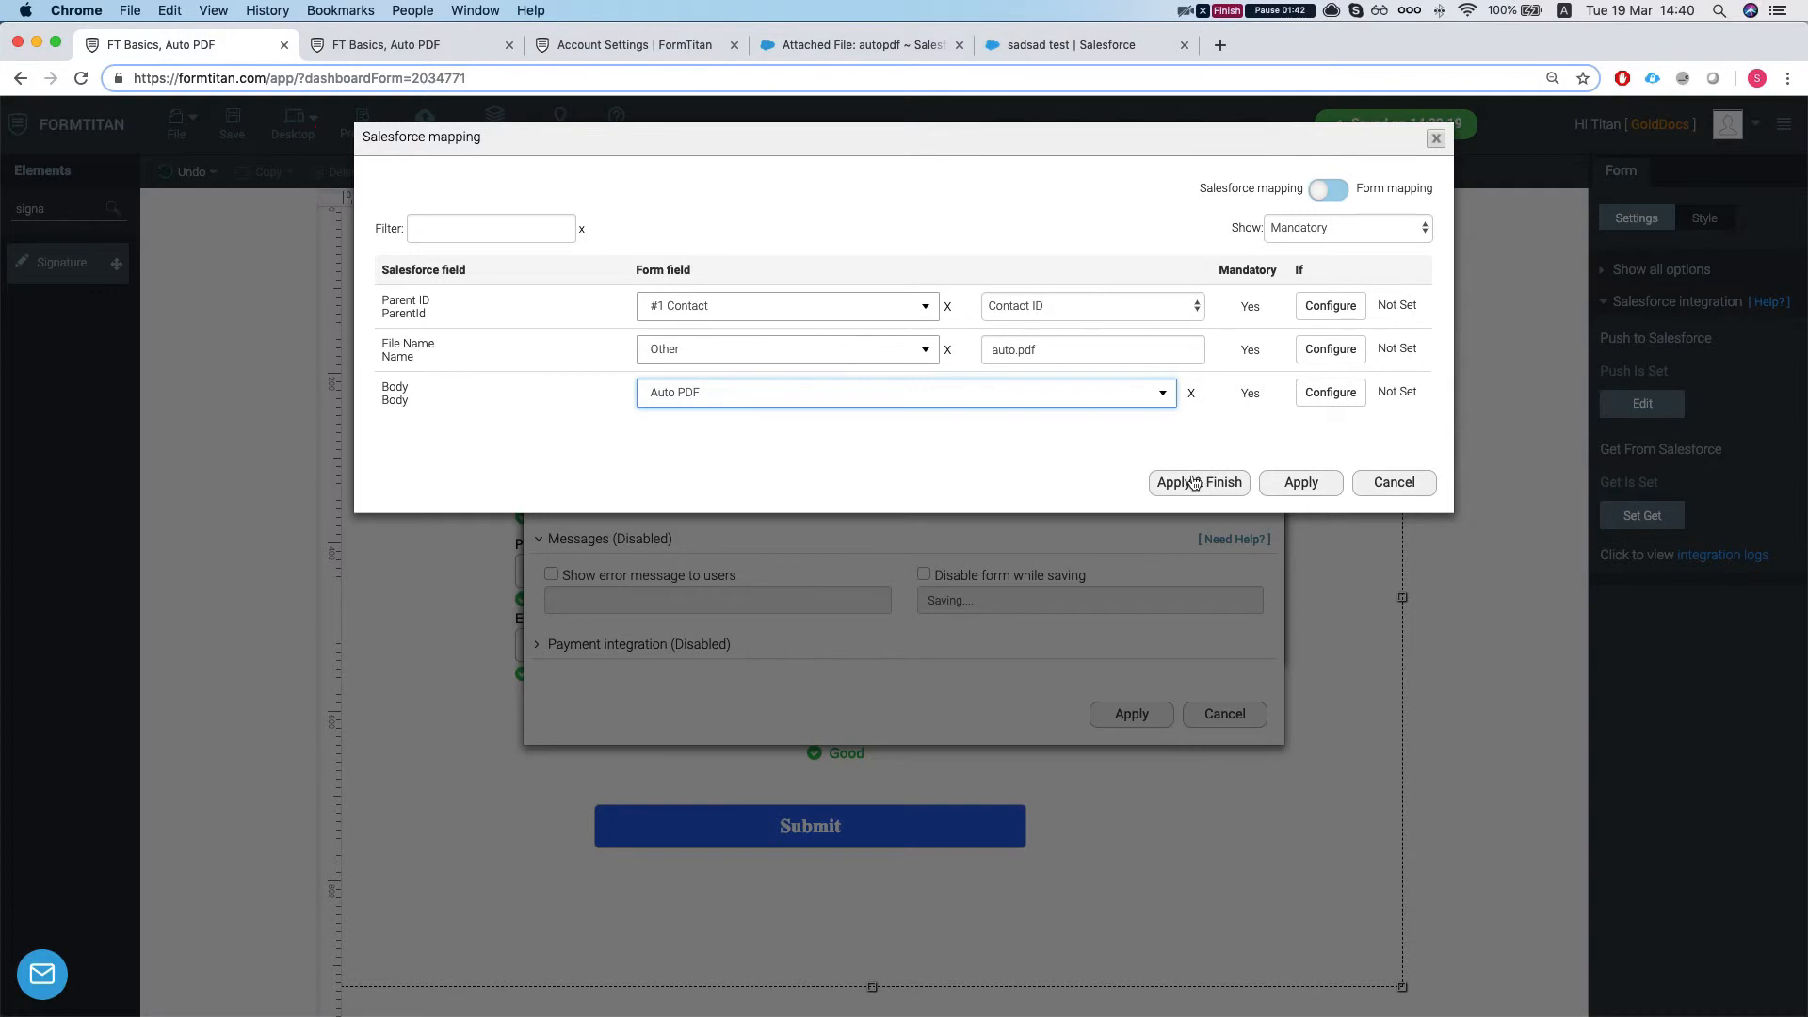
pyautogui.click(1198, 483)
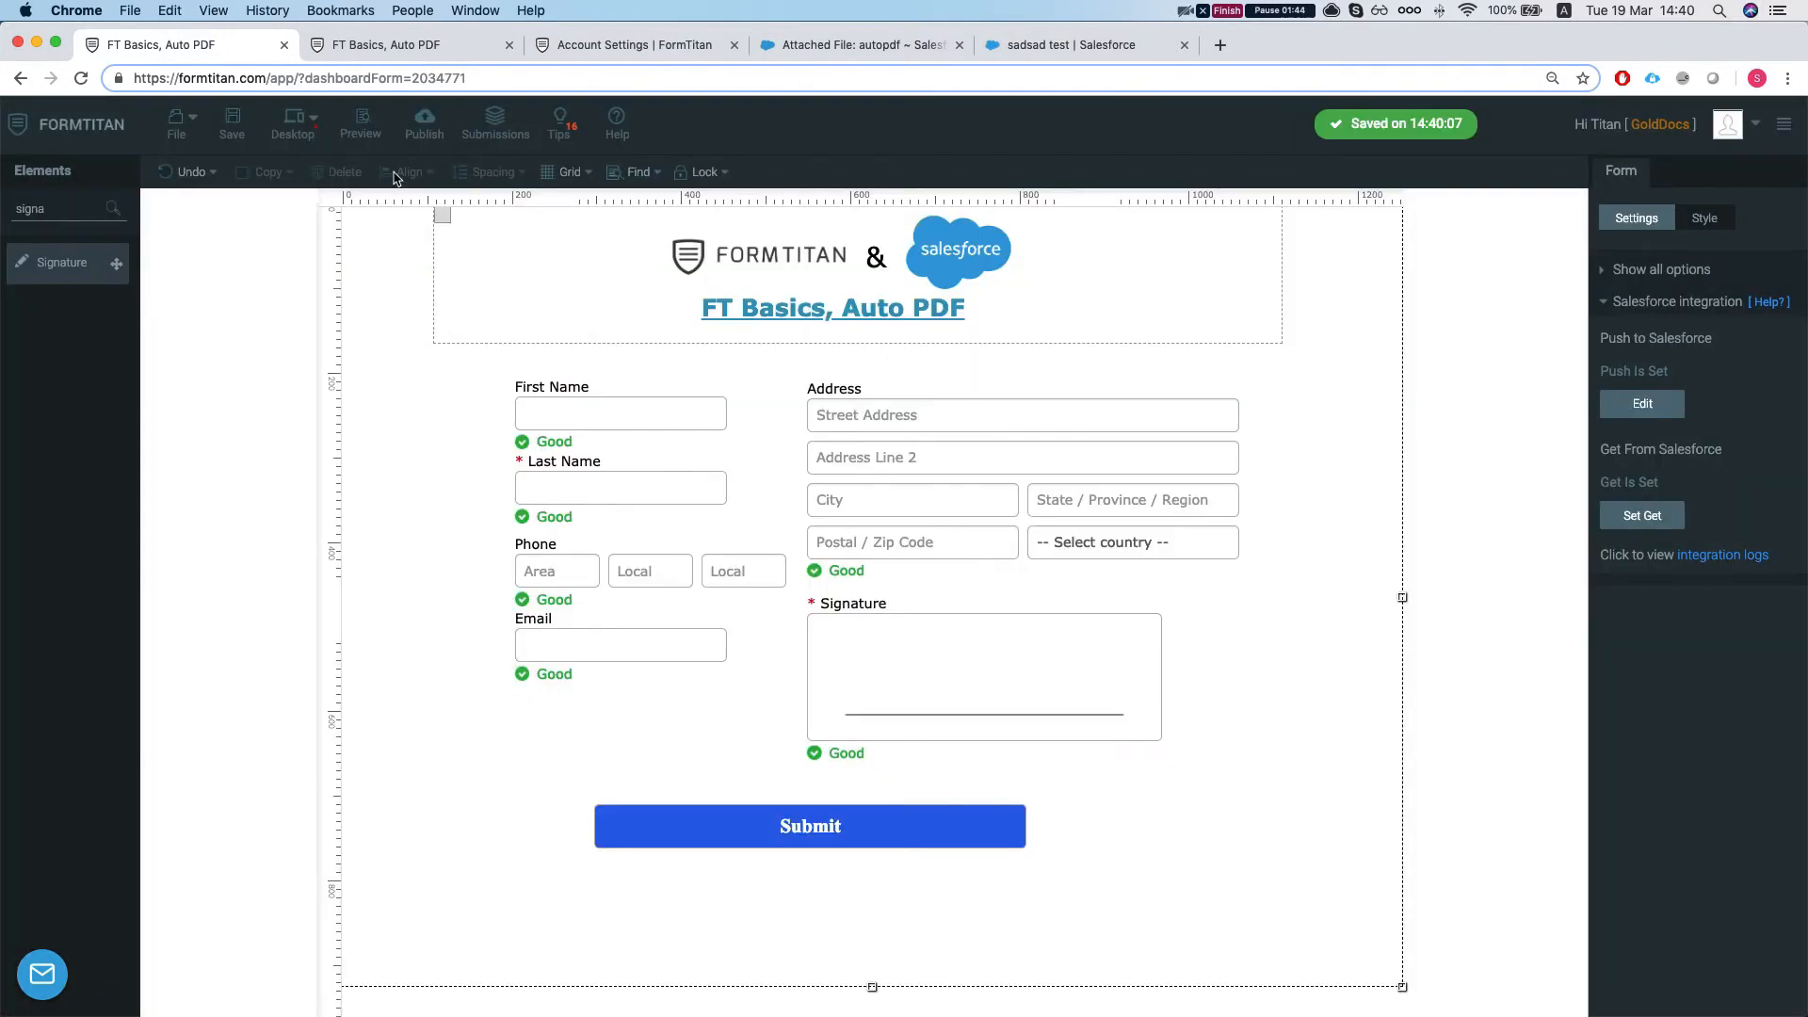
# Step: Open the live published form in a new browser tab
pyautogui.click(424, 124)
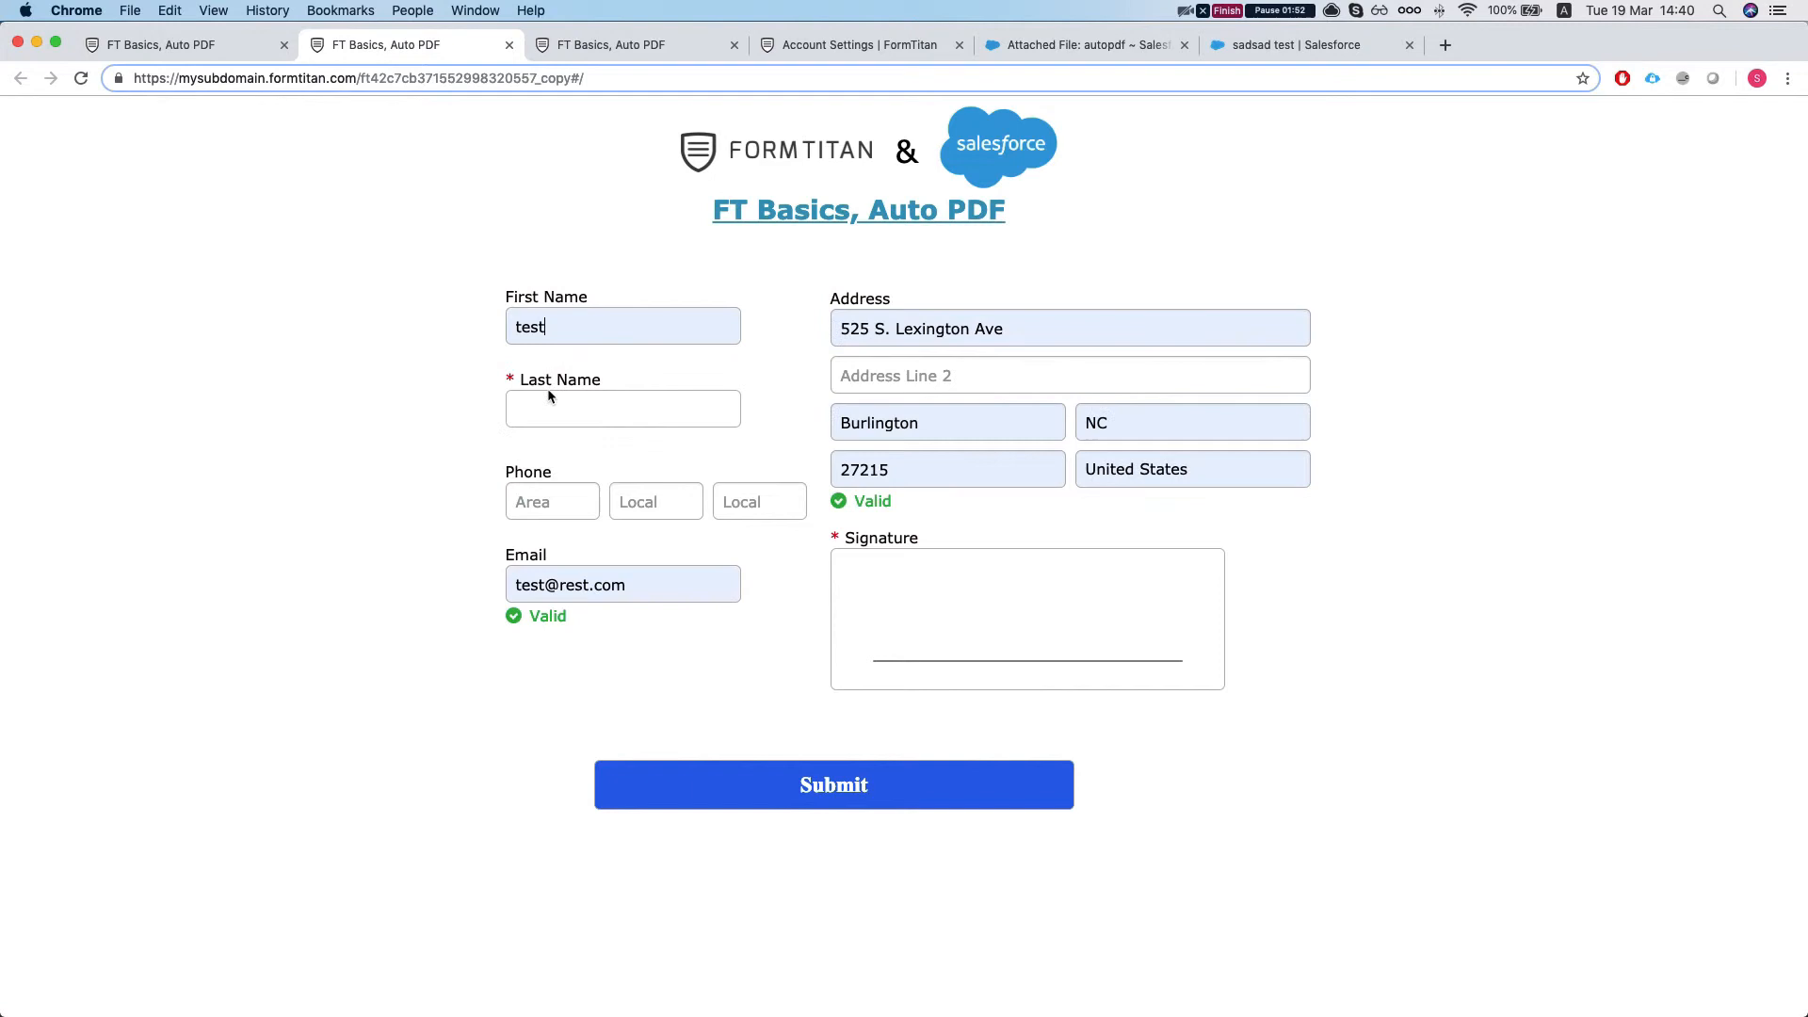
pyautogui.write('tes')
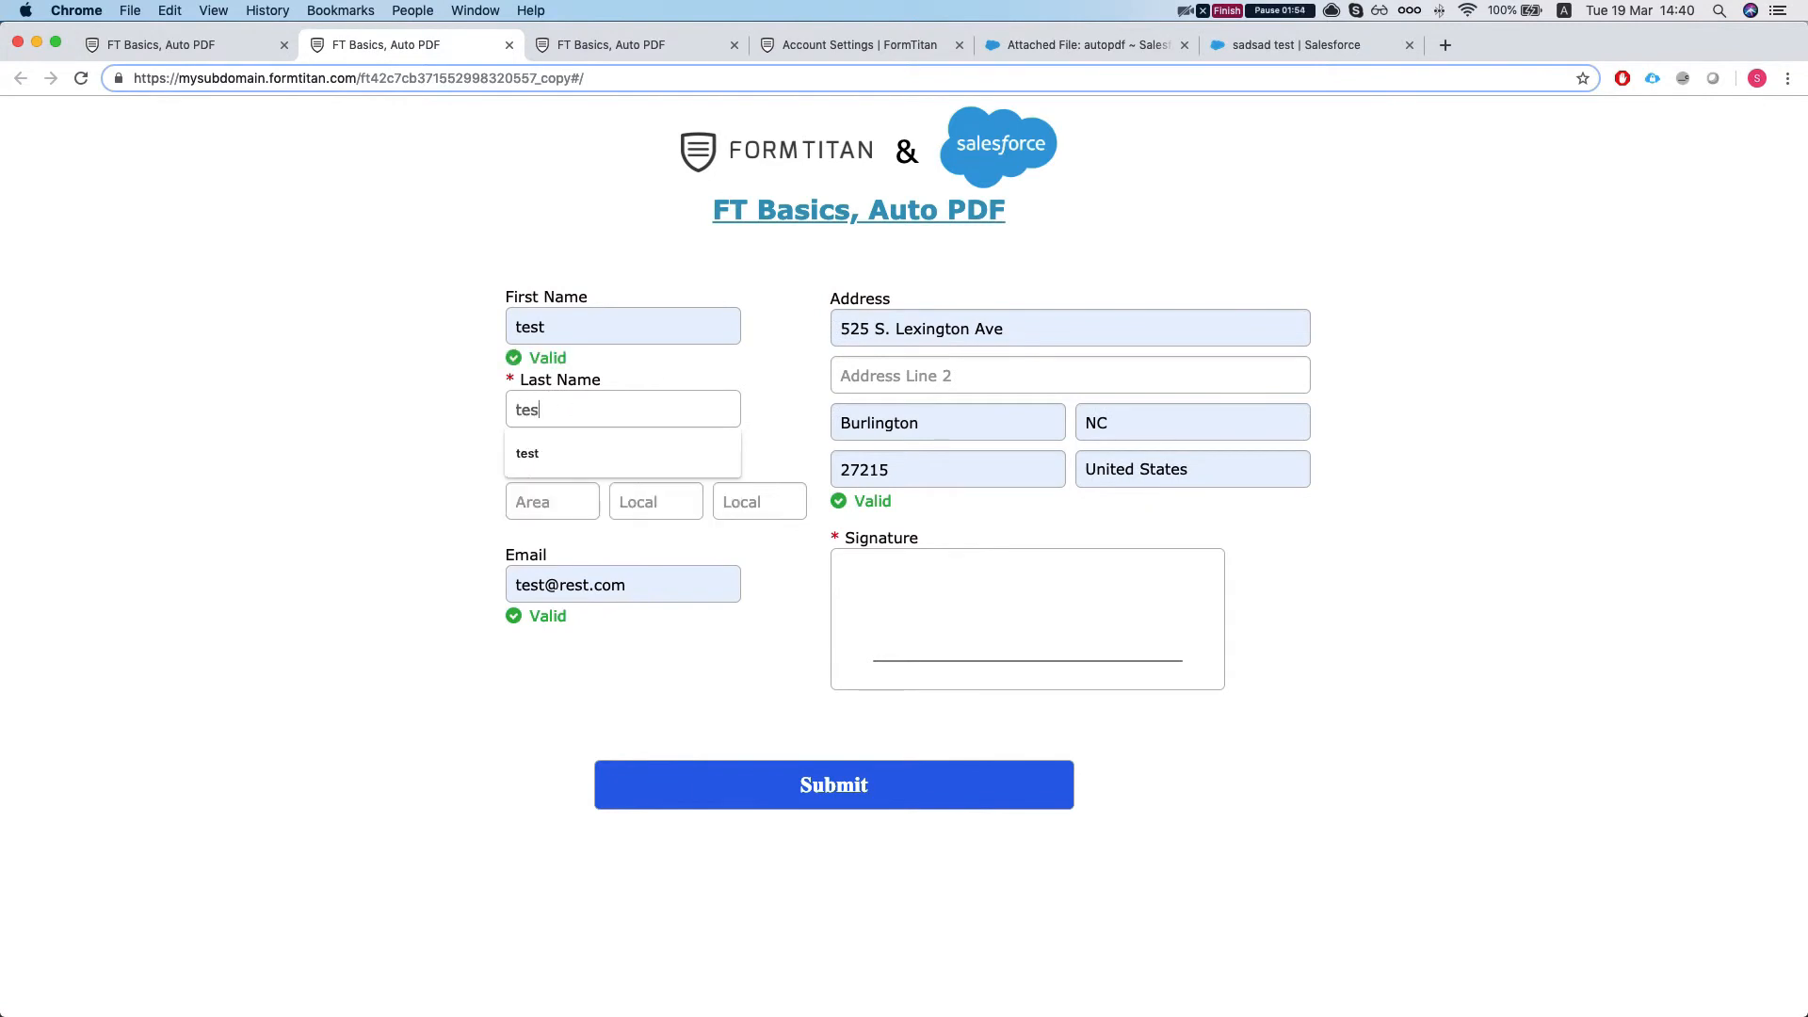
pyautogui.write('testing new v')
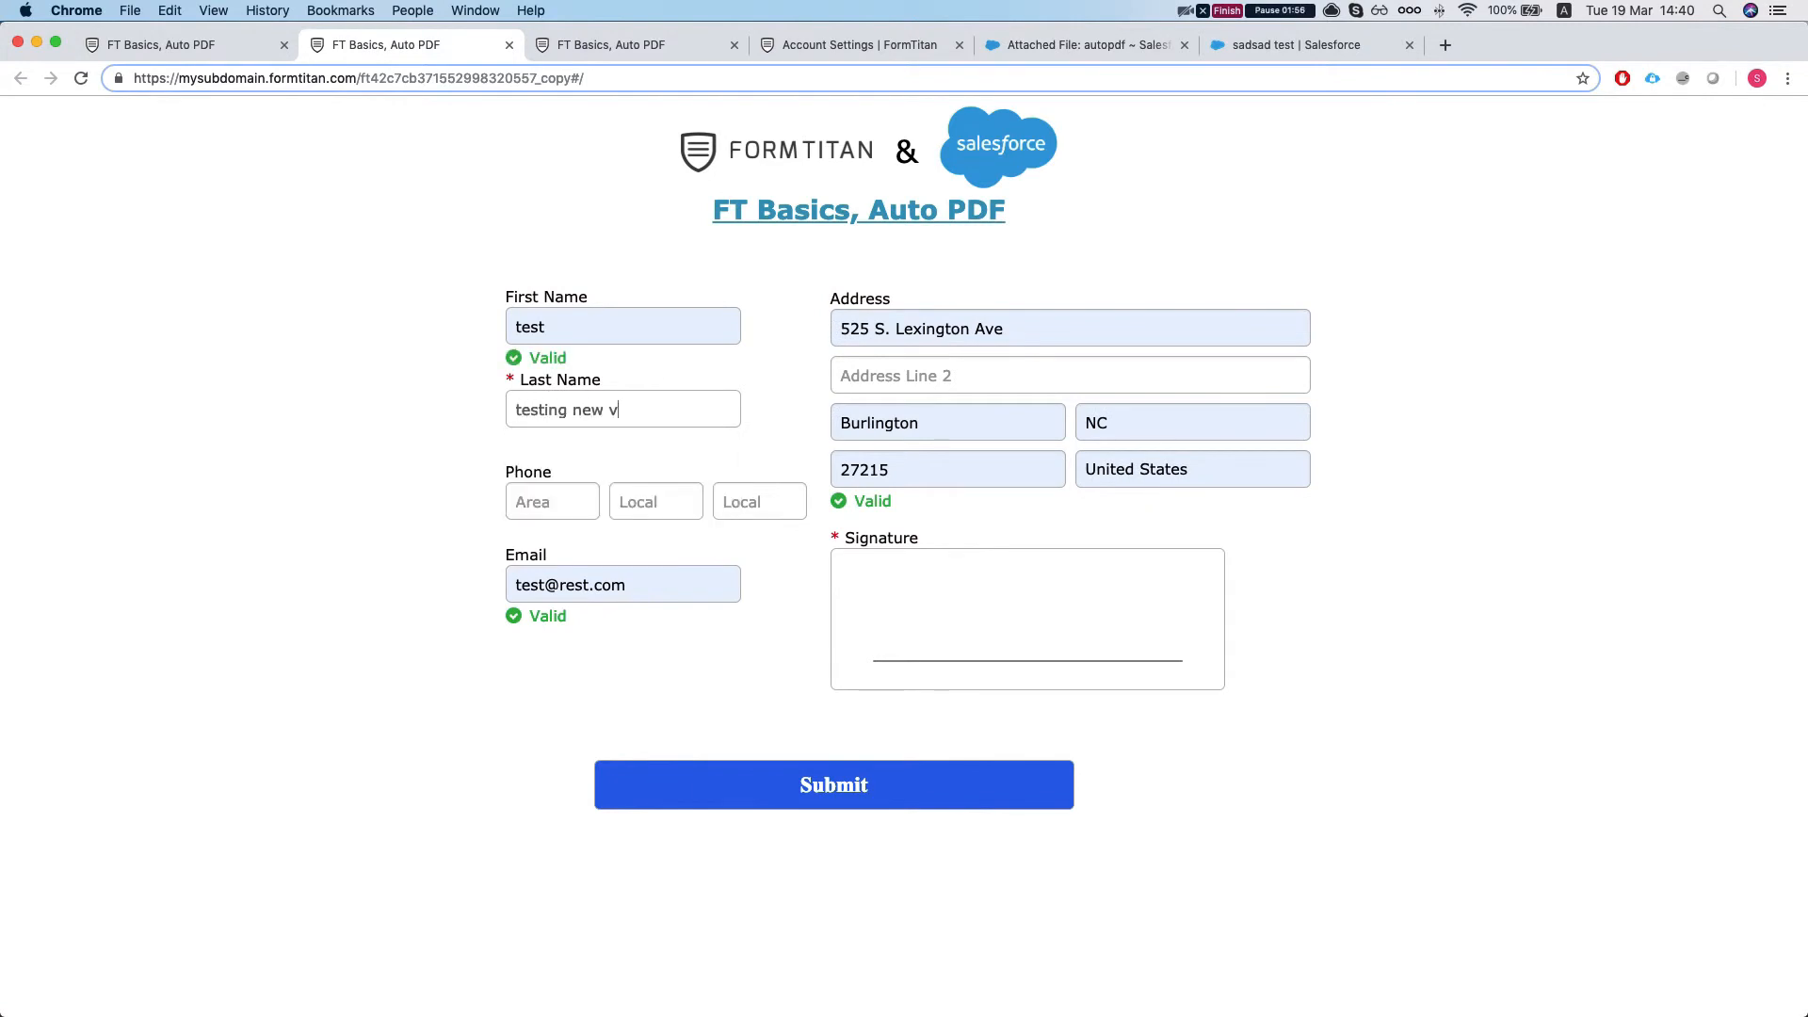
pyautogui.click(552, 501)
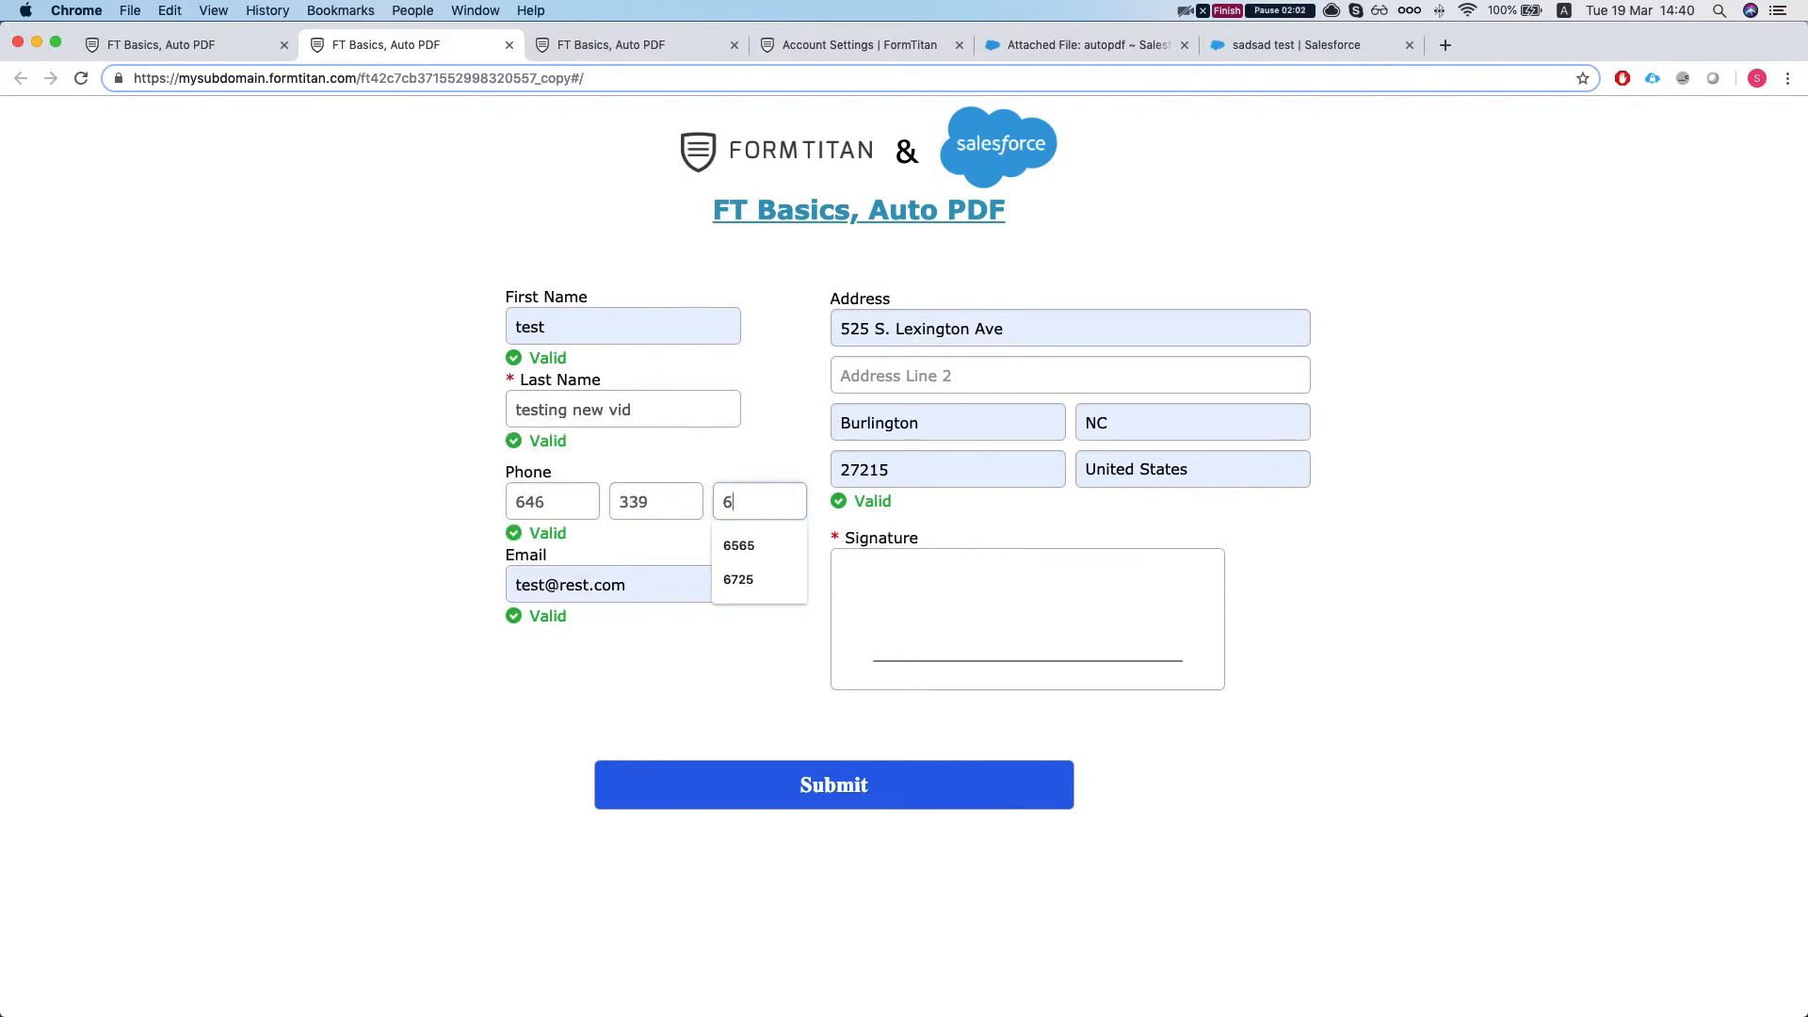
pyautogui.write('854')
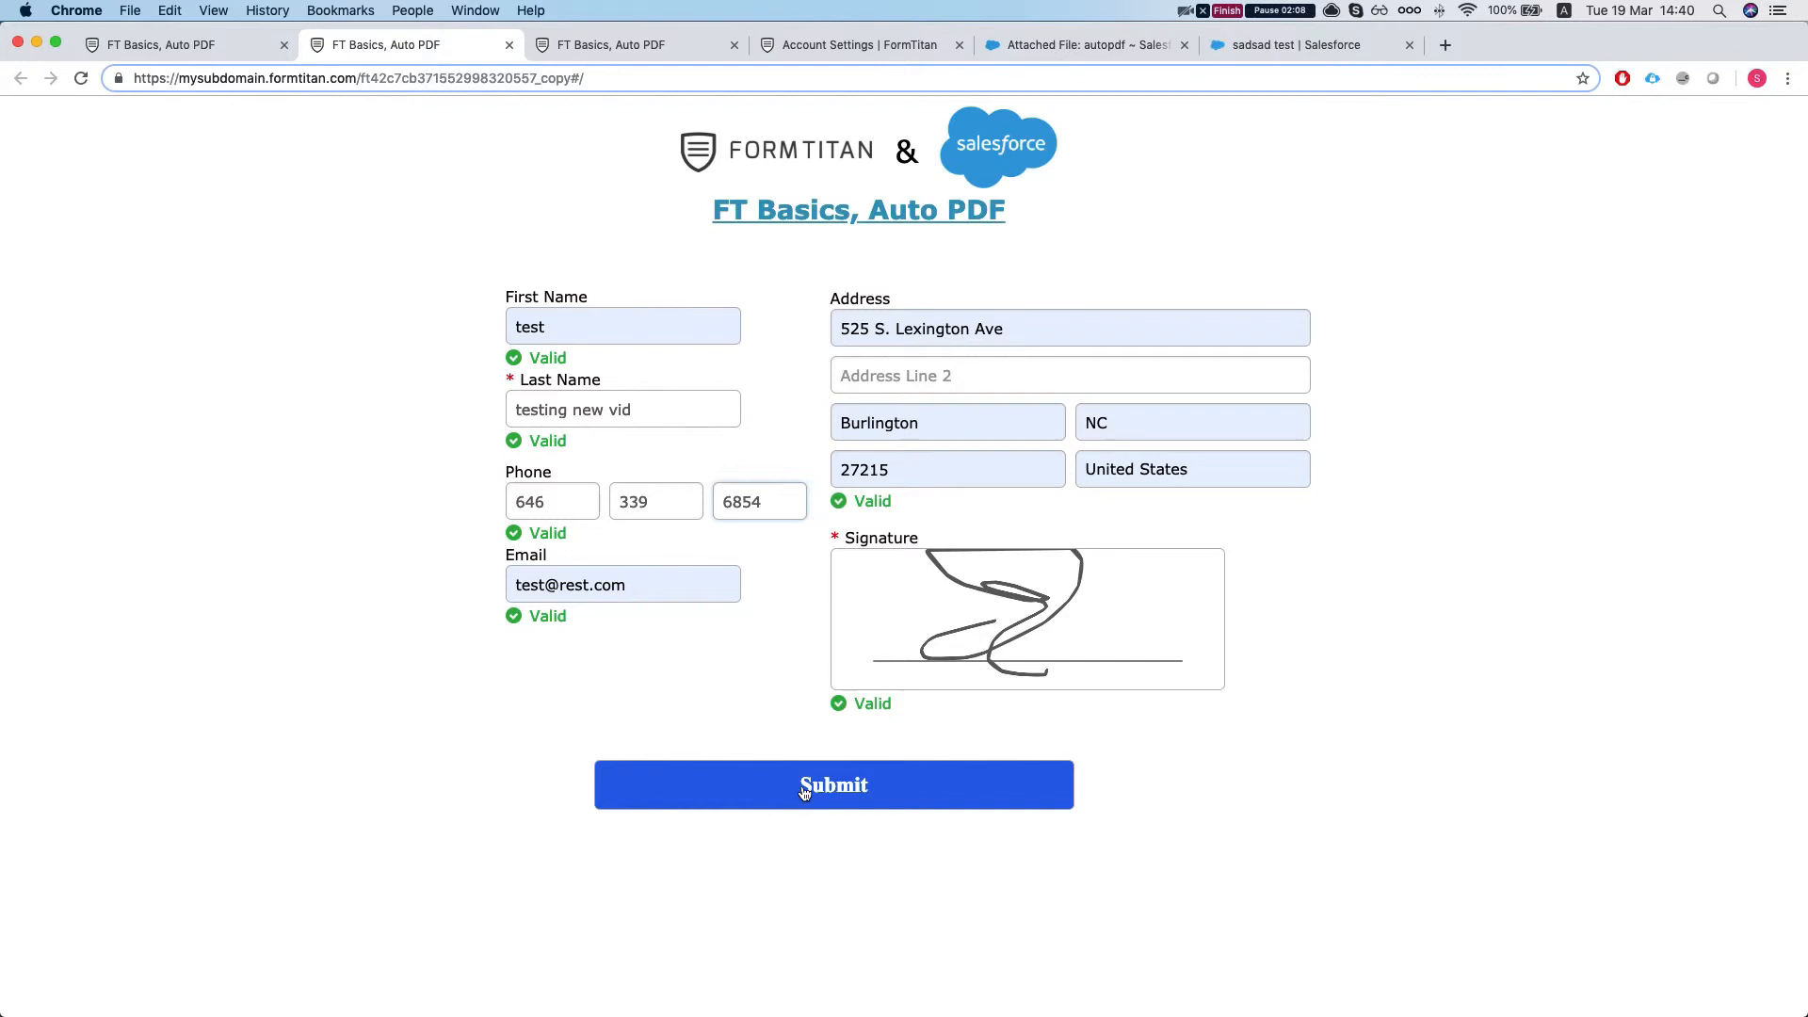
pyautogui.click(833, 785)
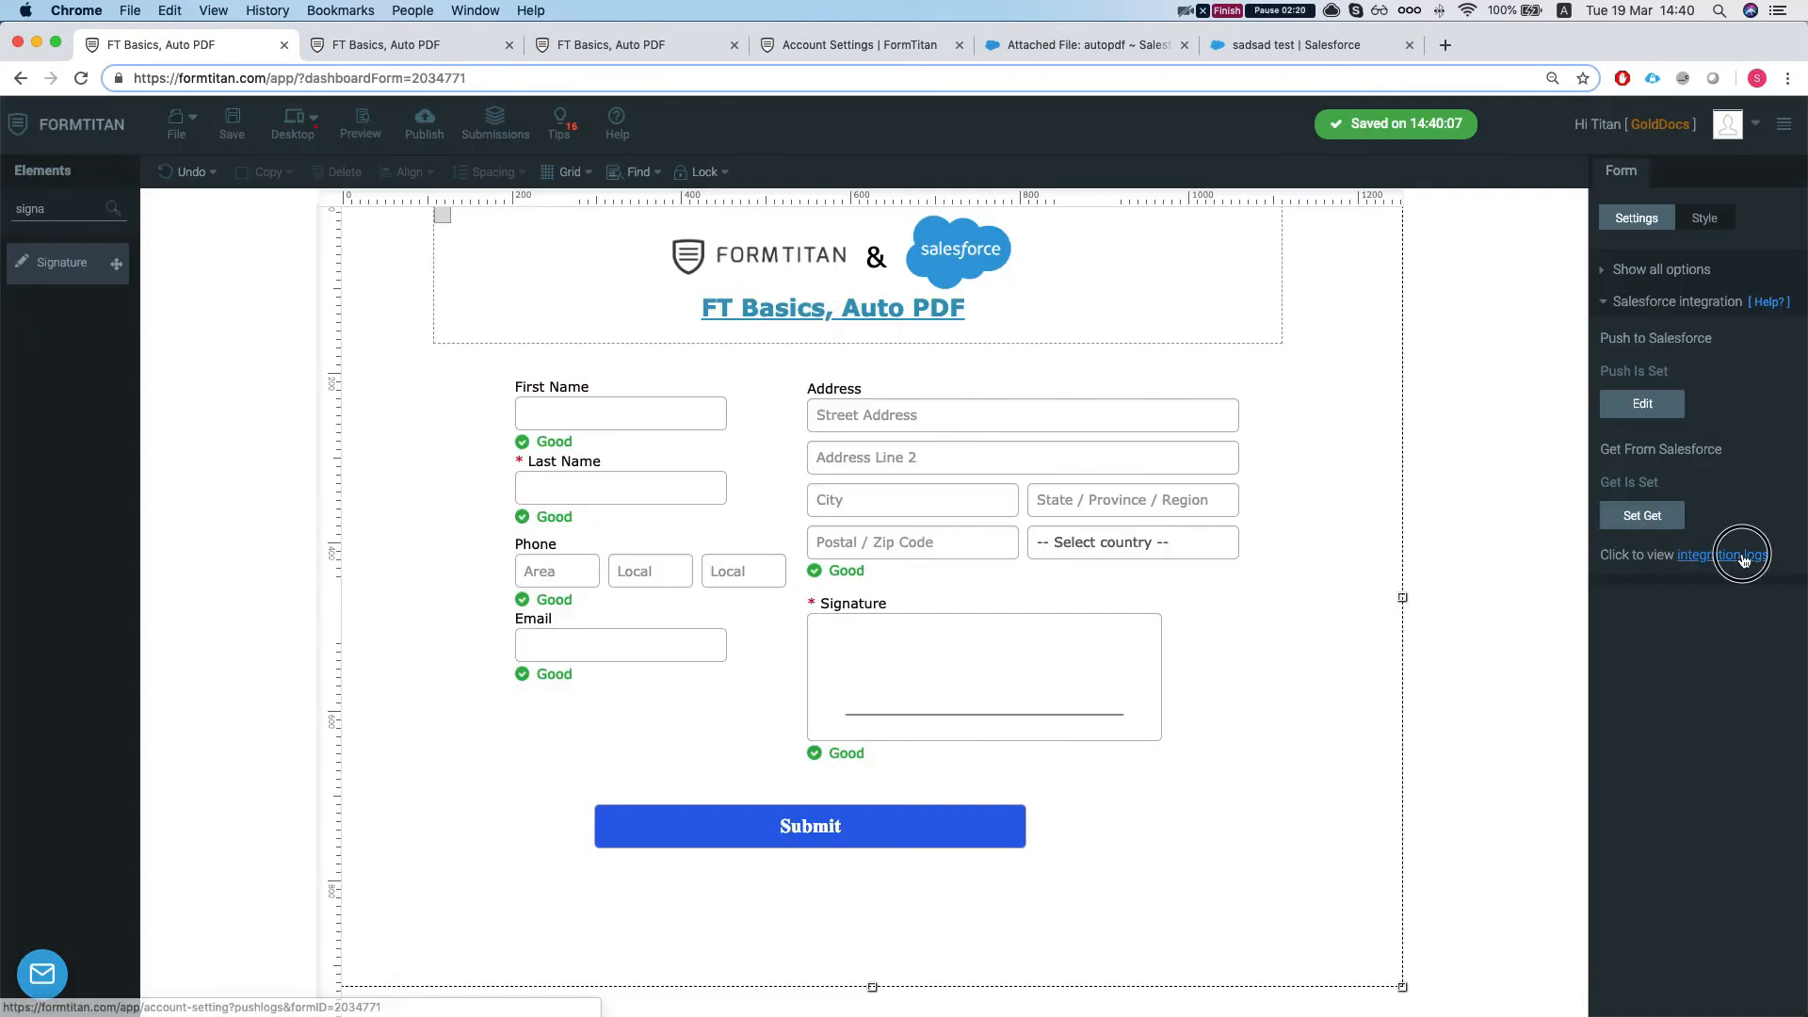
# Step: Follow the integration log to the new Salesforce contact and open its auto.pdf attachment
pyautogui.click(1718, 554)
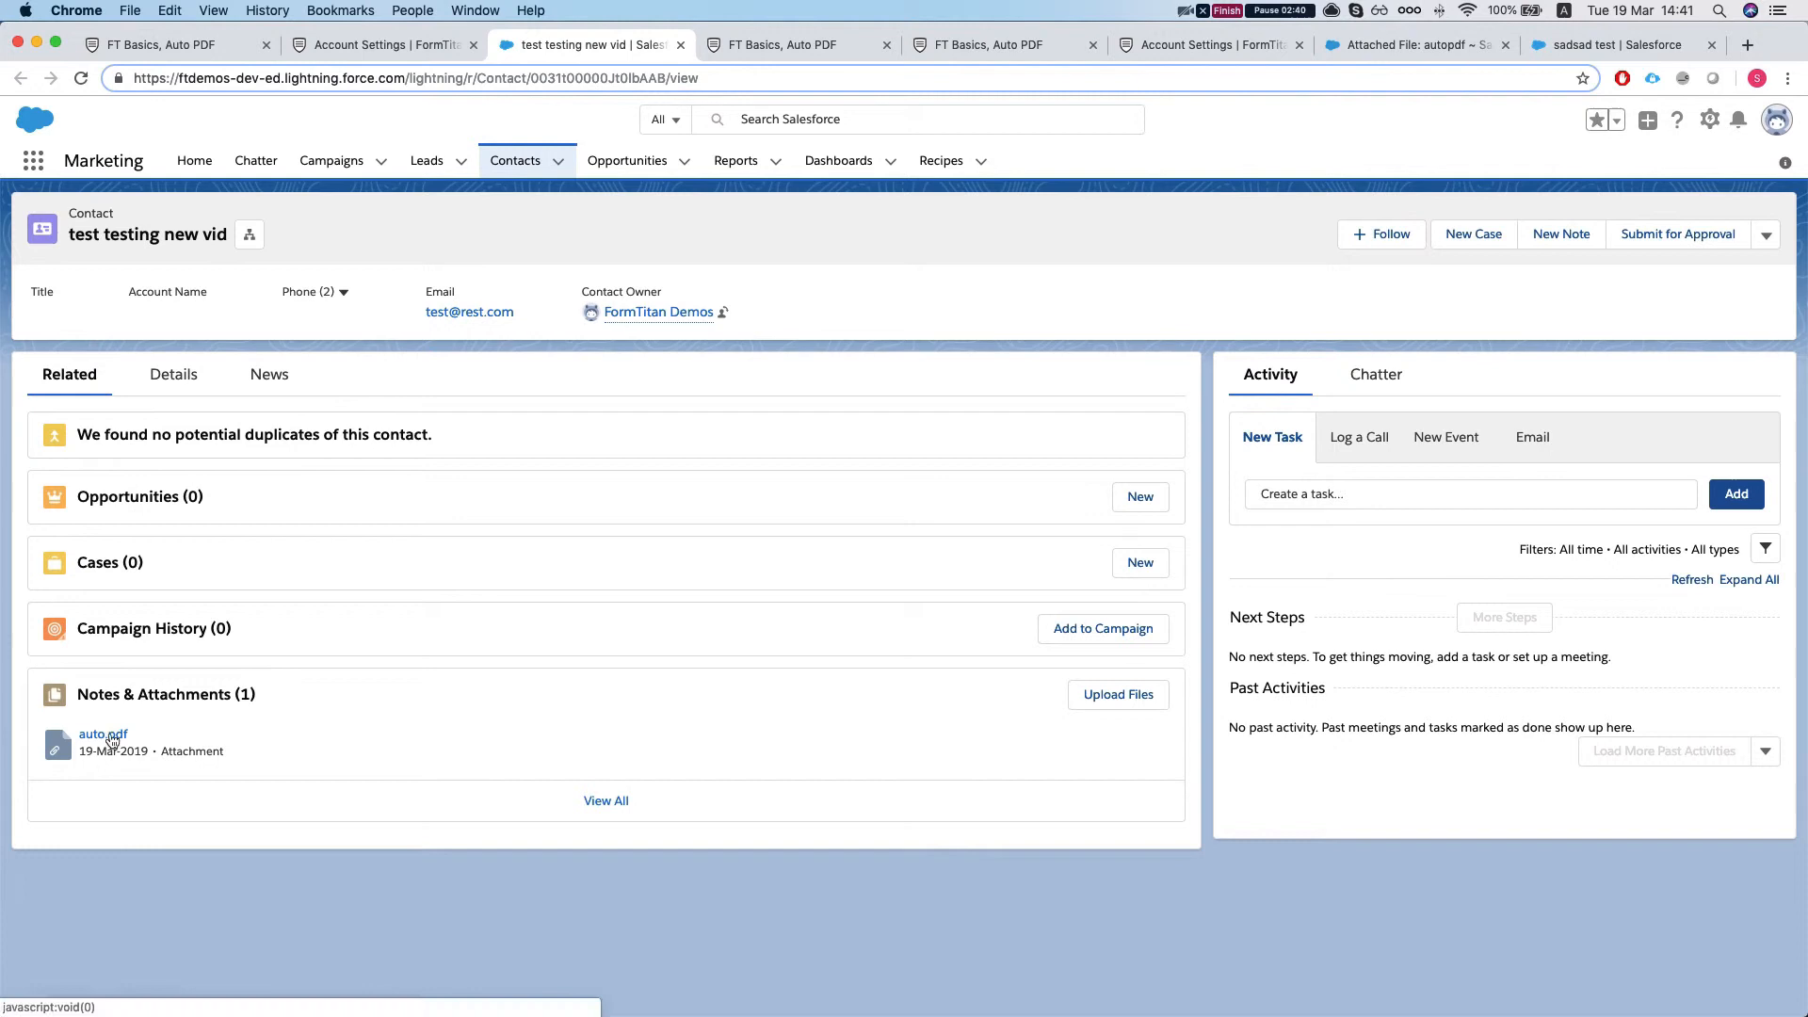
pyautogui.click(101, 735)
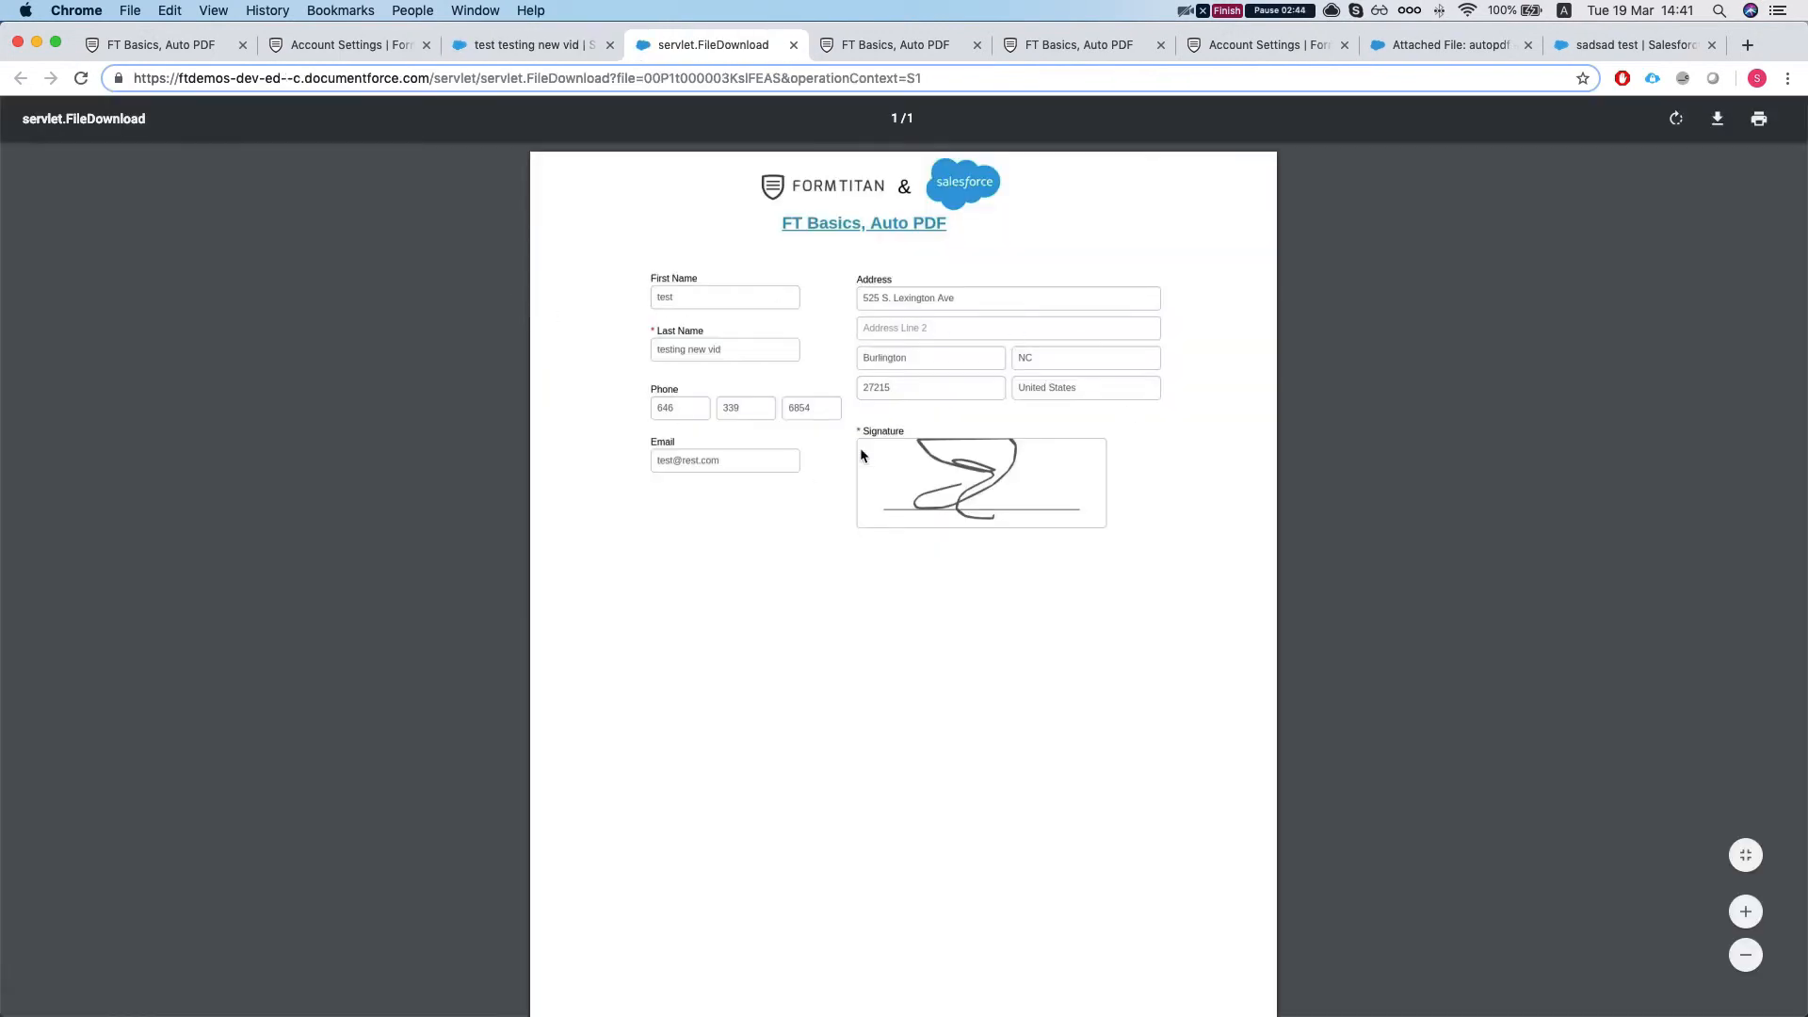
pyautogui.moveTo(901, 480)
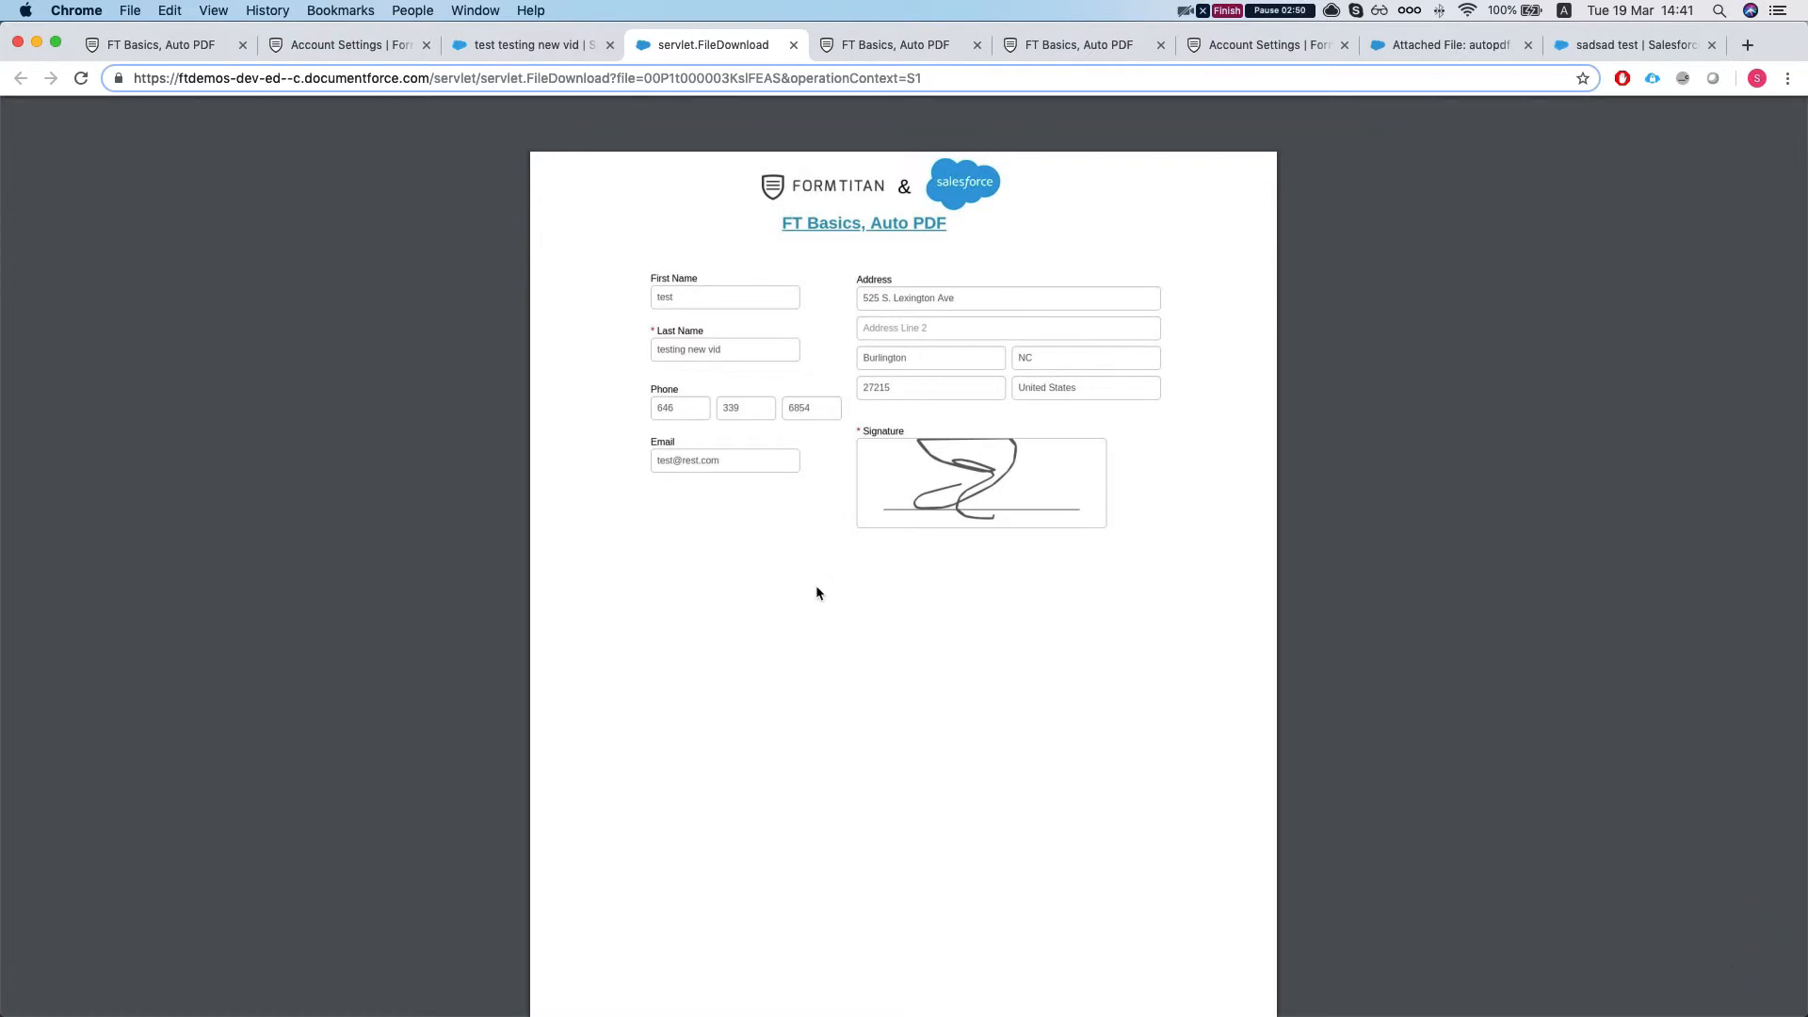
pyautogui.moveTo(829, 614)
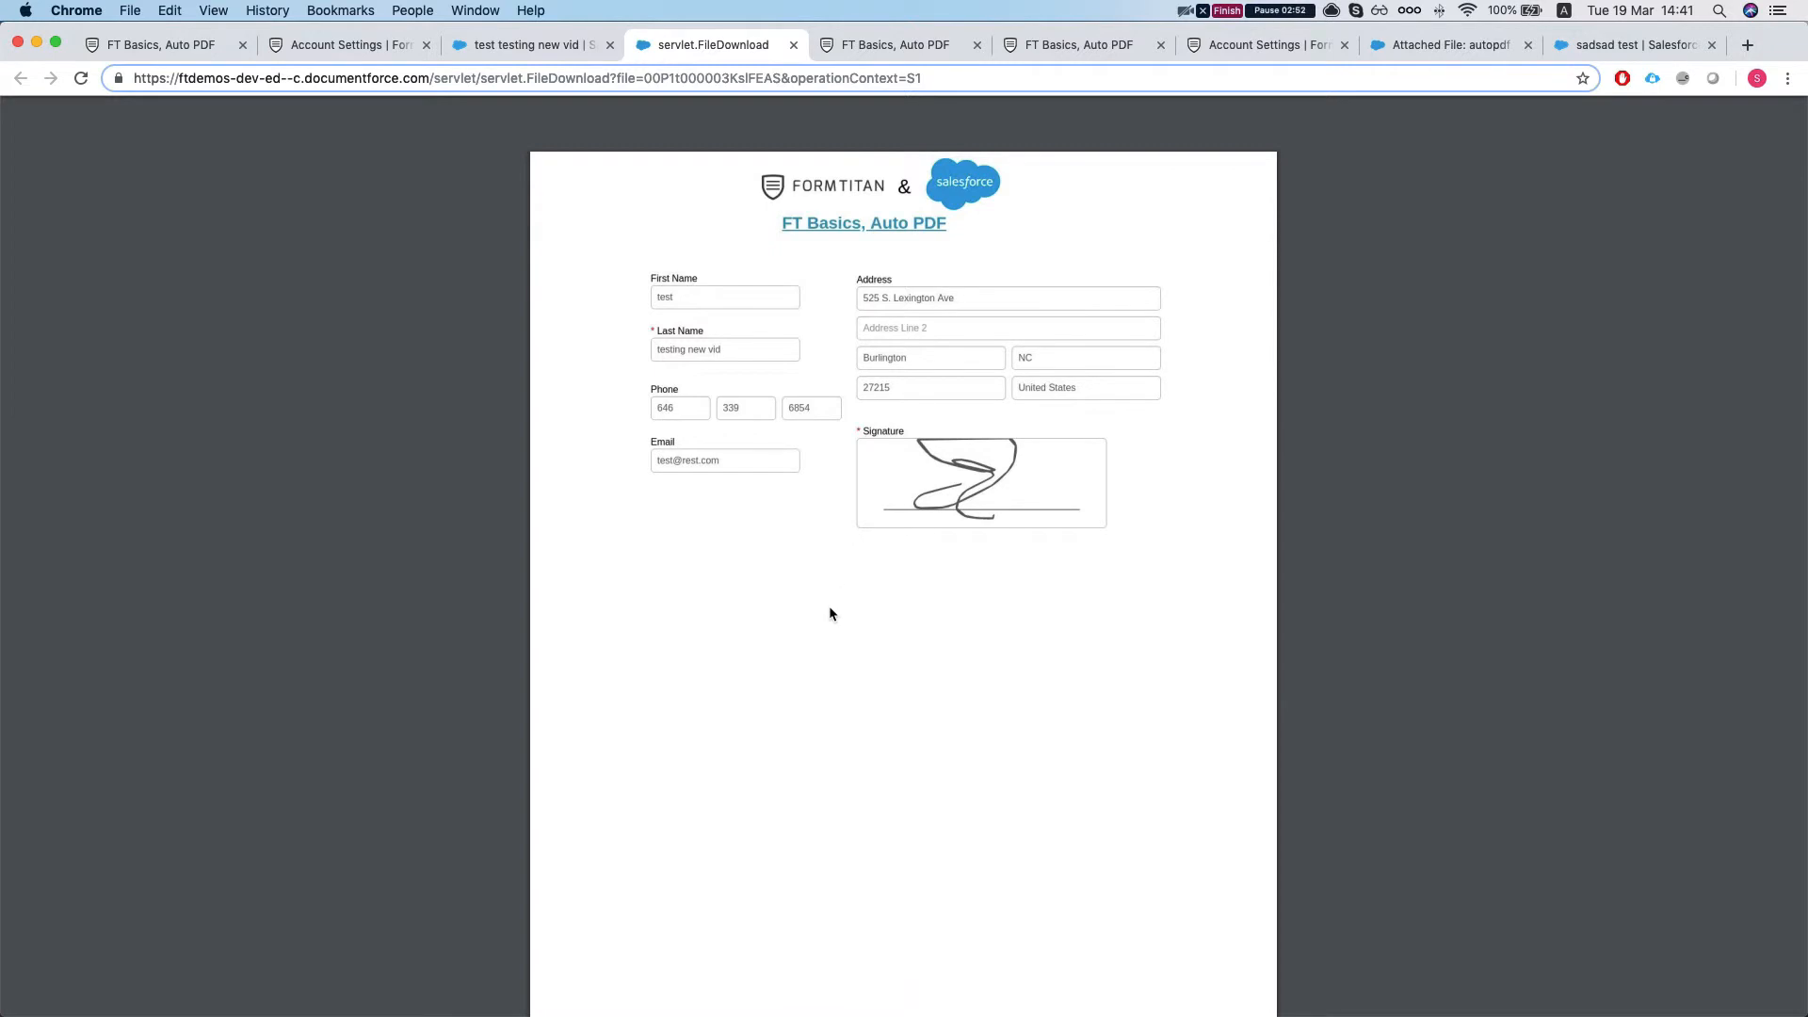
pyautogui.moveTo(757, 562)
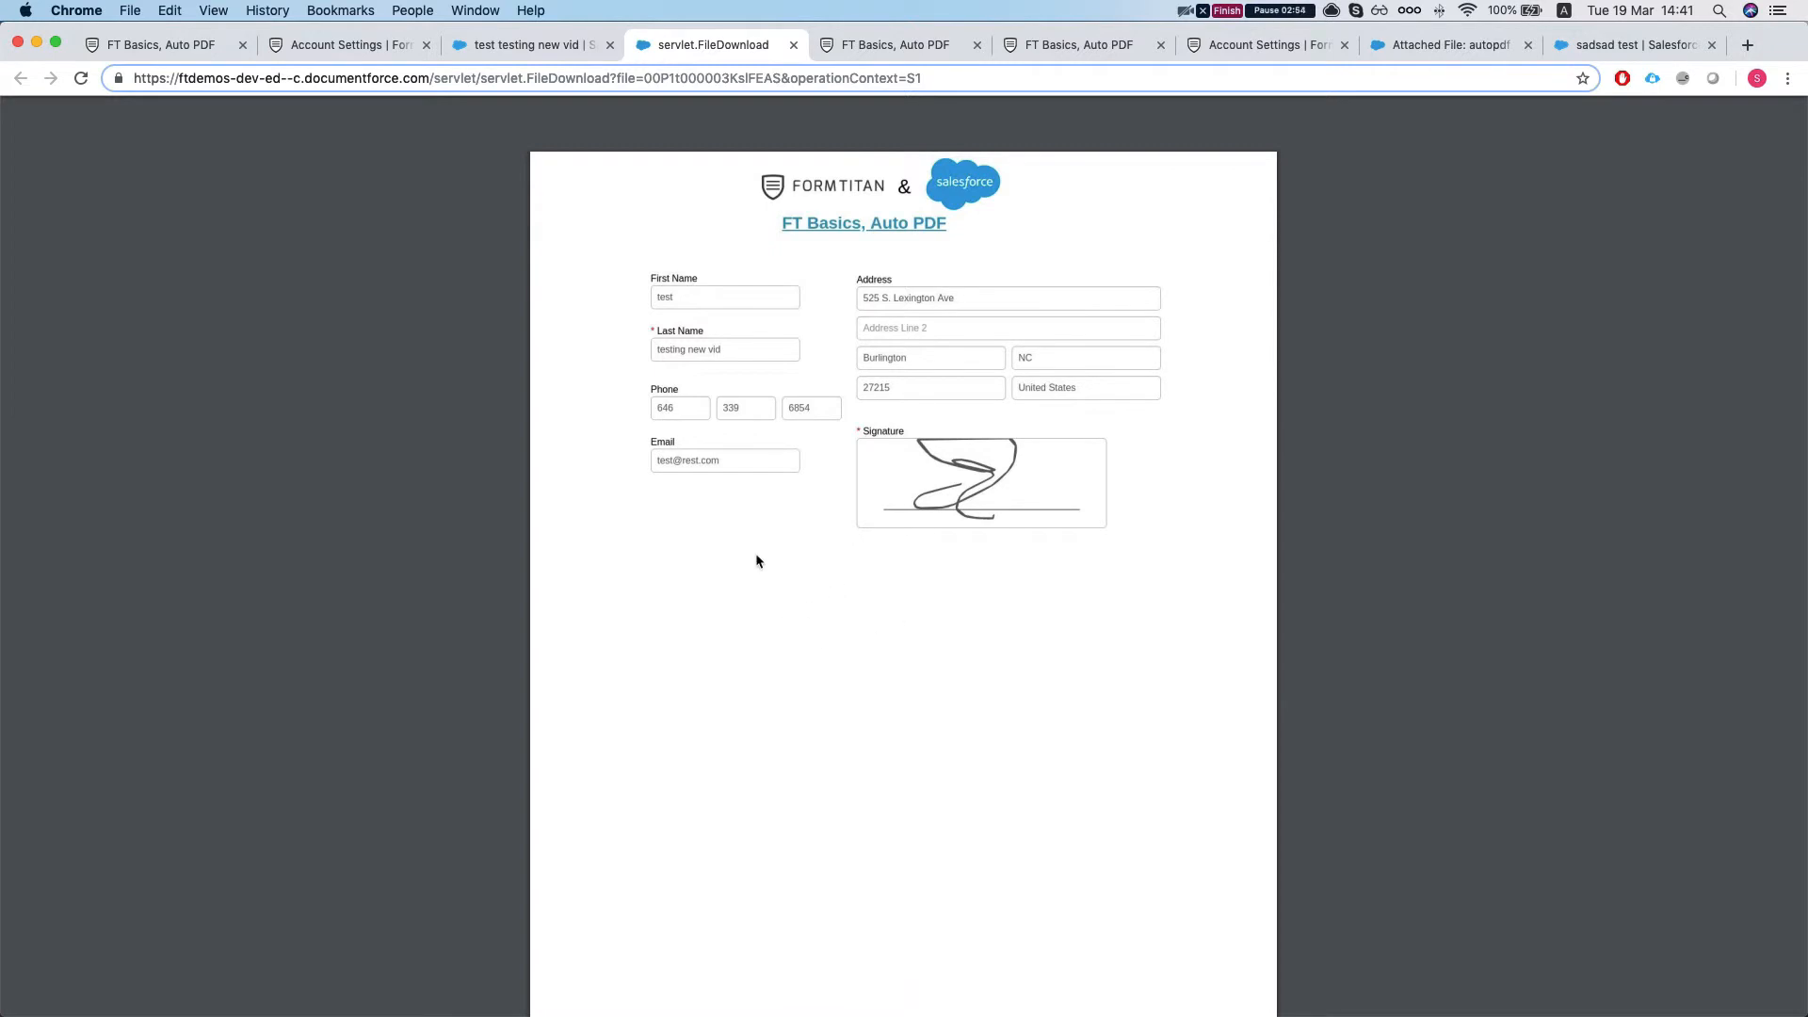
pyautogui.moveTo(814, 553)
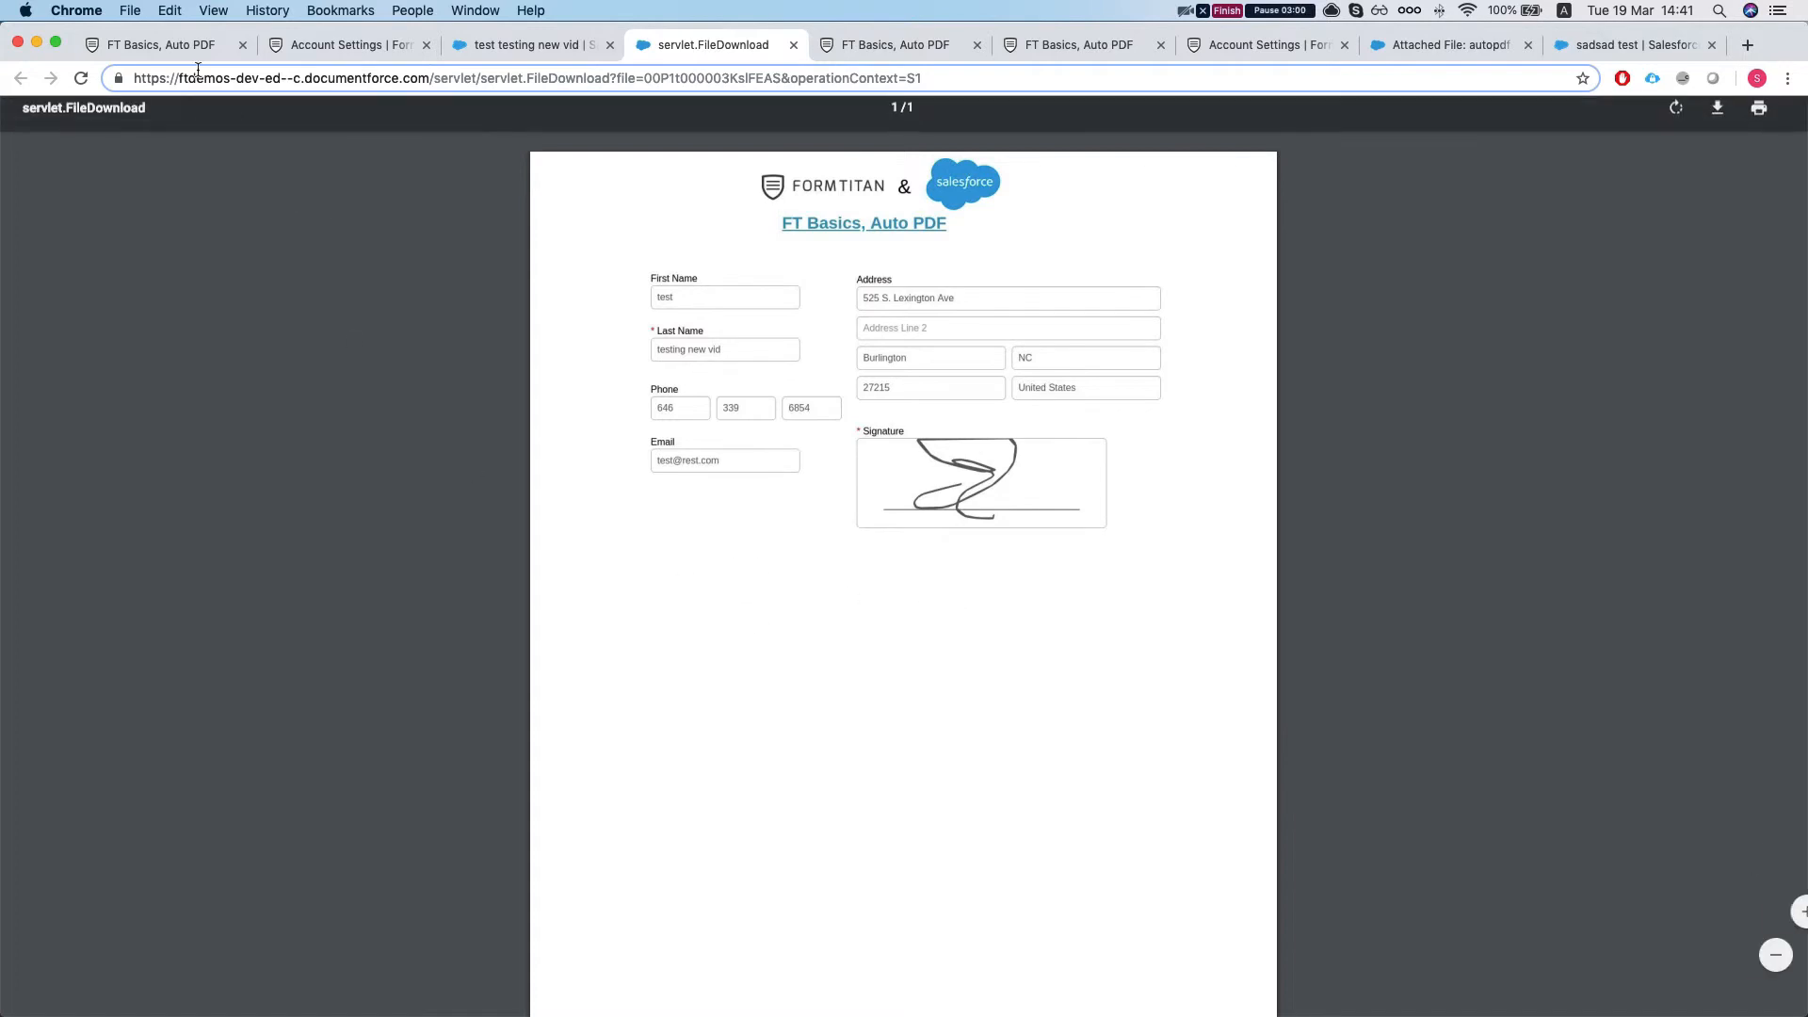
# Step: Return to the FT Basics, Auto PDF form builder tab
pyautogui.click(162, 43)
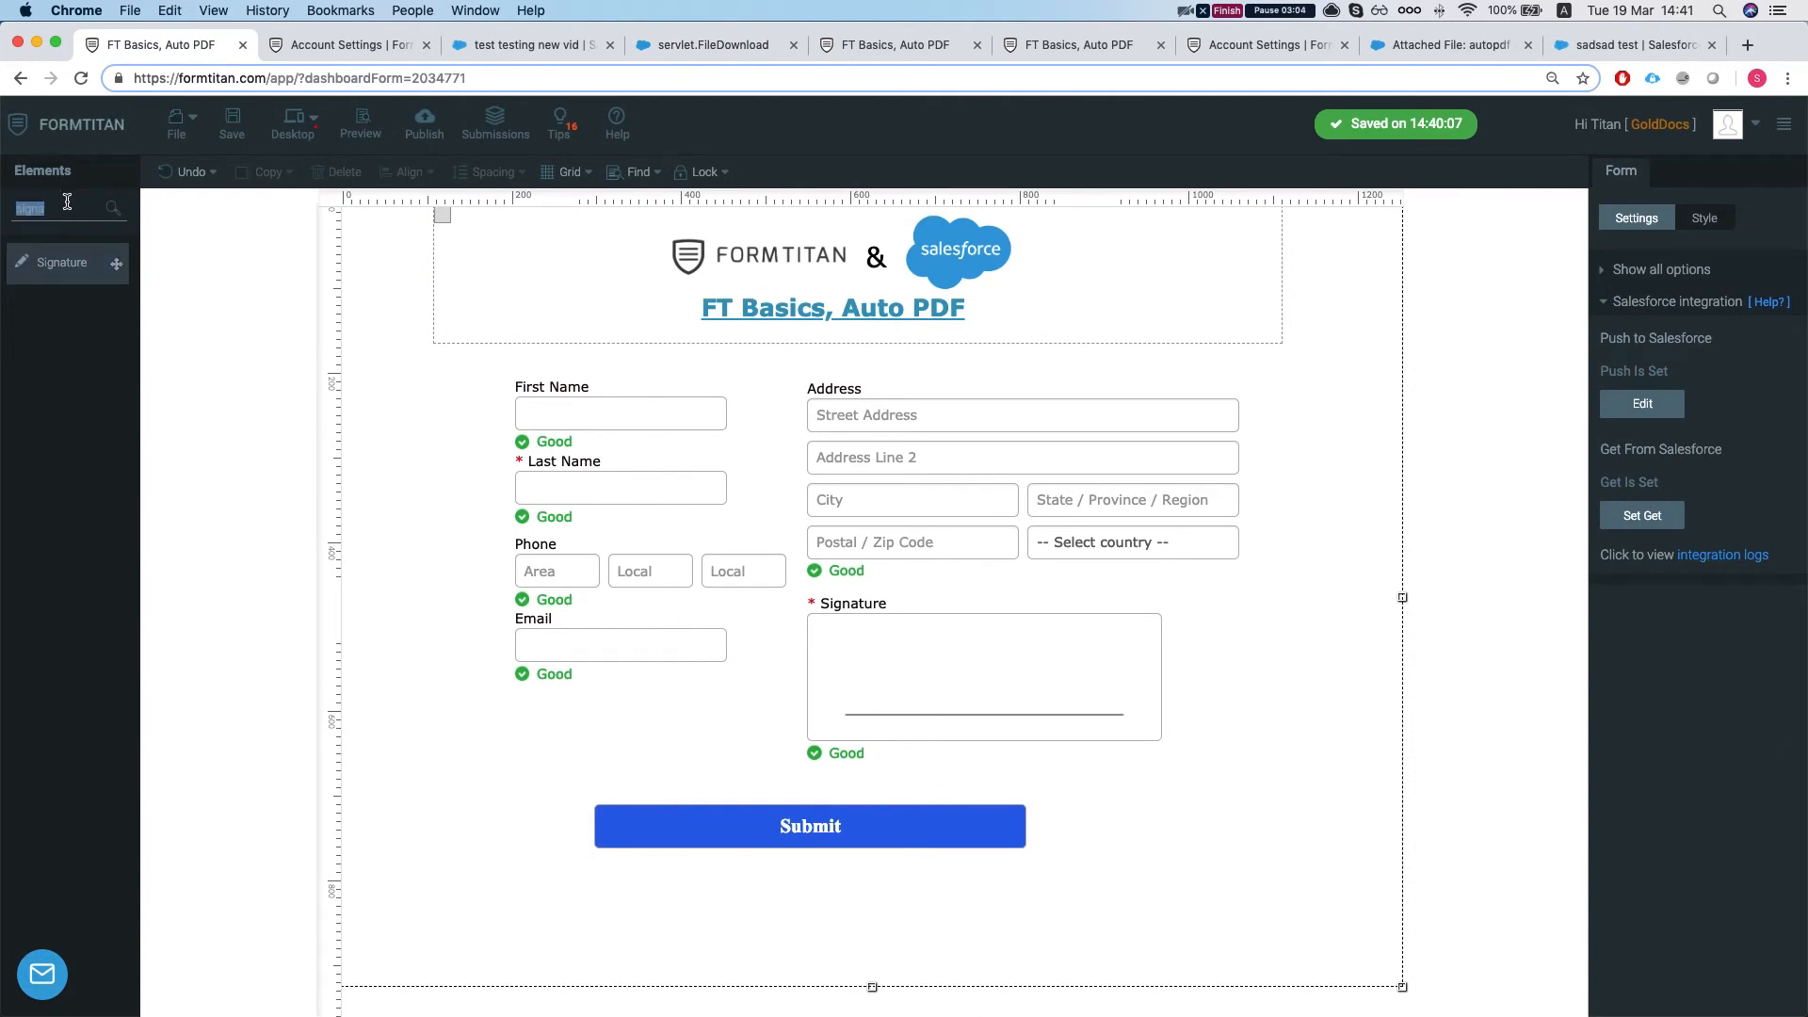
pyautogui.moveTo(83, 239)
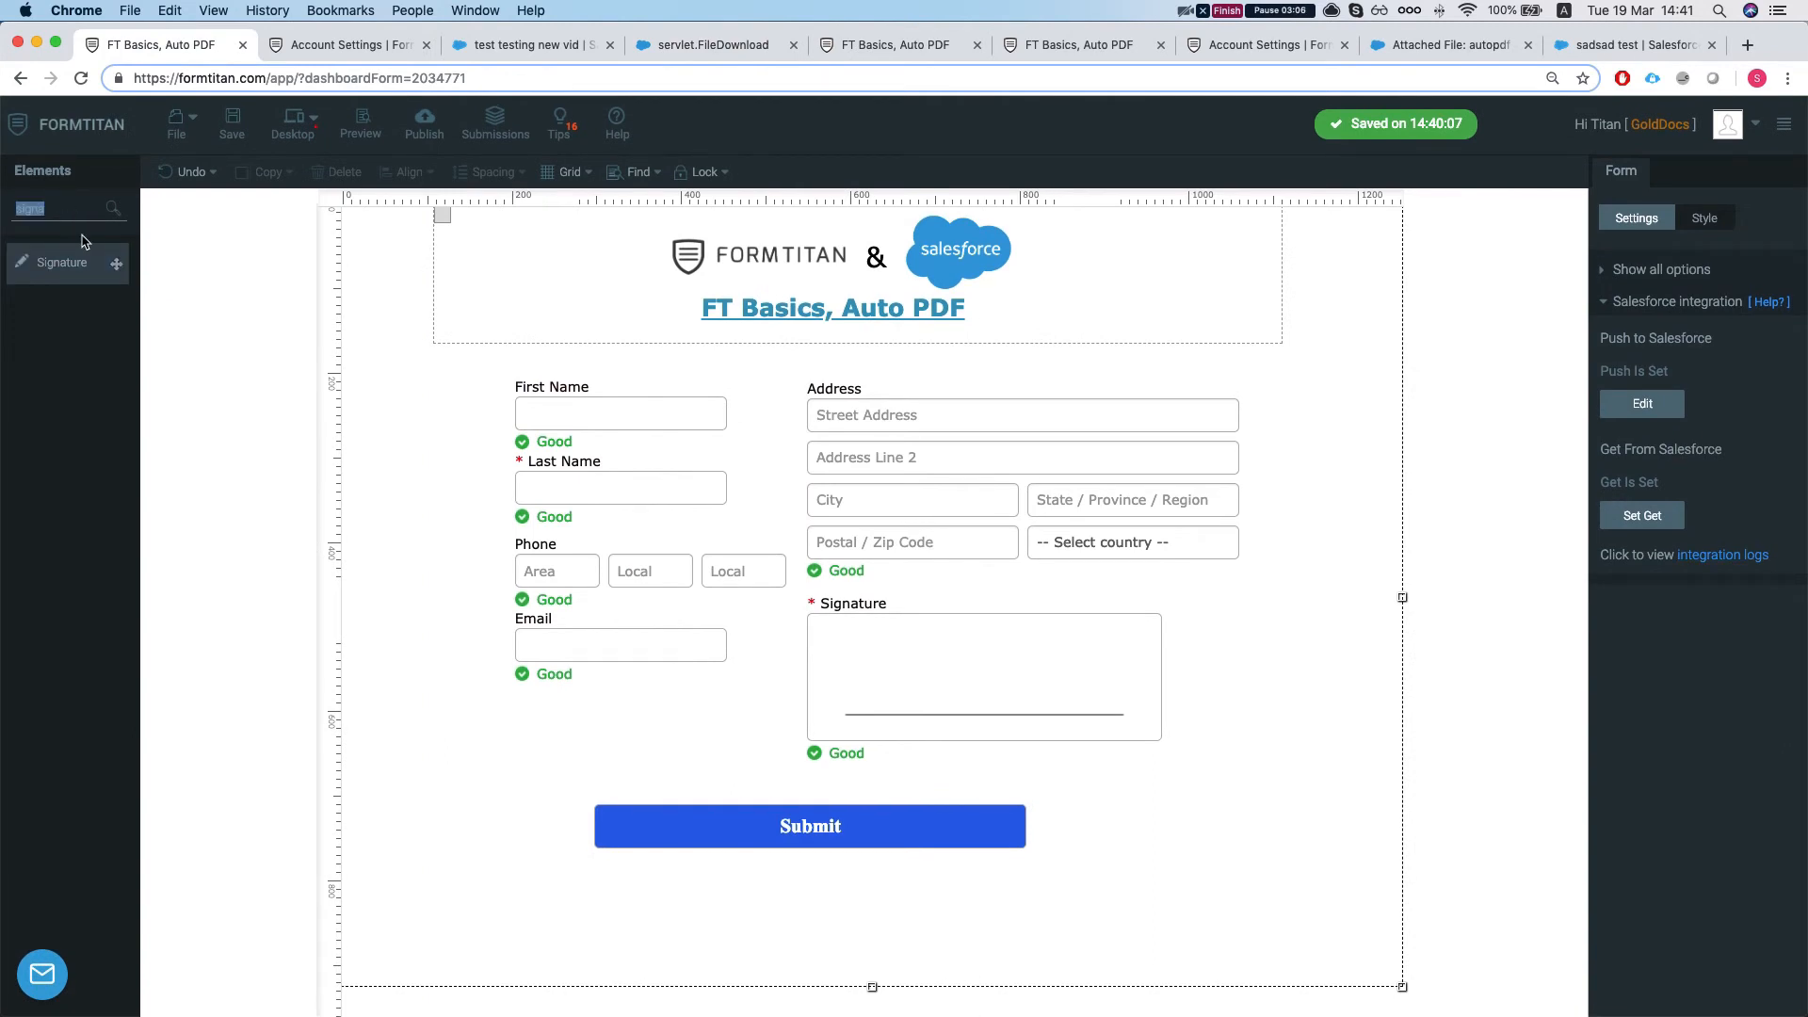
# Step: Add a PageBreak element to the form and delete the Submit button
pyautogui.write('page')
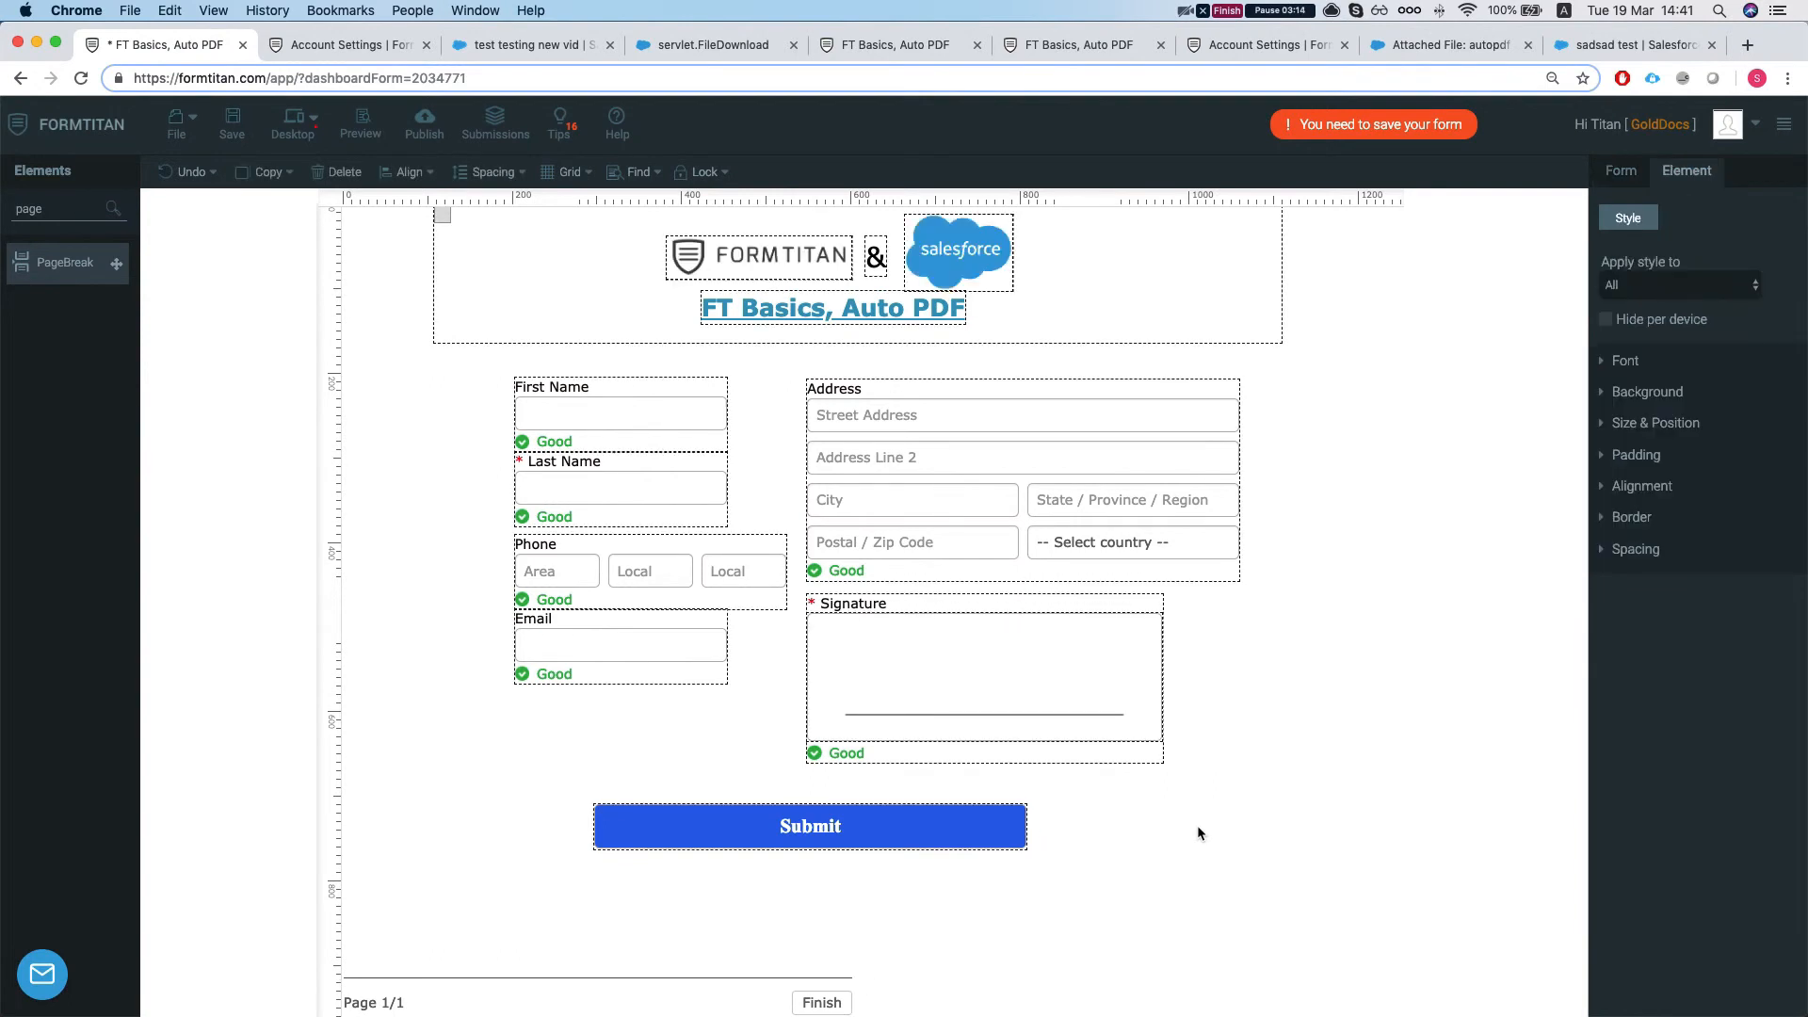
pyautogui.click(736, 942)
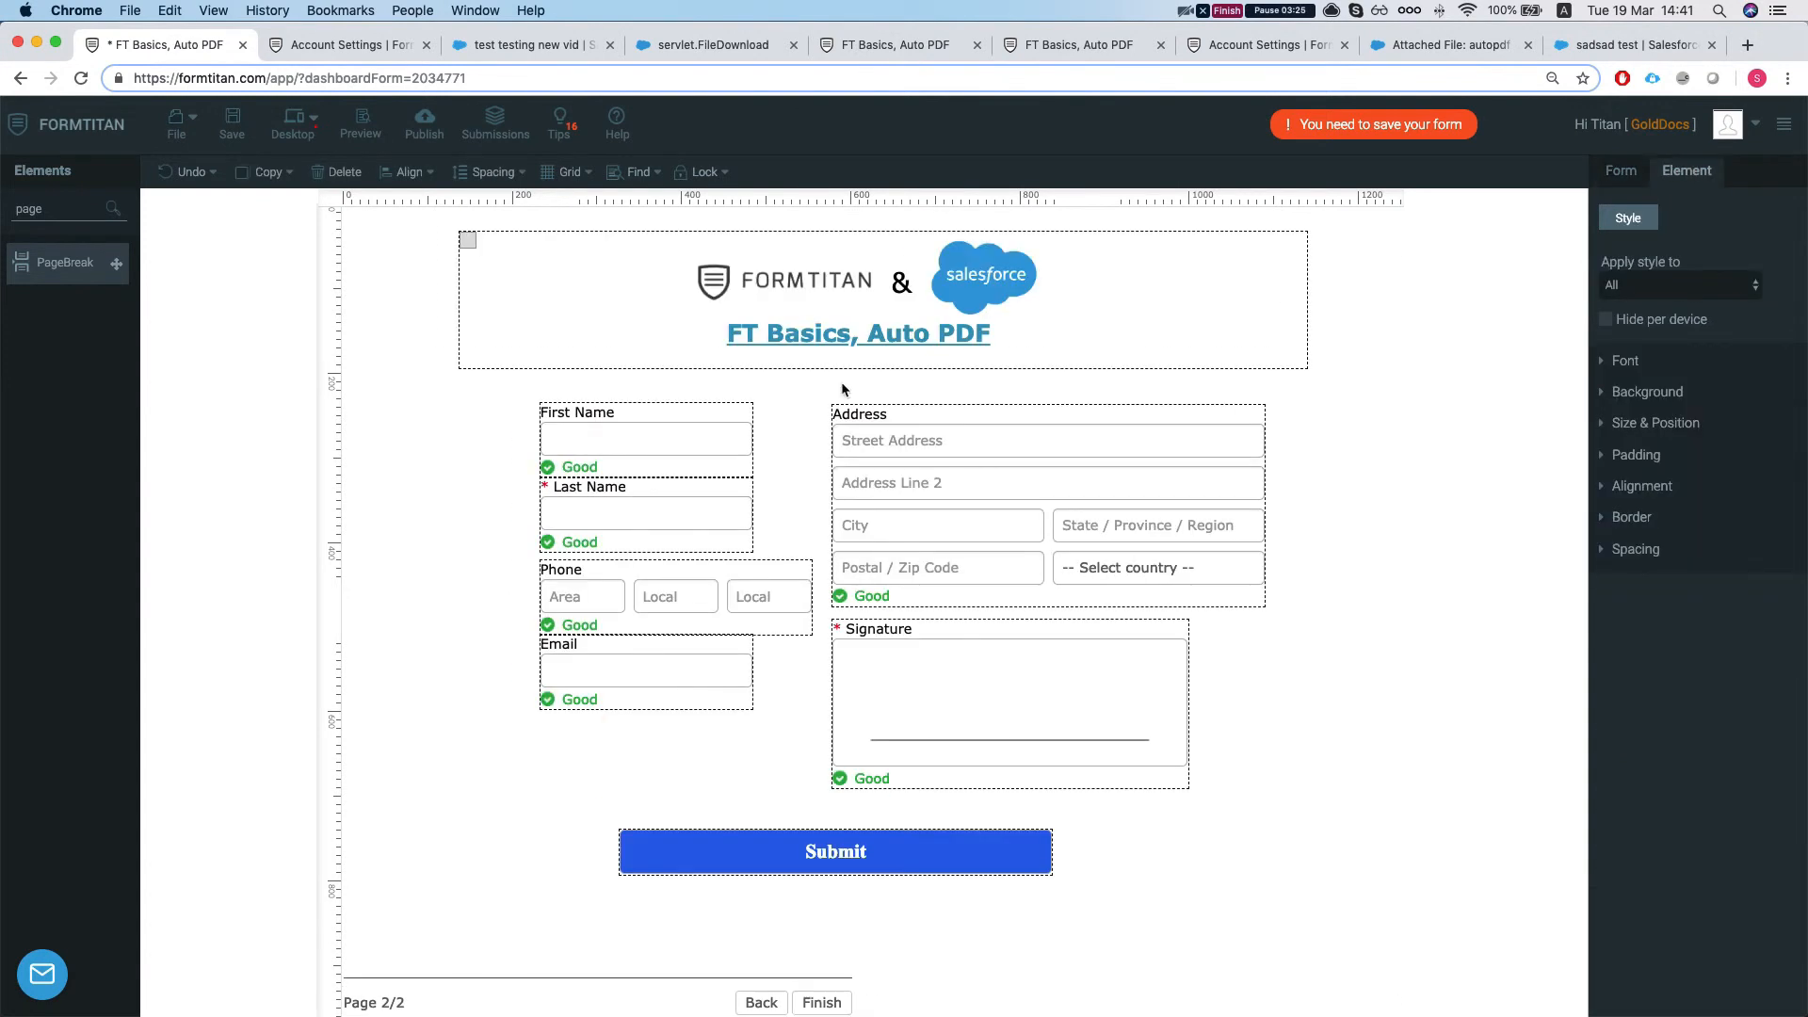
pyautogui.click(834, 851)
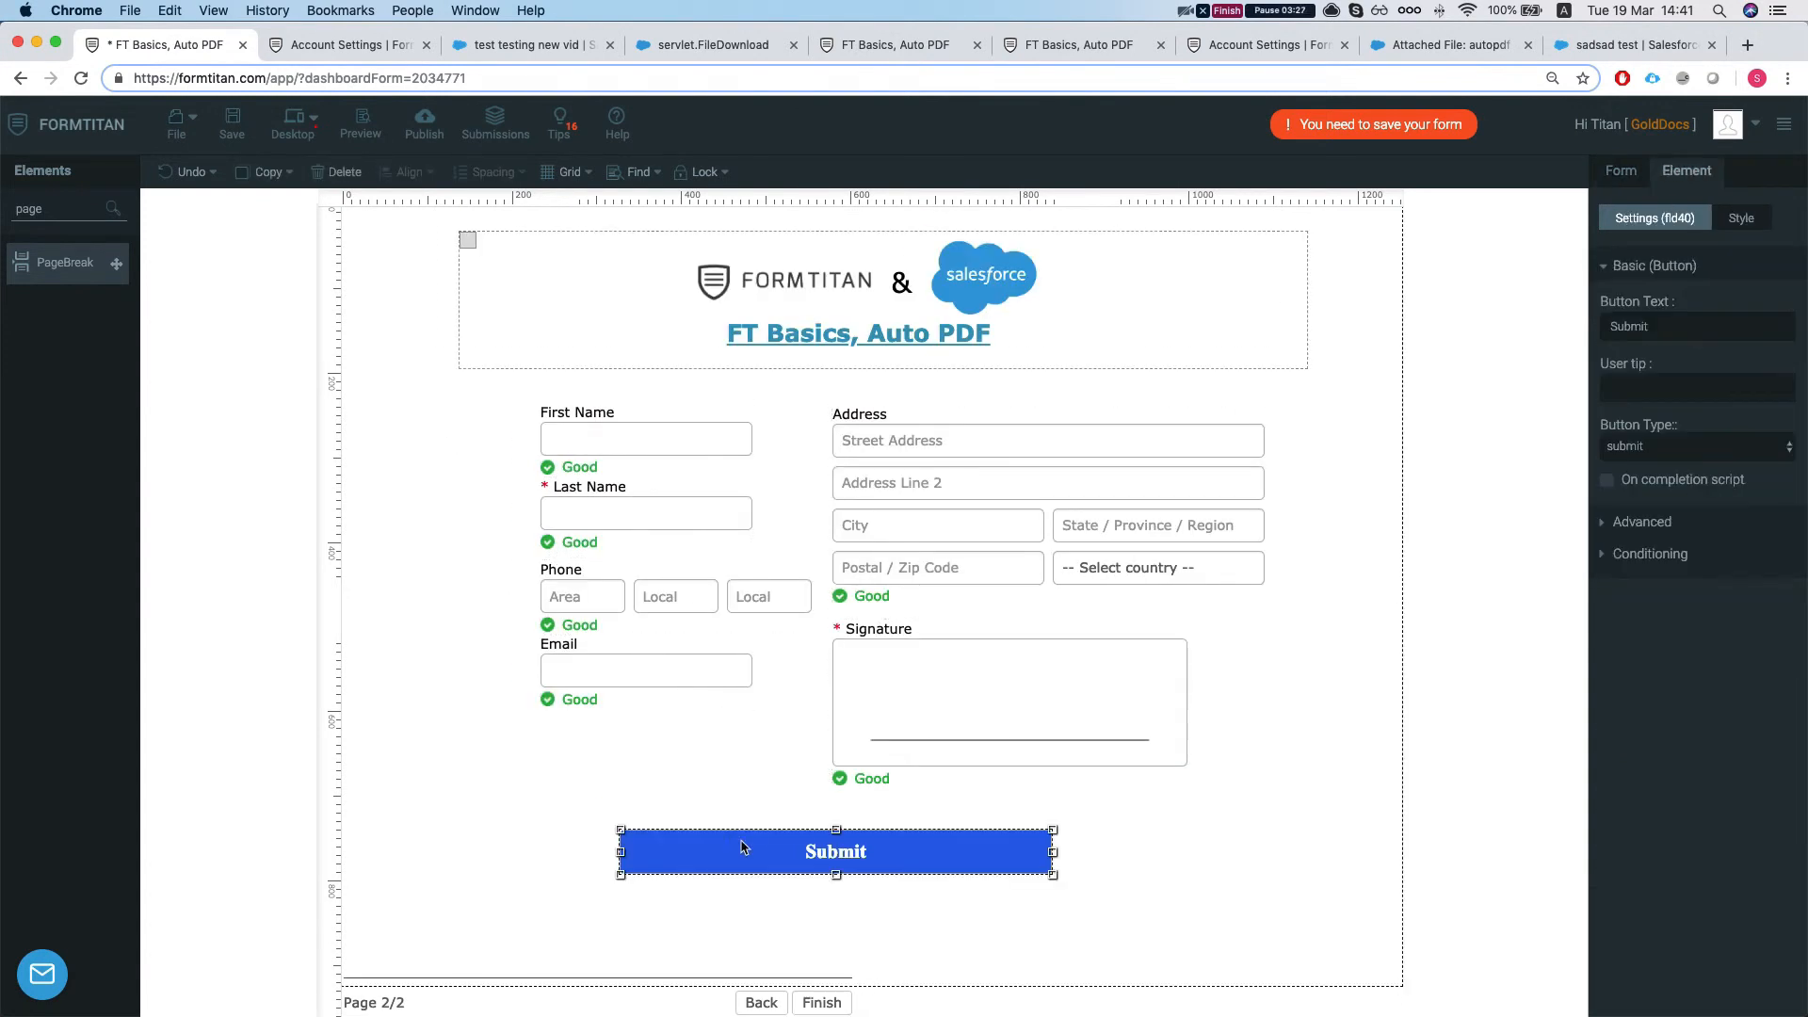
pyautogui.click(463, 552)
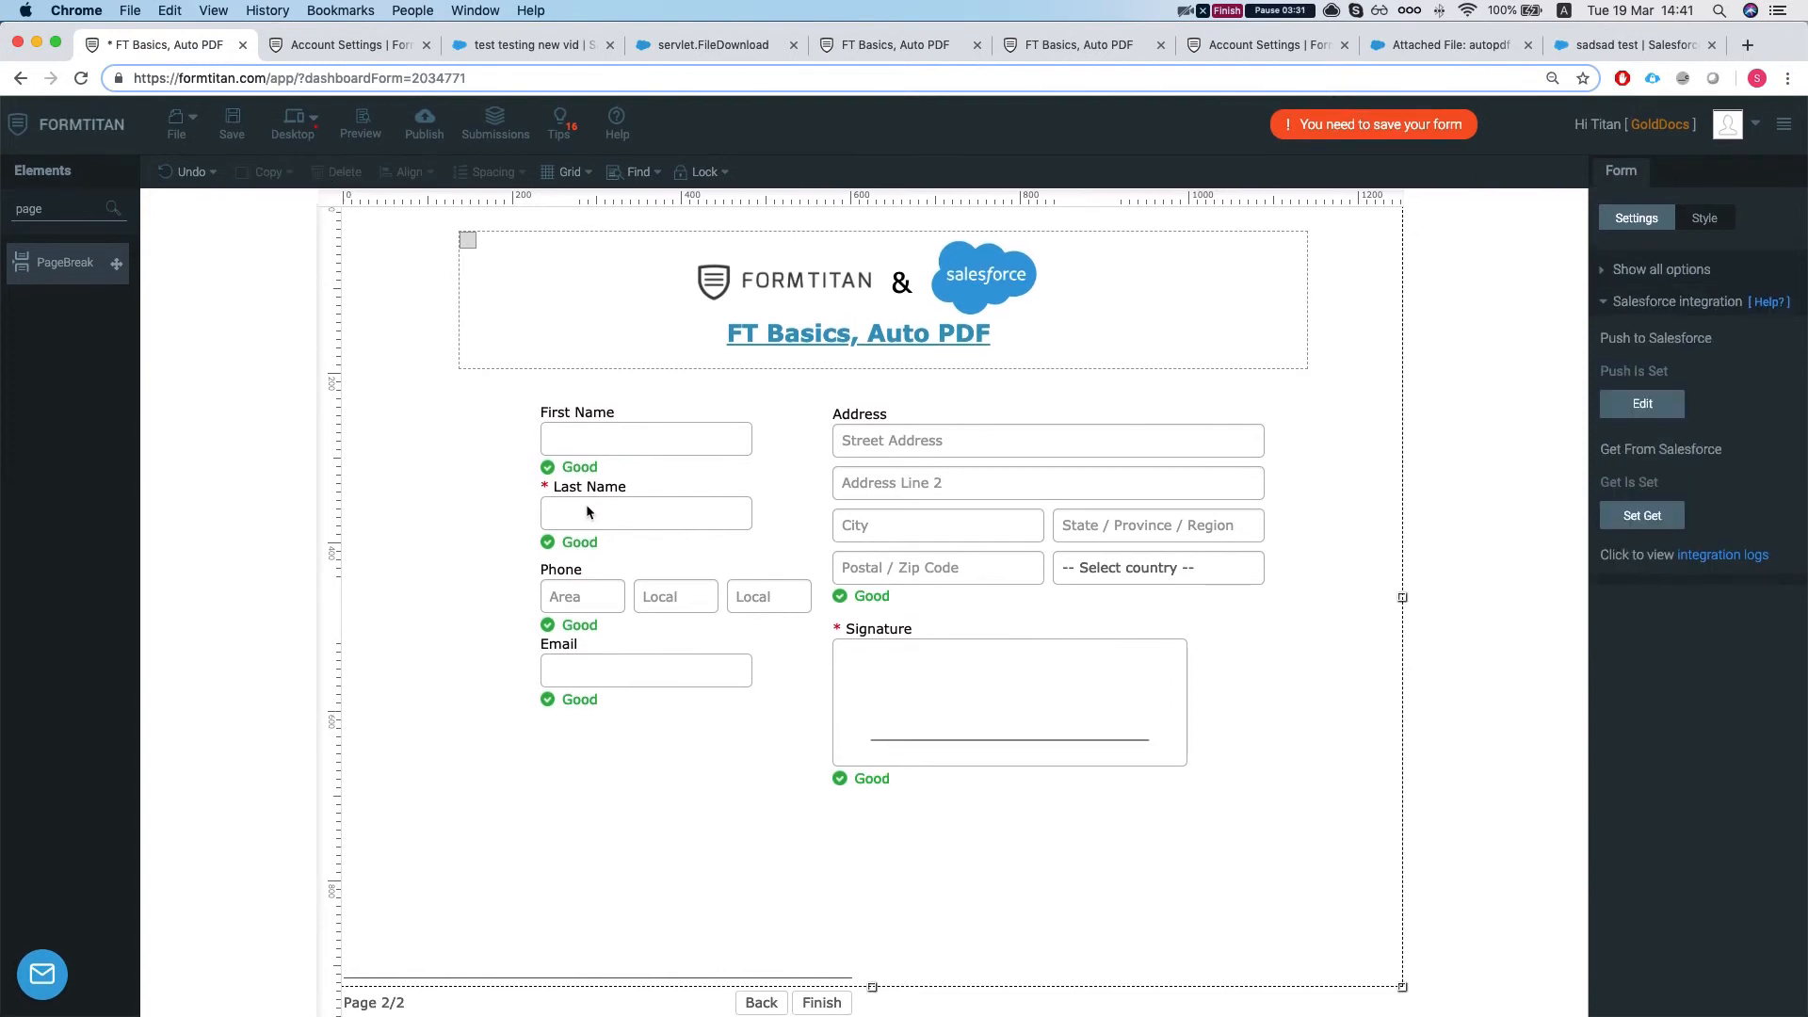
pyautogui.click(230, 124)
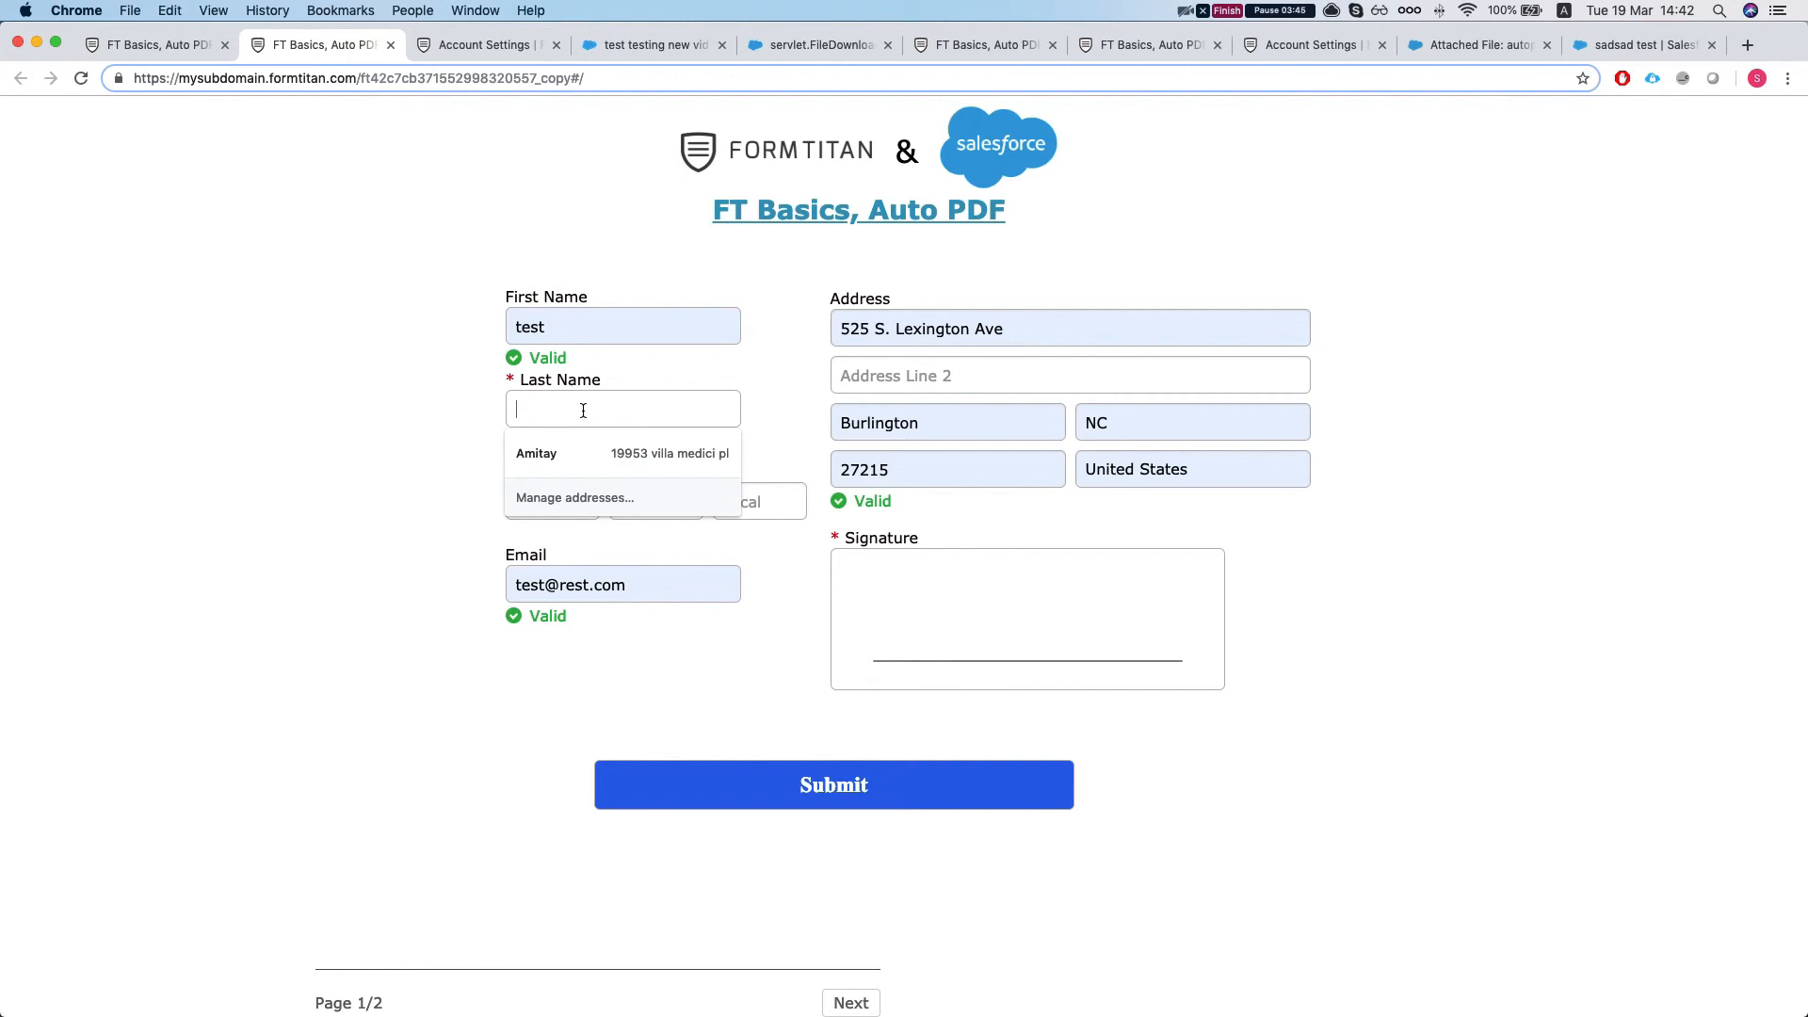
# Step: Move the Signature field to page 2, save the form and preview it
pyautogui.write('asdasds')
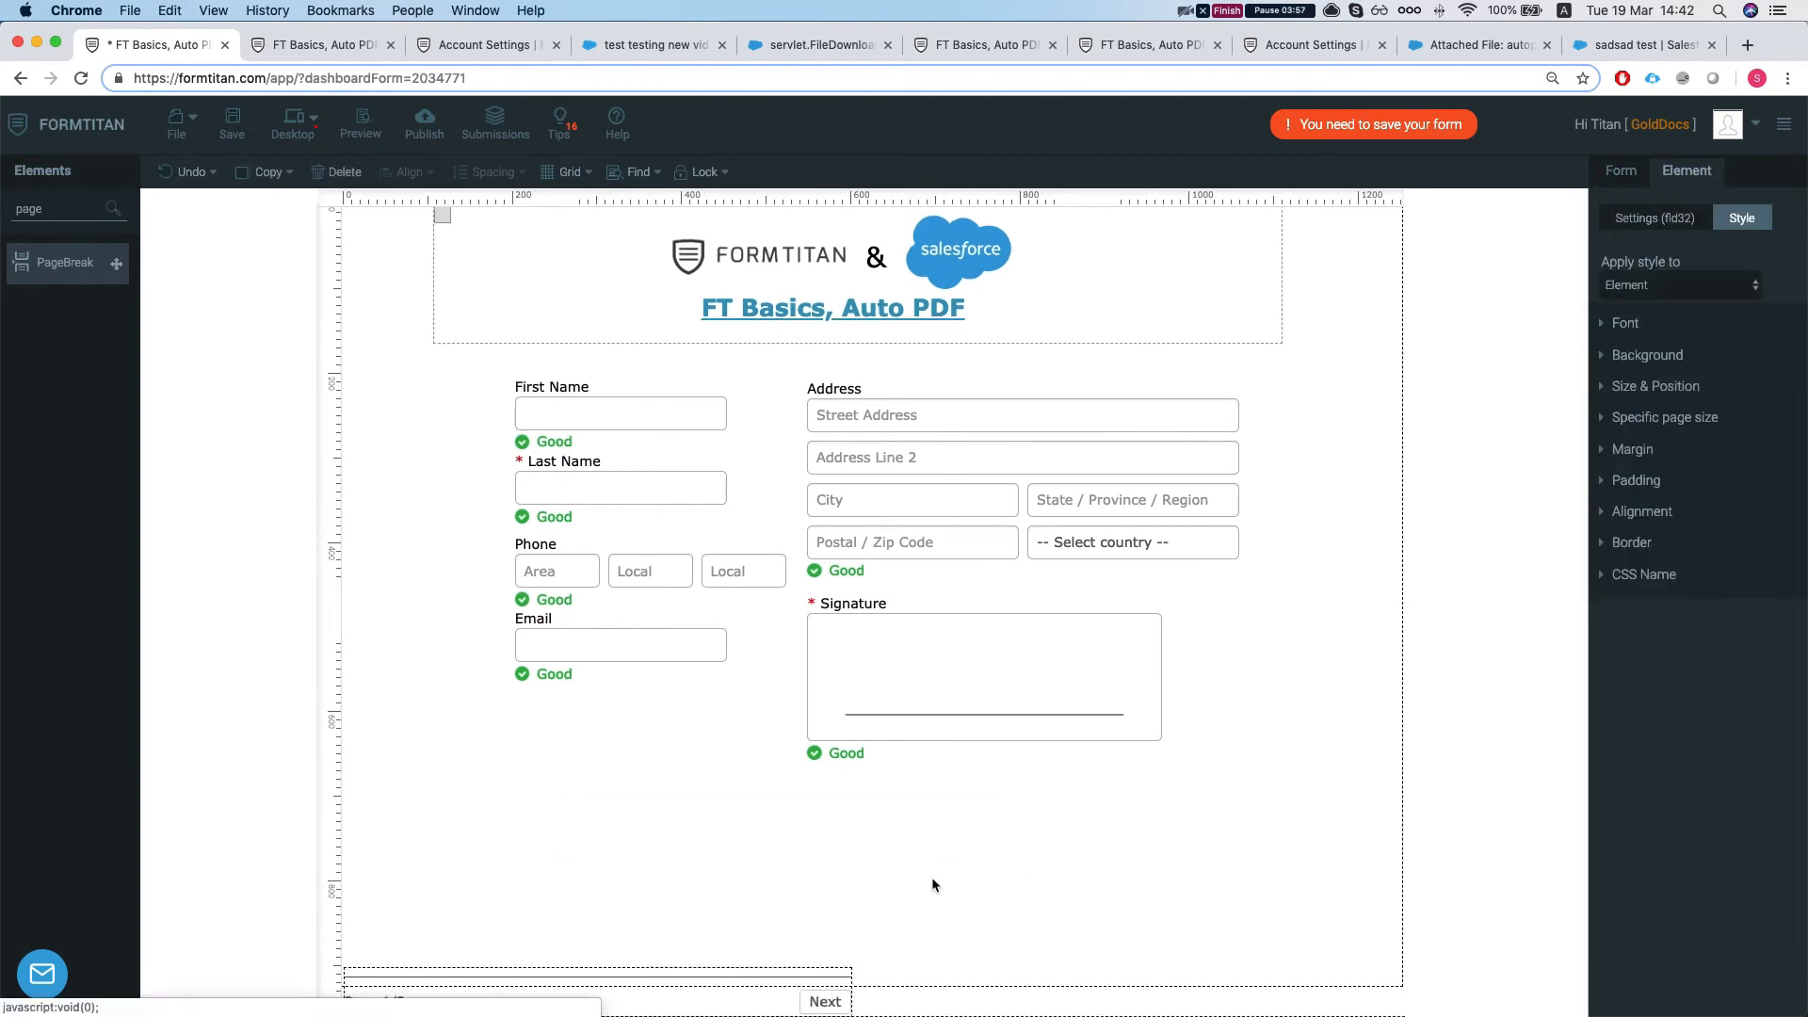
pyautogui.click(983, 676)
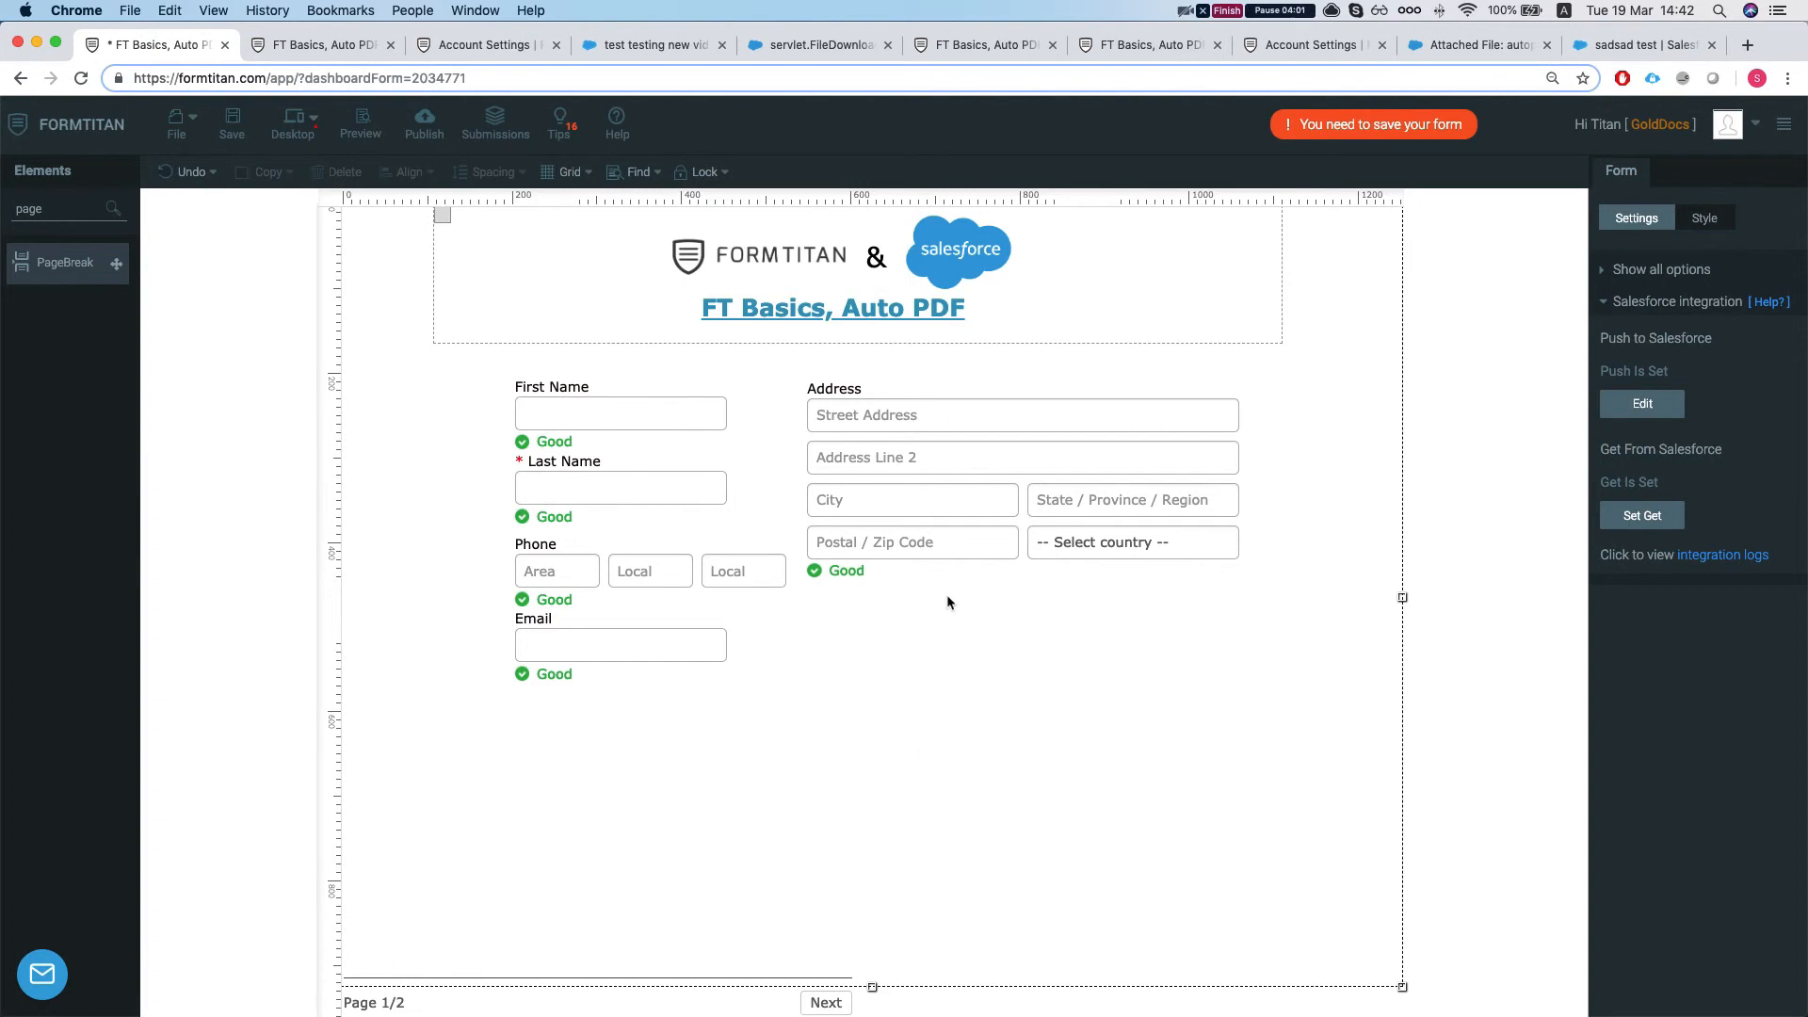
pyautogui.click(230, 124)
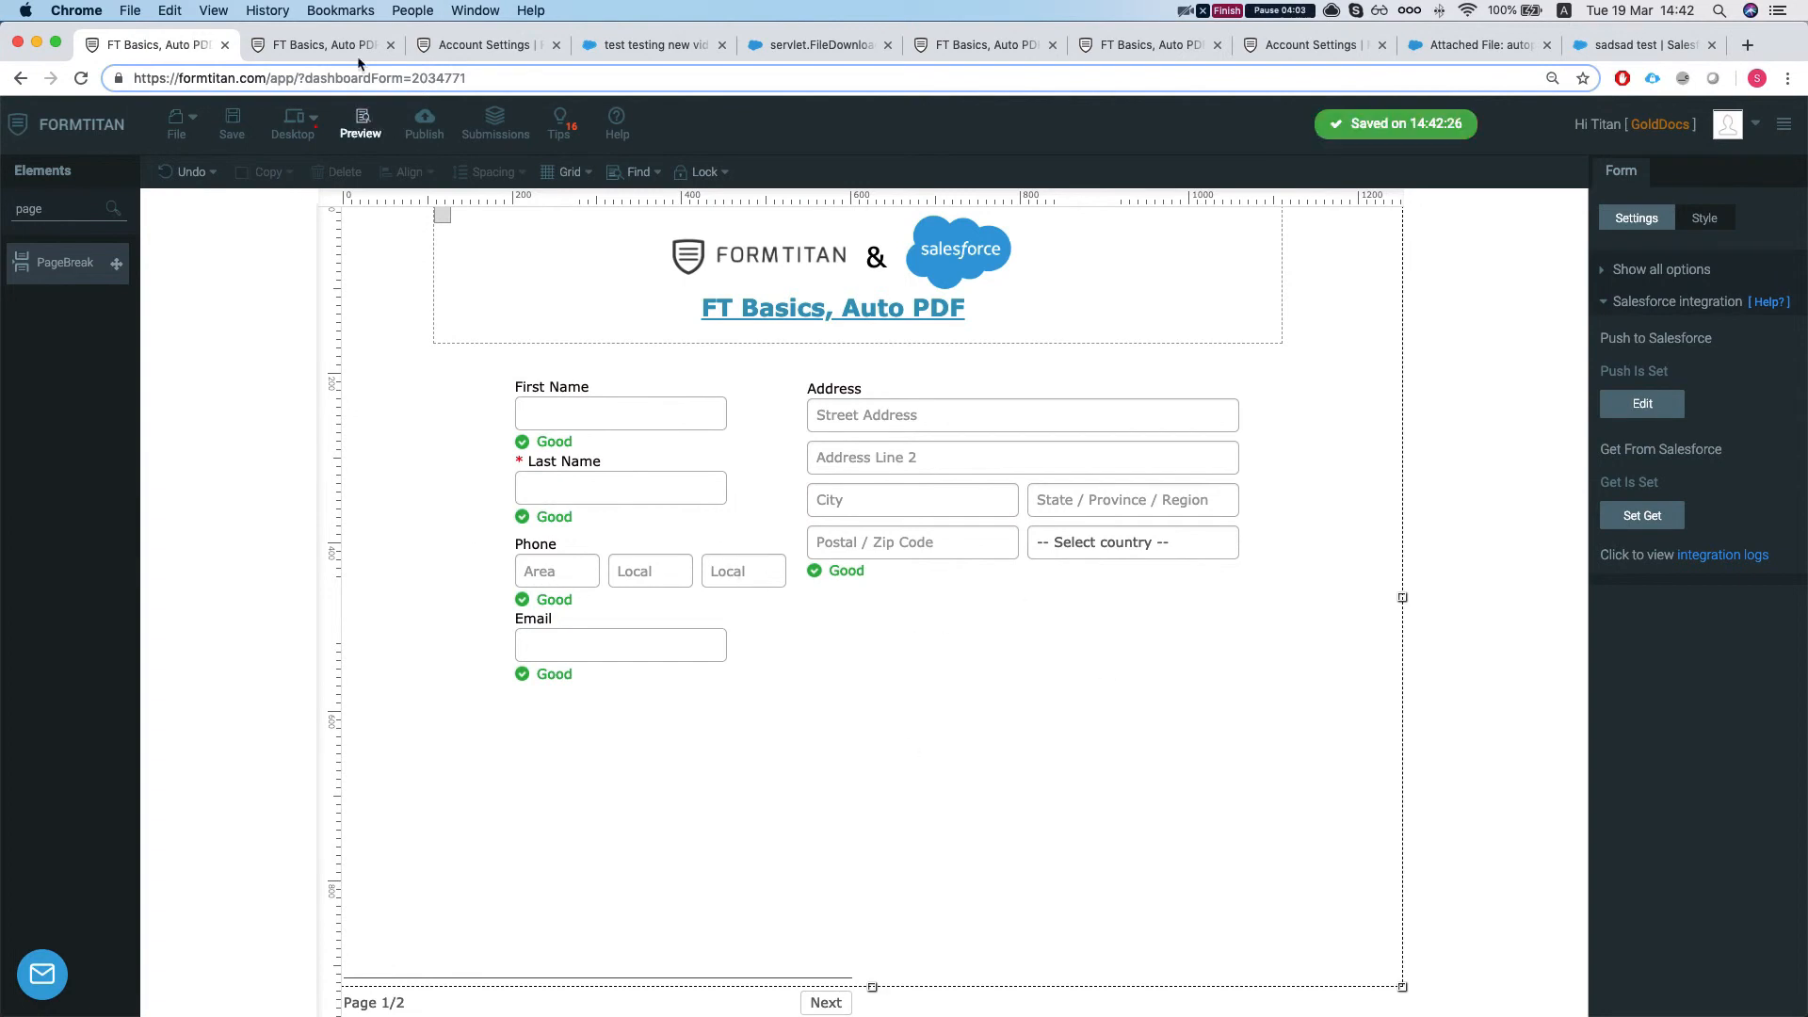
pyautogui.click(292, 124)
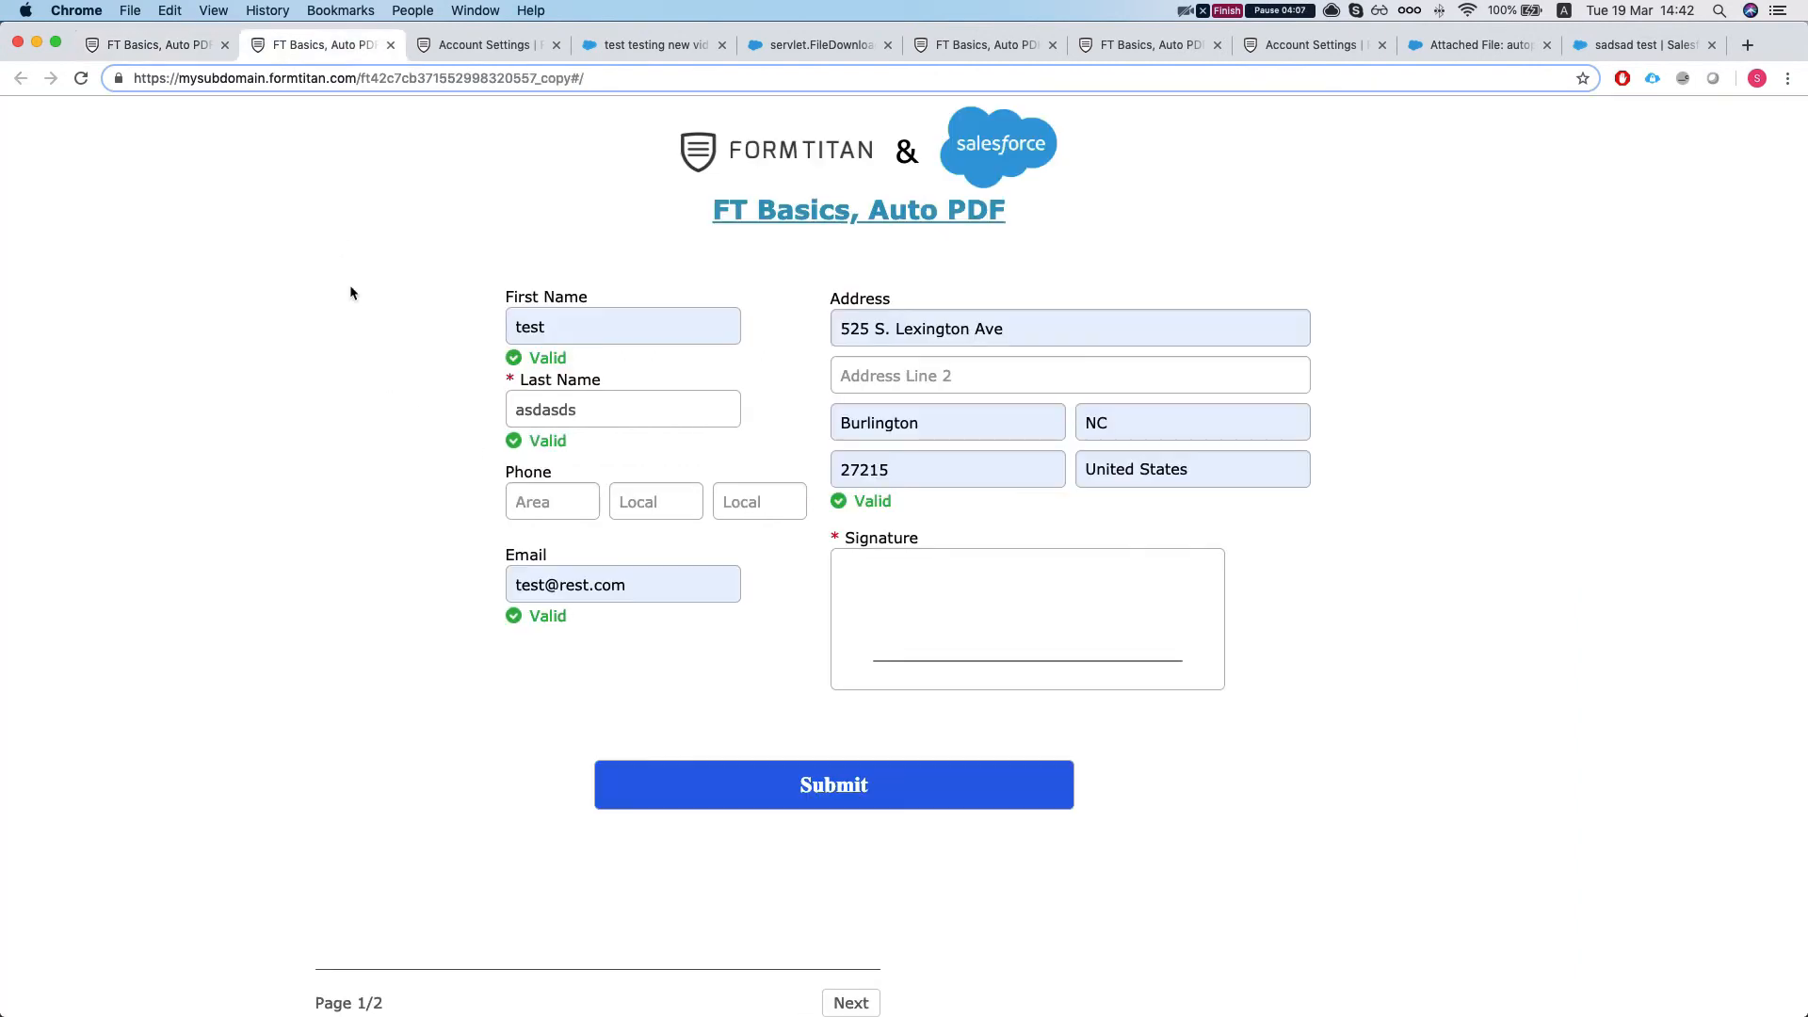
# Step: Reload the form, autofill page one with Last Name 'first page' and continue to page two
pyautogui.click(833, 783)
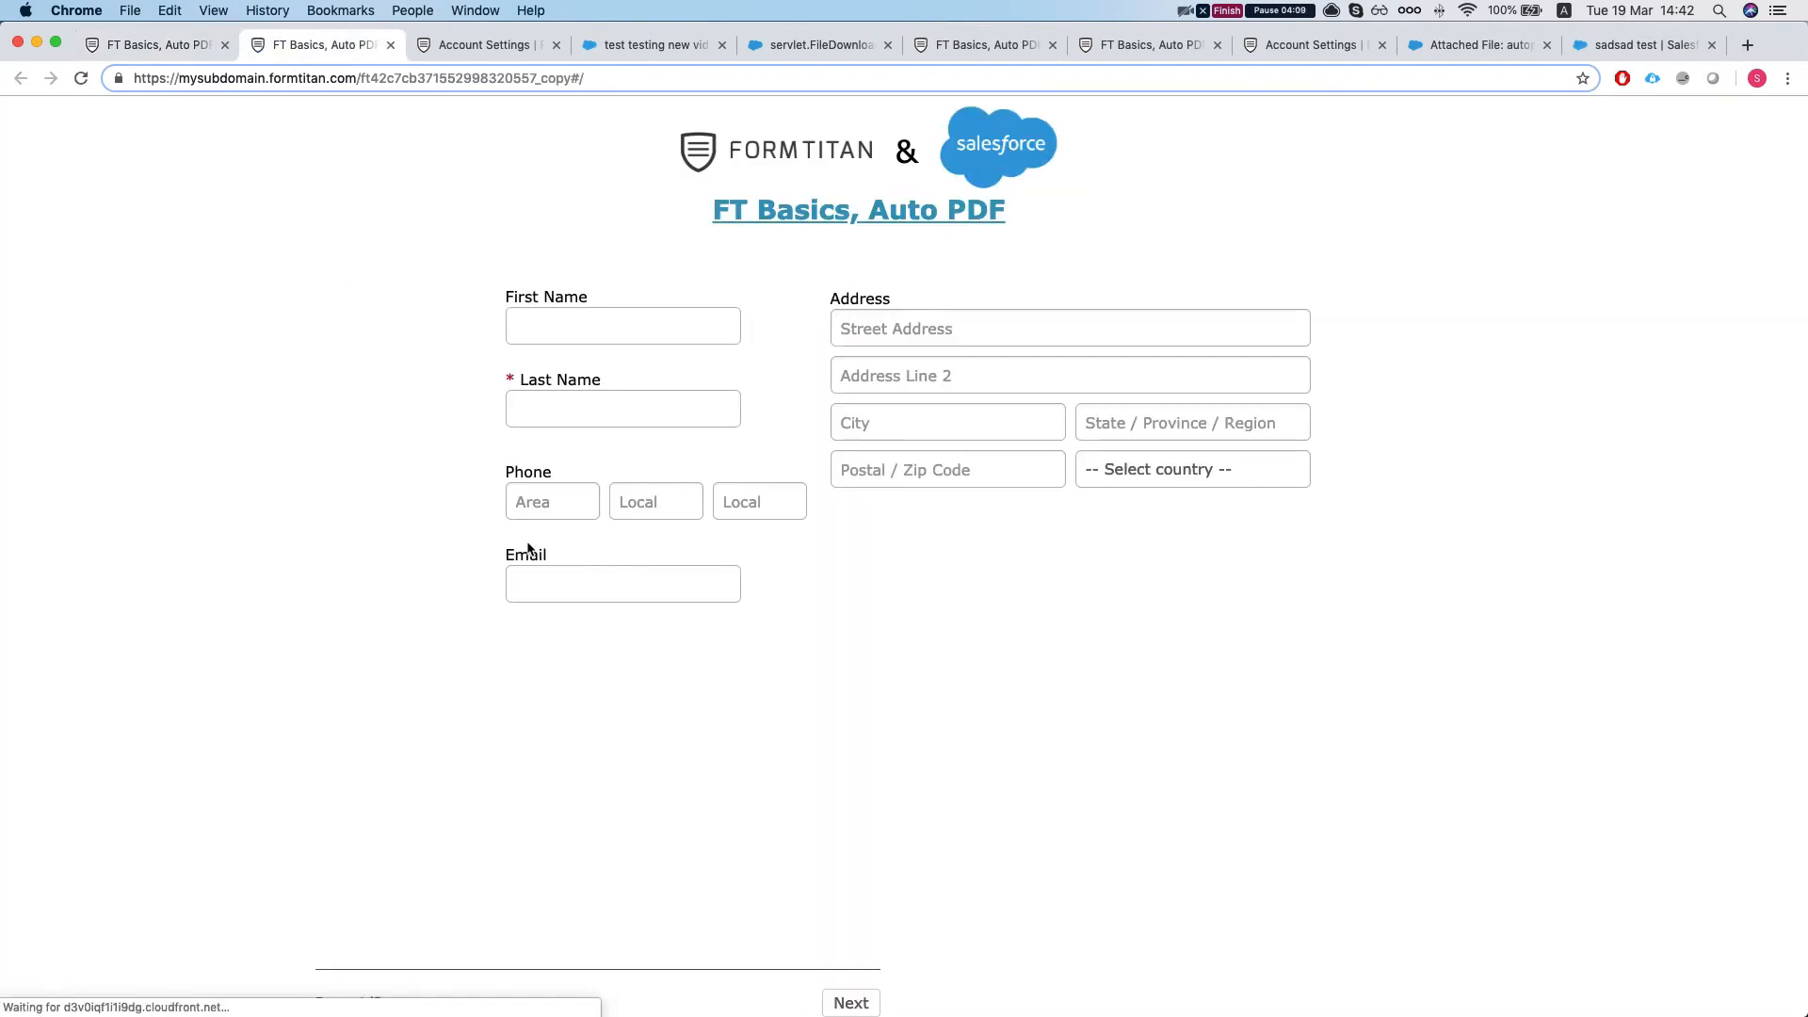
pyautogui.click(624, 326)
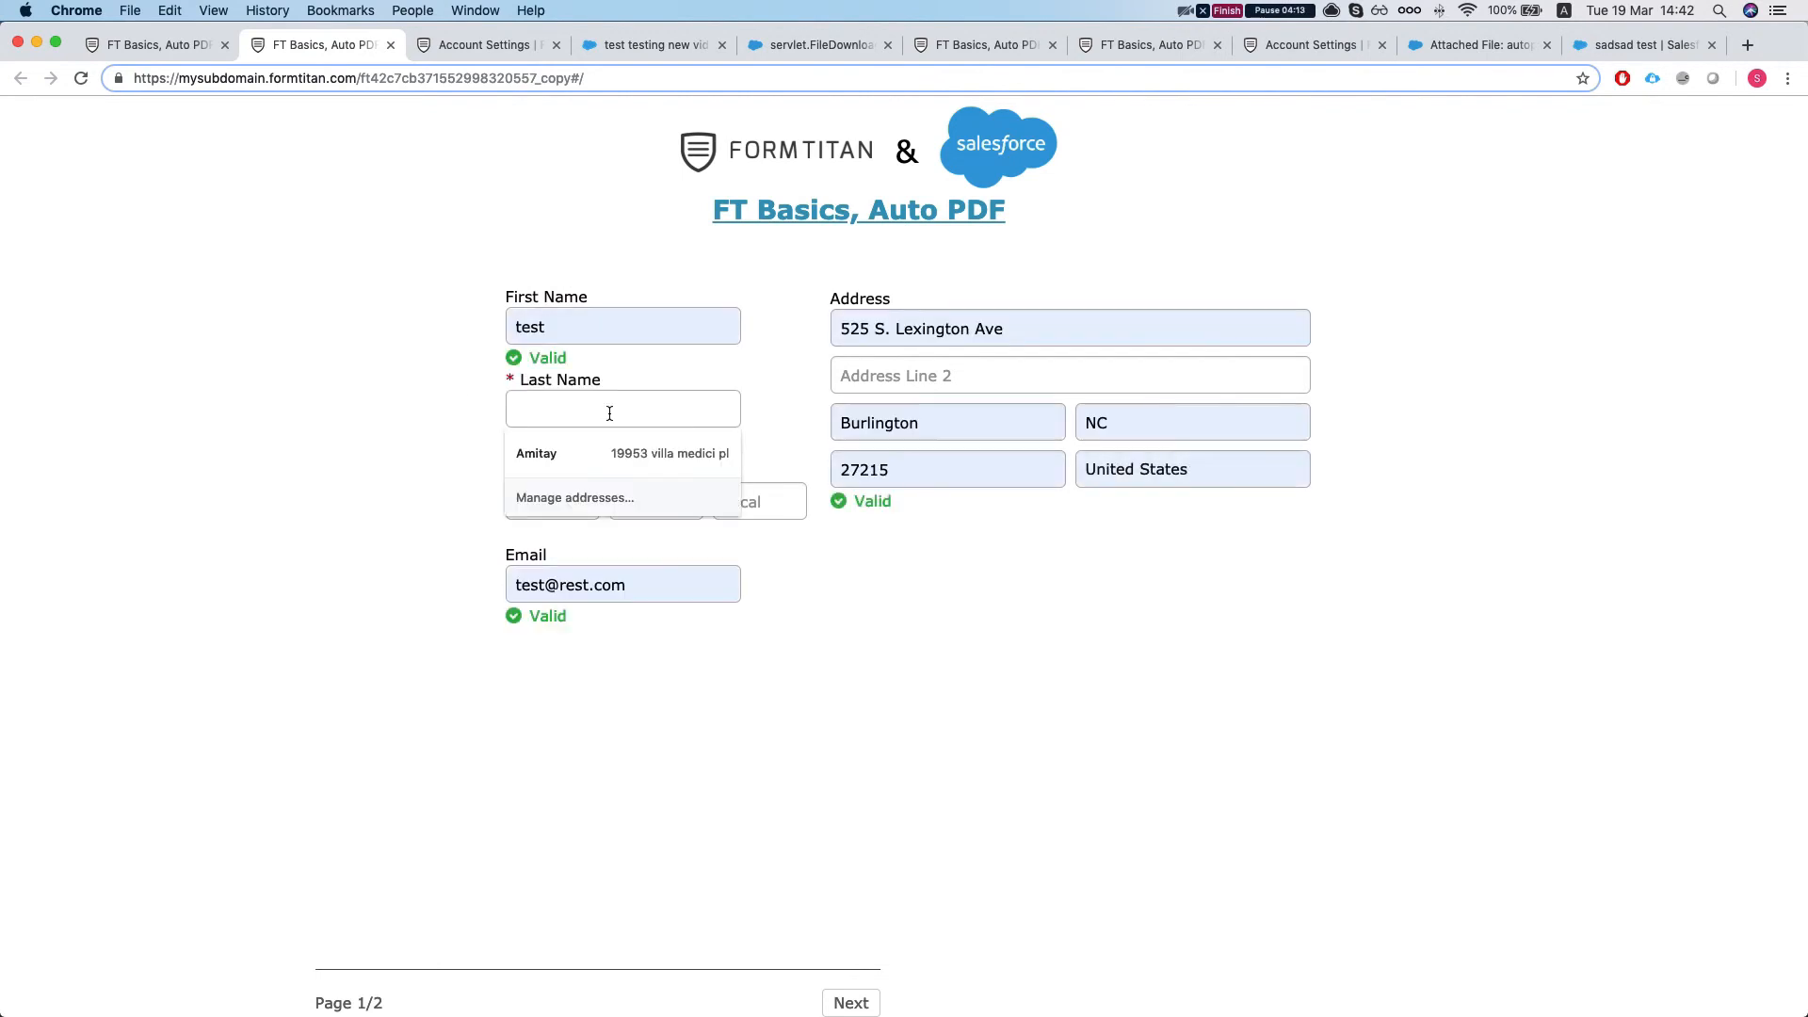
pyautogui.write('first p')
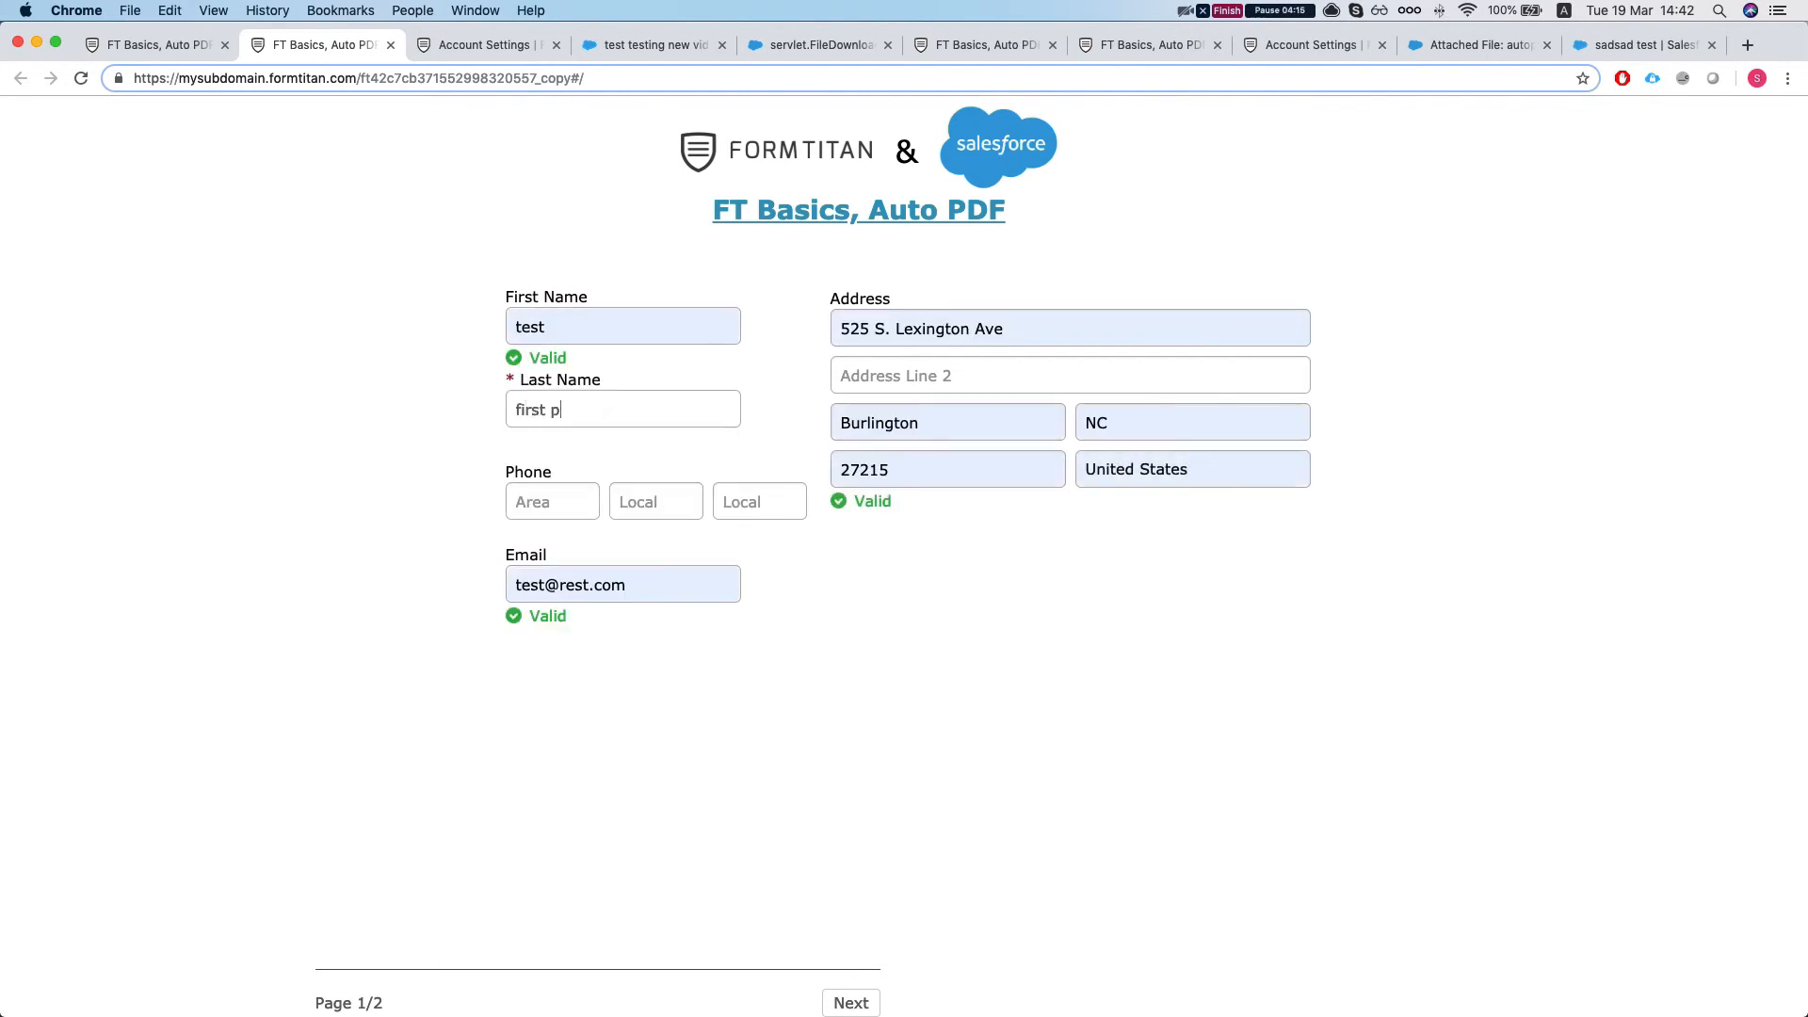
pyautogui.write('age')
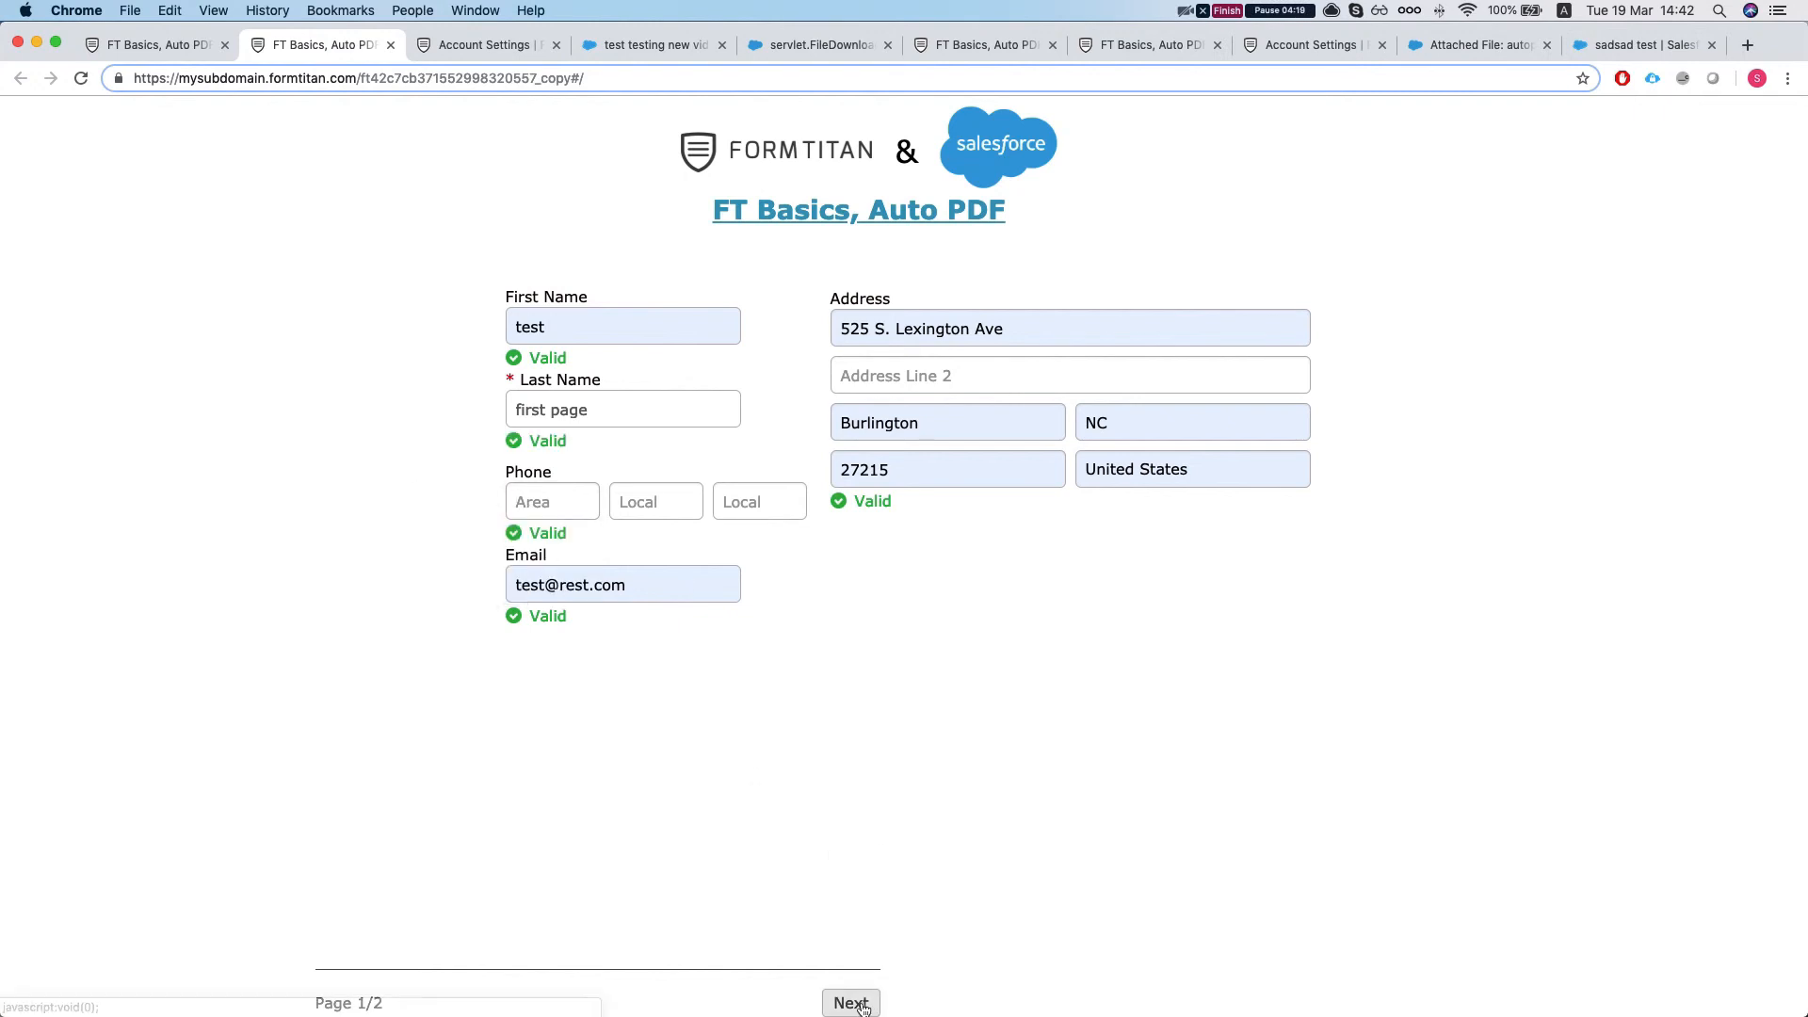
pyautogui.click(849, 1002)
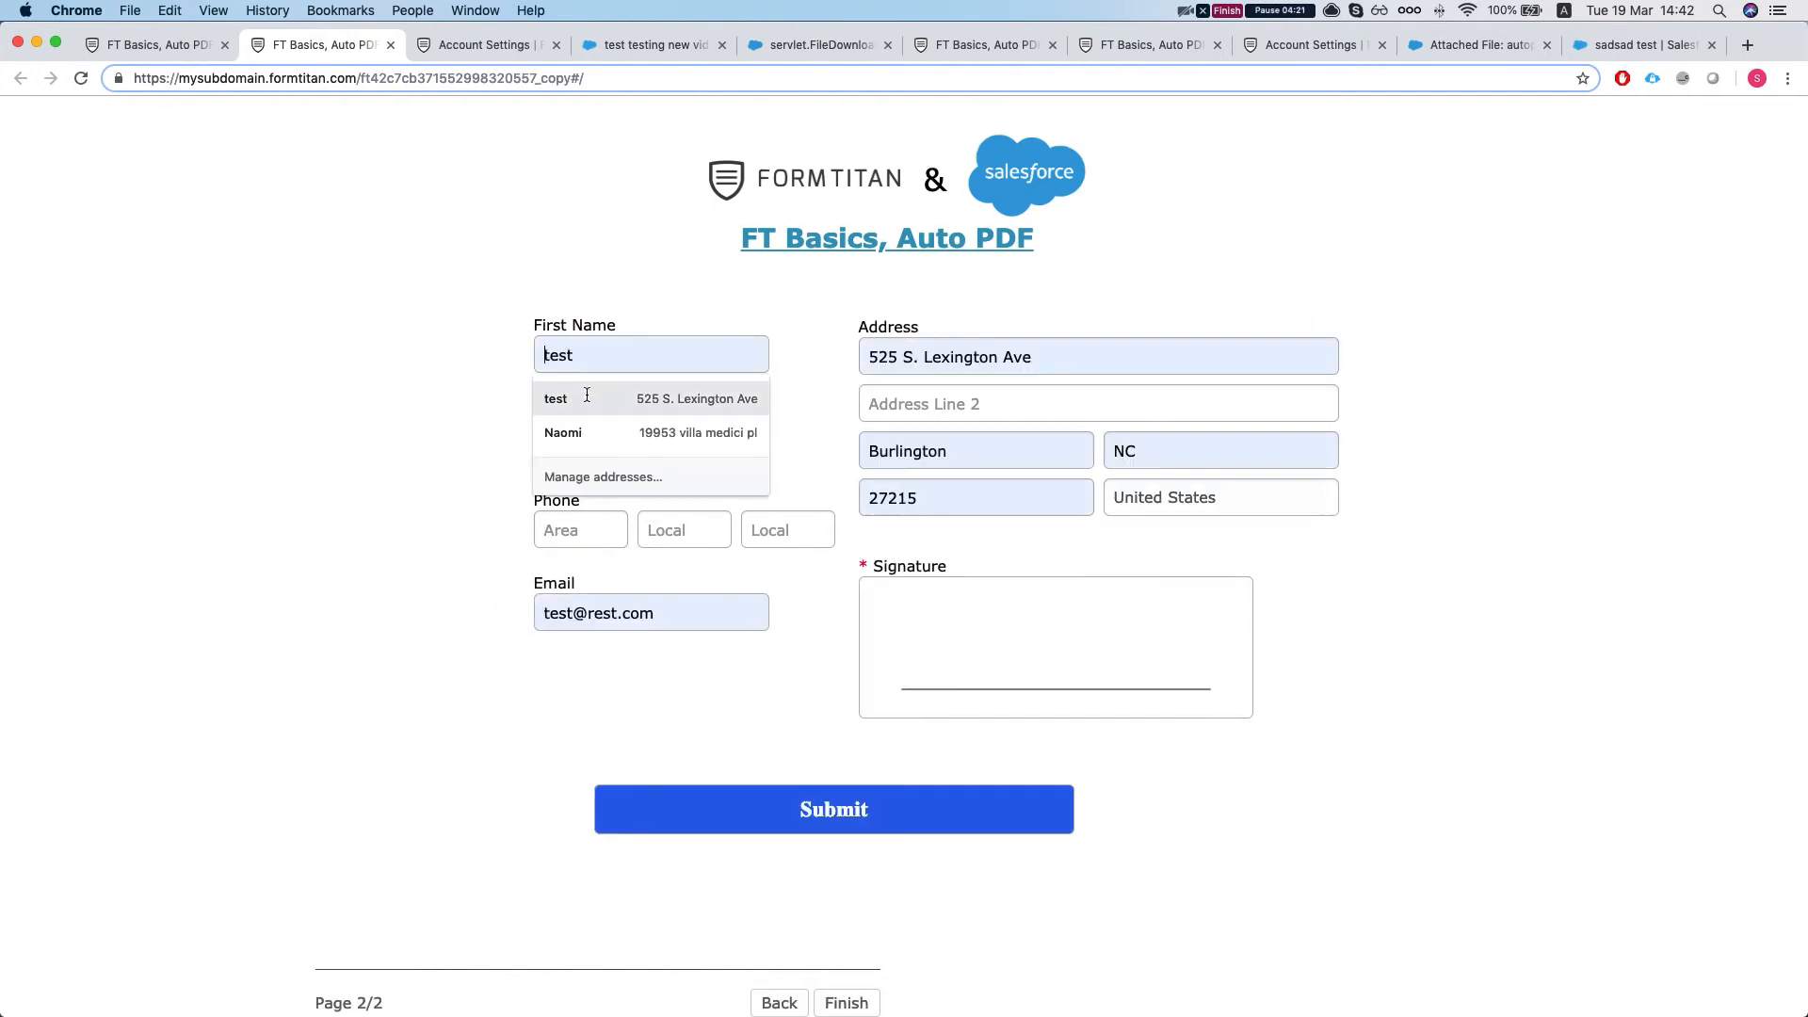
# Step: Autofill page two, edit address (770), last name 'second', phone (6656), draw a signature and submit
pyautogui.click(556, 398)
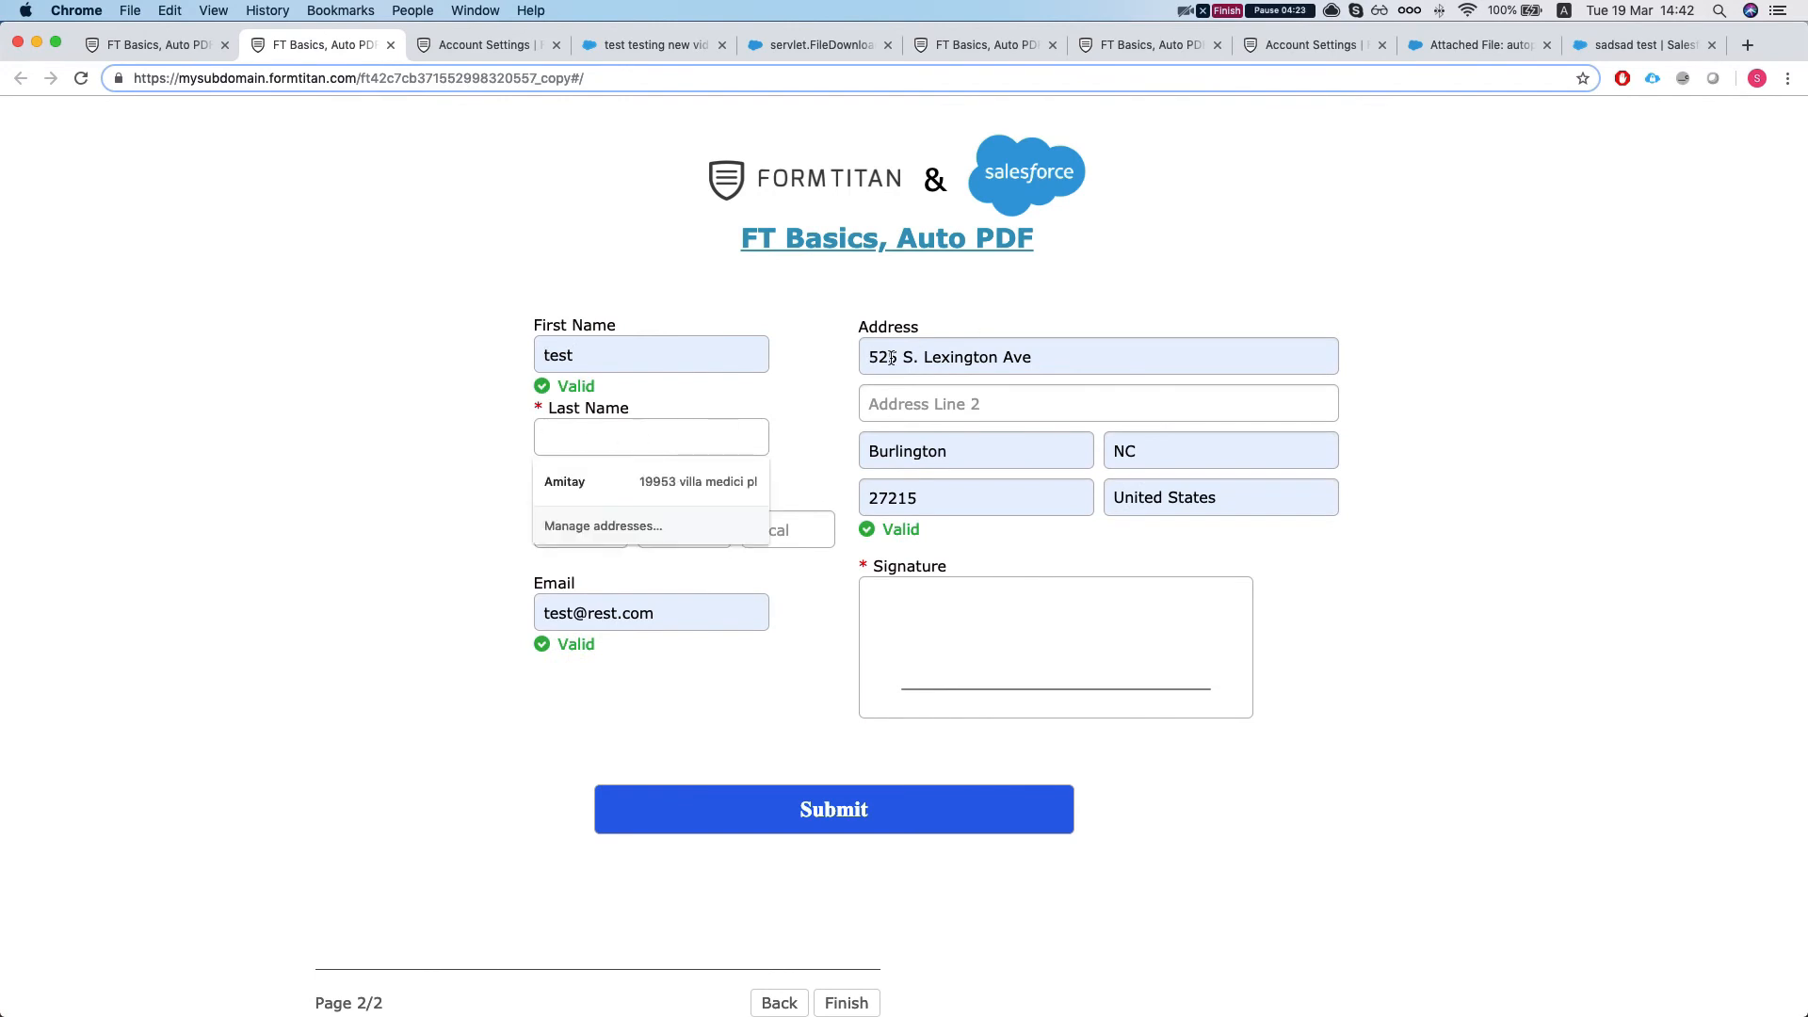
pyautogui.write('770')
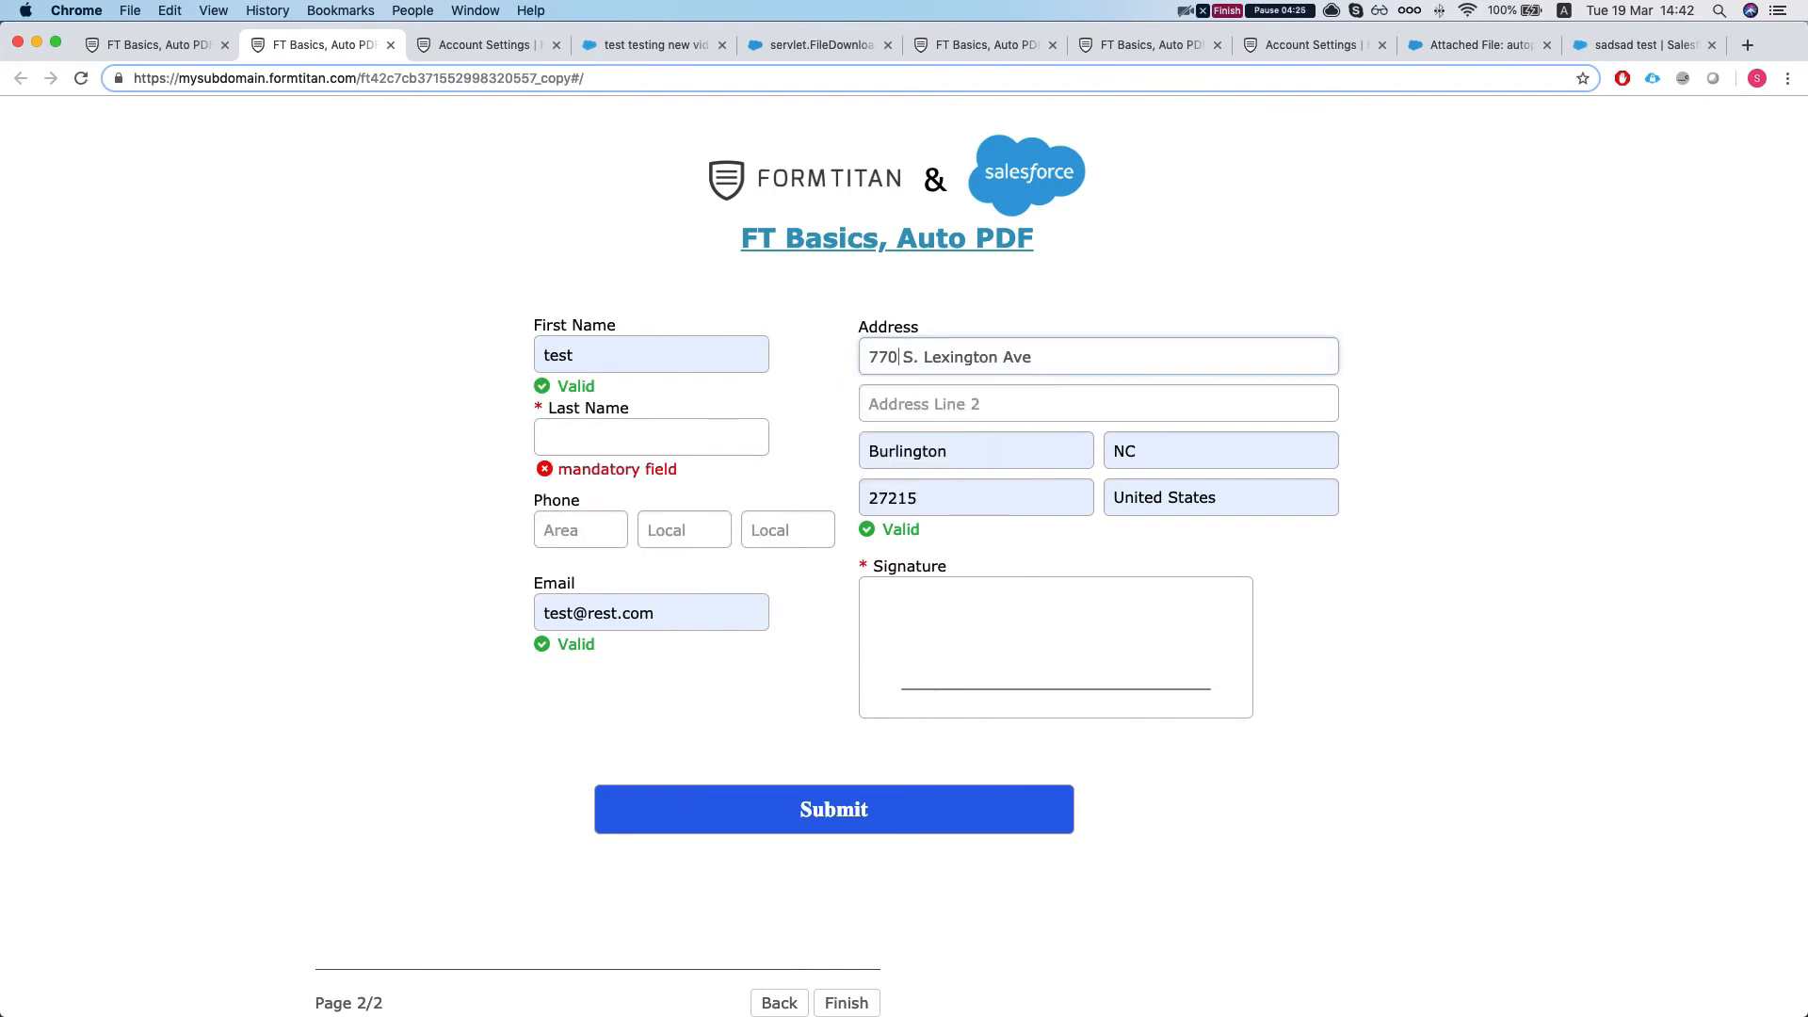
pyautogui.write('second page')
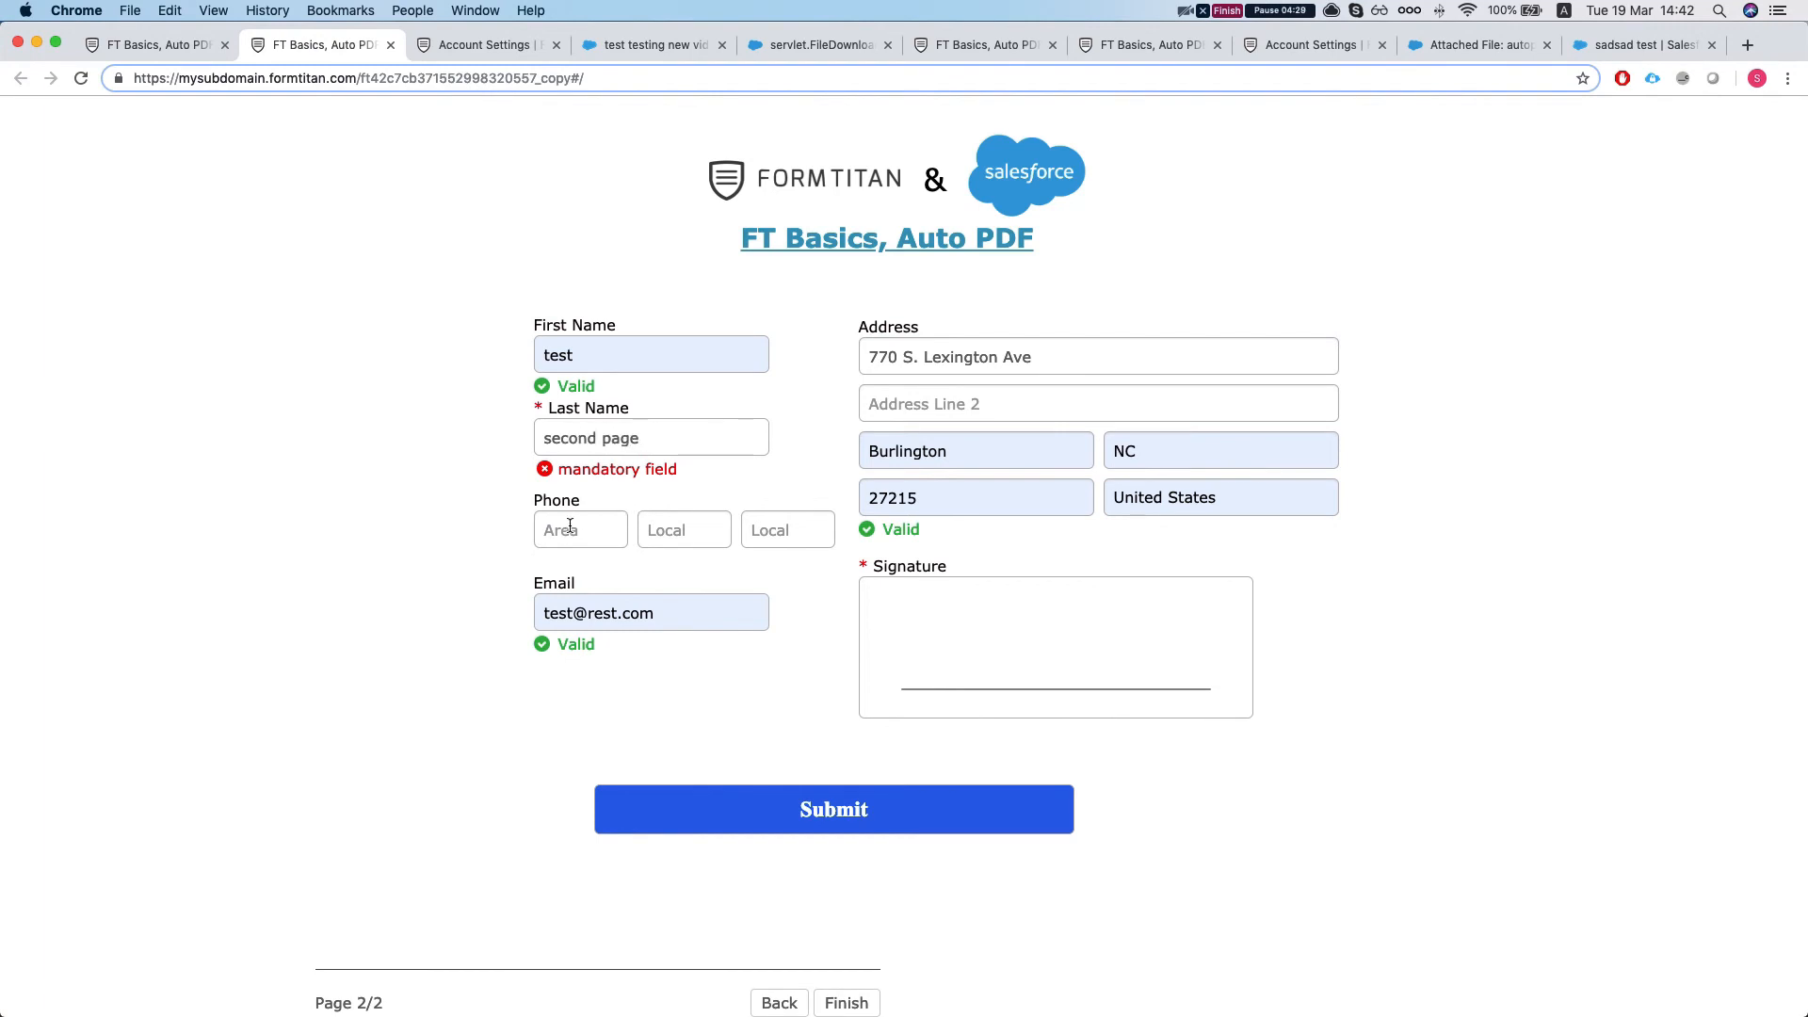
pyautogui.write('6')
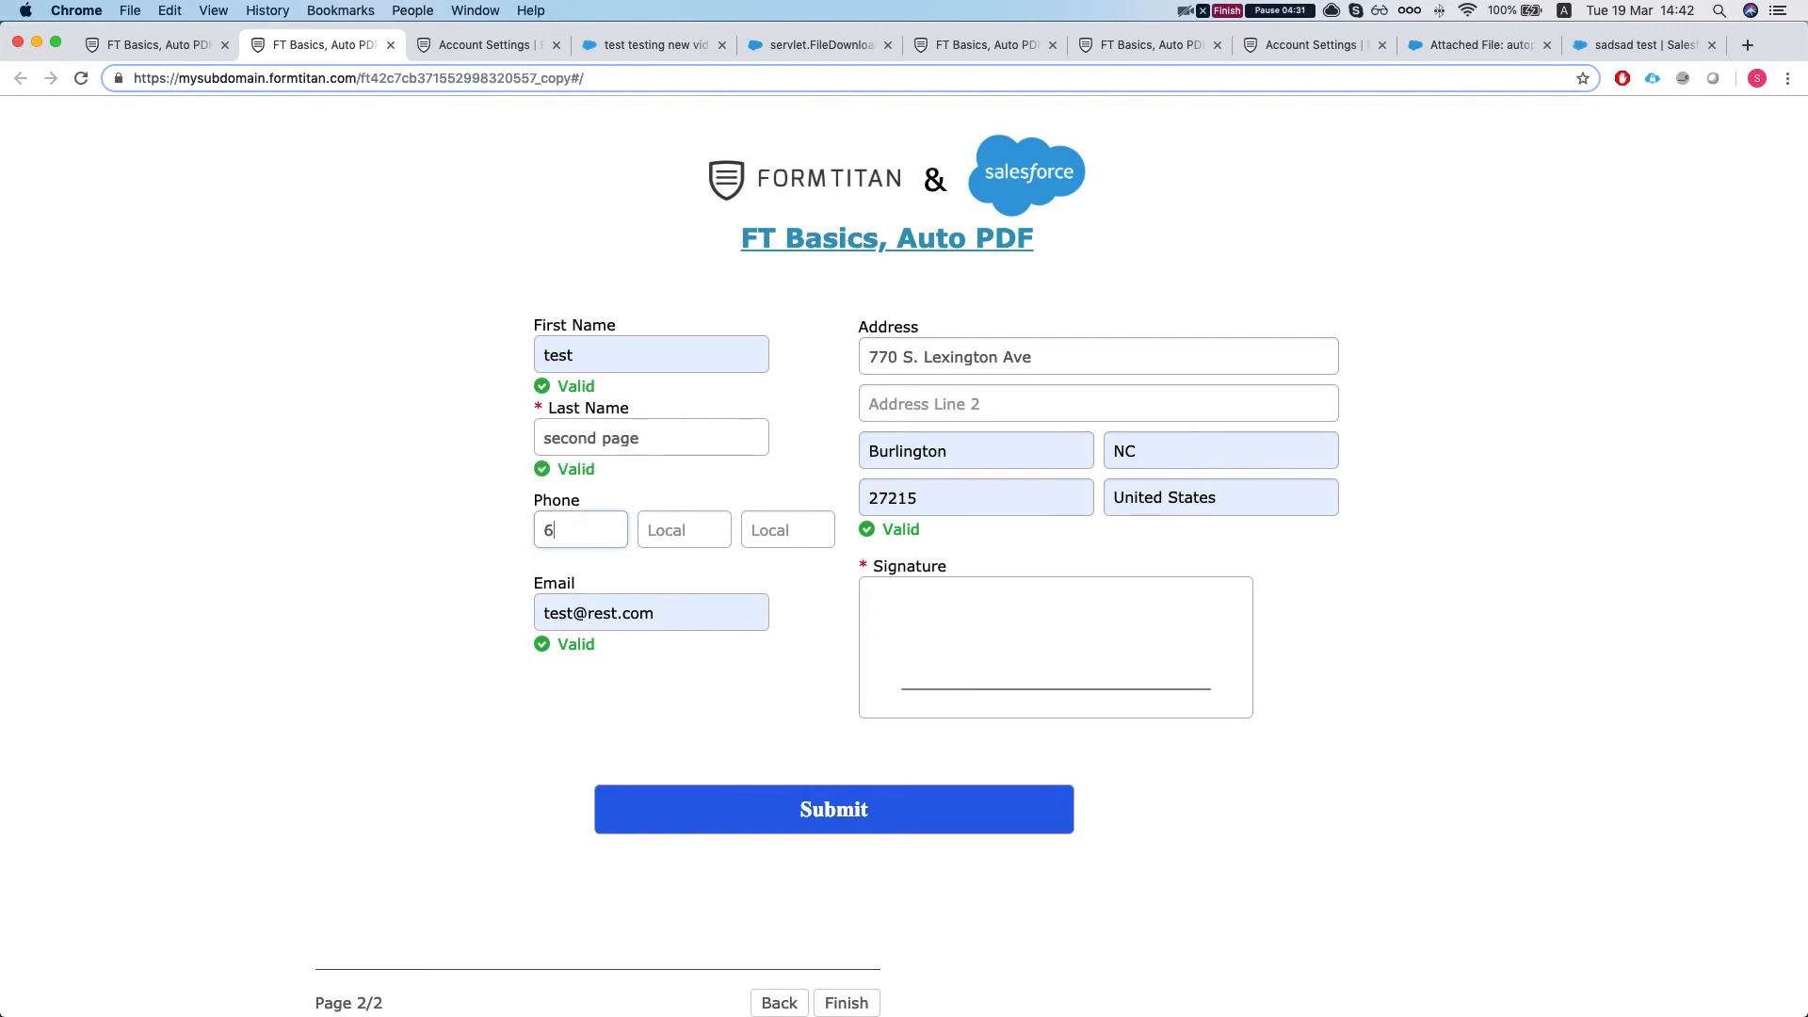
pyautogui.write('6656')
pyautogui.click(787, 529)
pyautogui.write('6658')
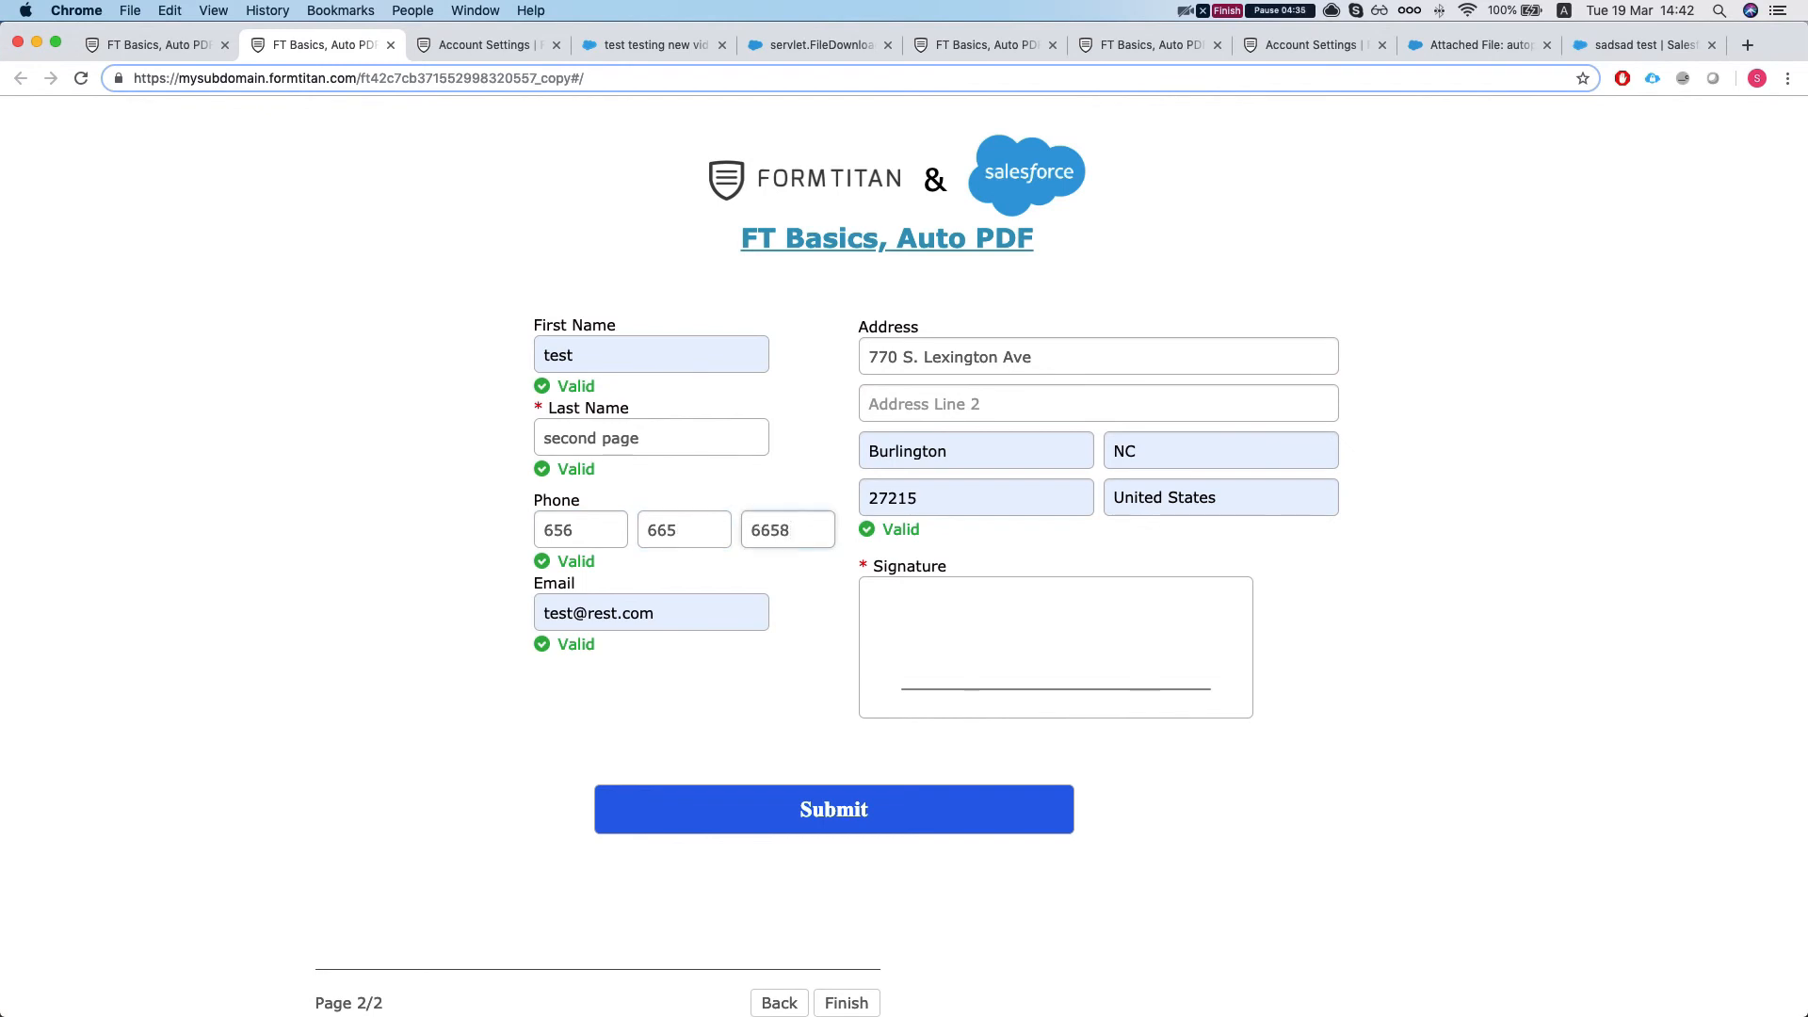
pyautogui.moveTo(876, 582); pyautogui.dragTo(1147, 669)
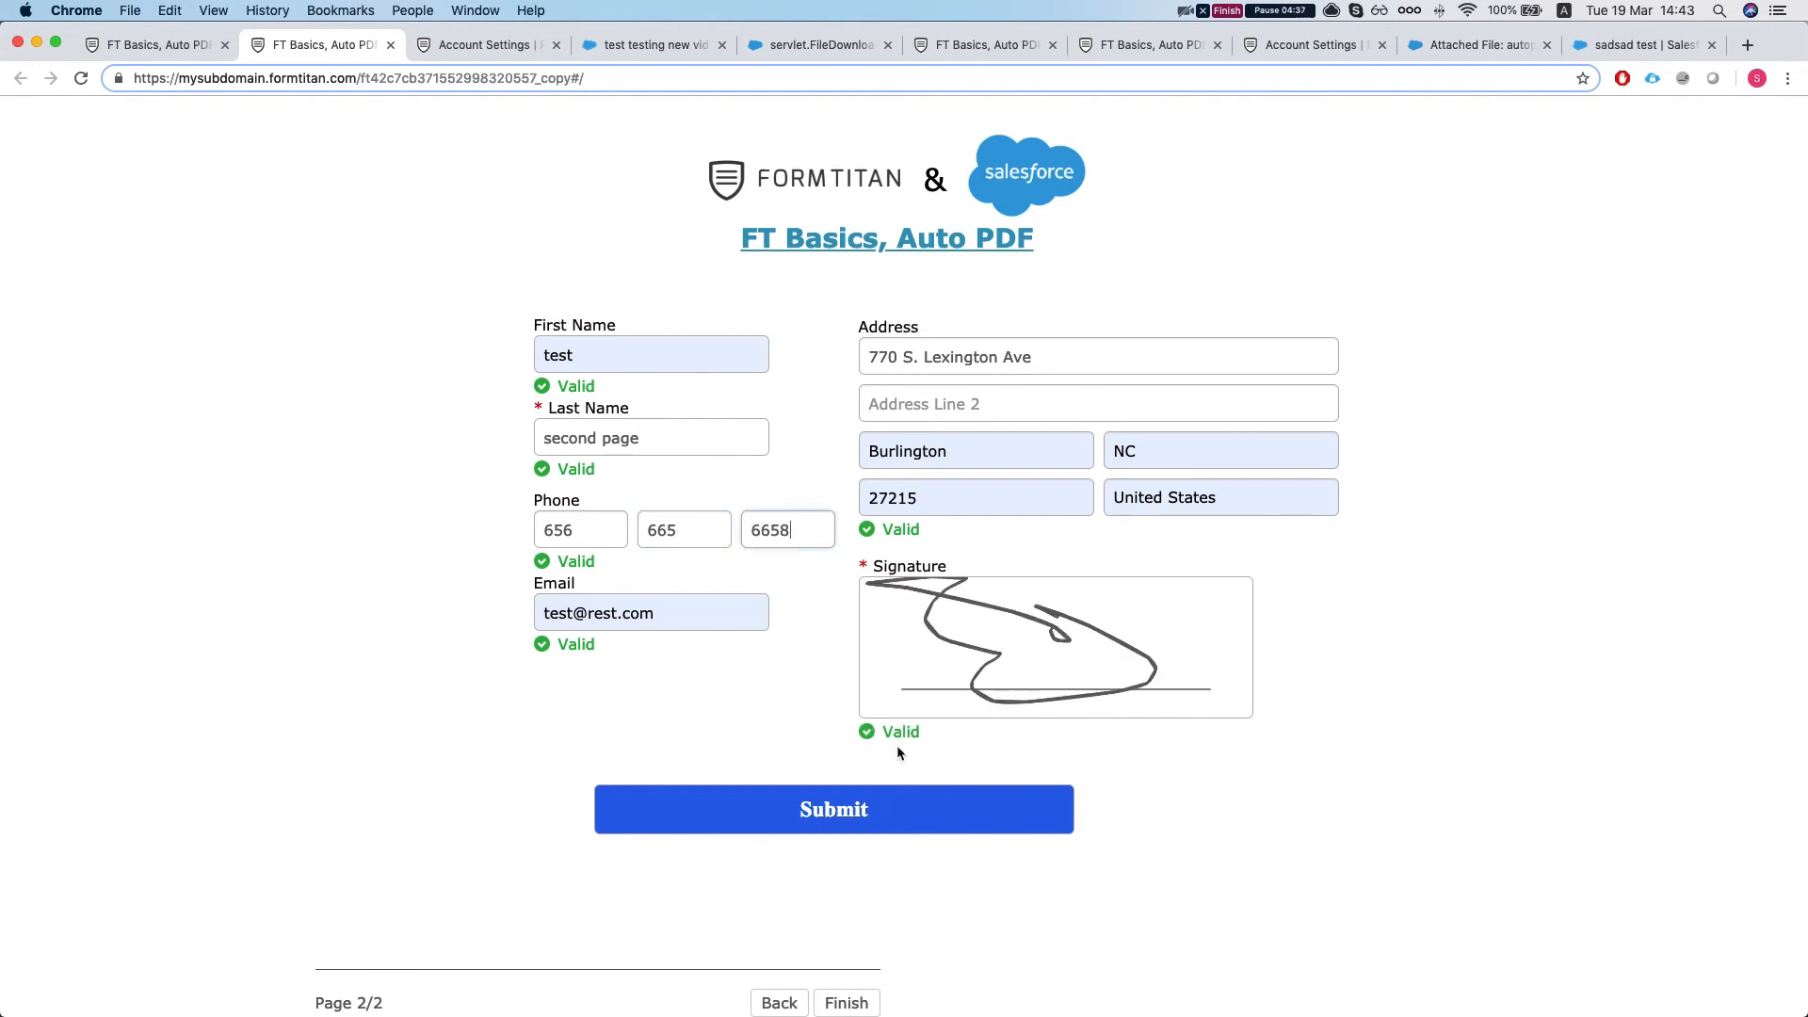
pyautogui.click(832, 808)
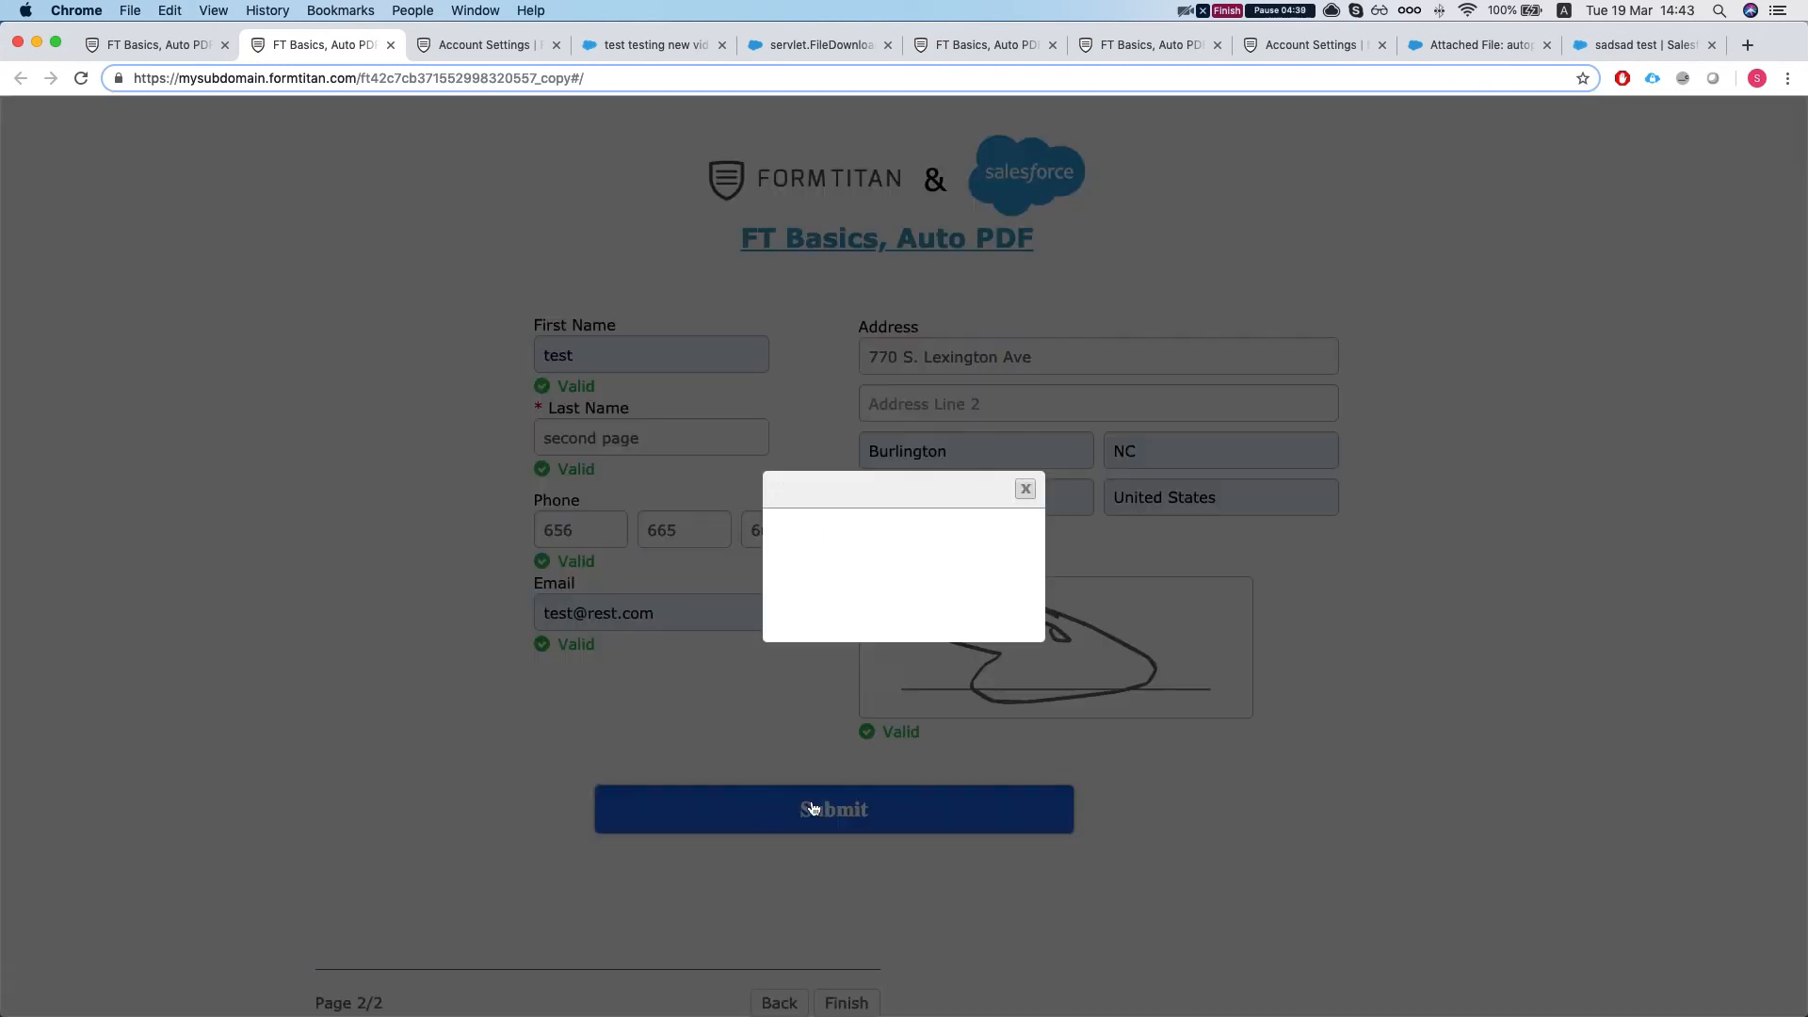
# Step: Confirm the thank-you, then refresh Push Settings / Logs to show the new 14:43 Contact and Attachment
pyautogui.click(832, 808)
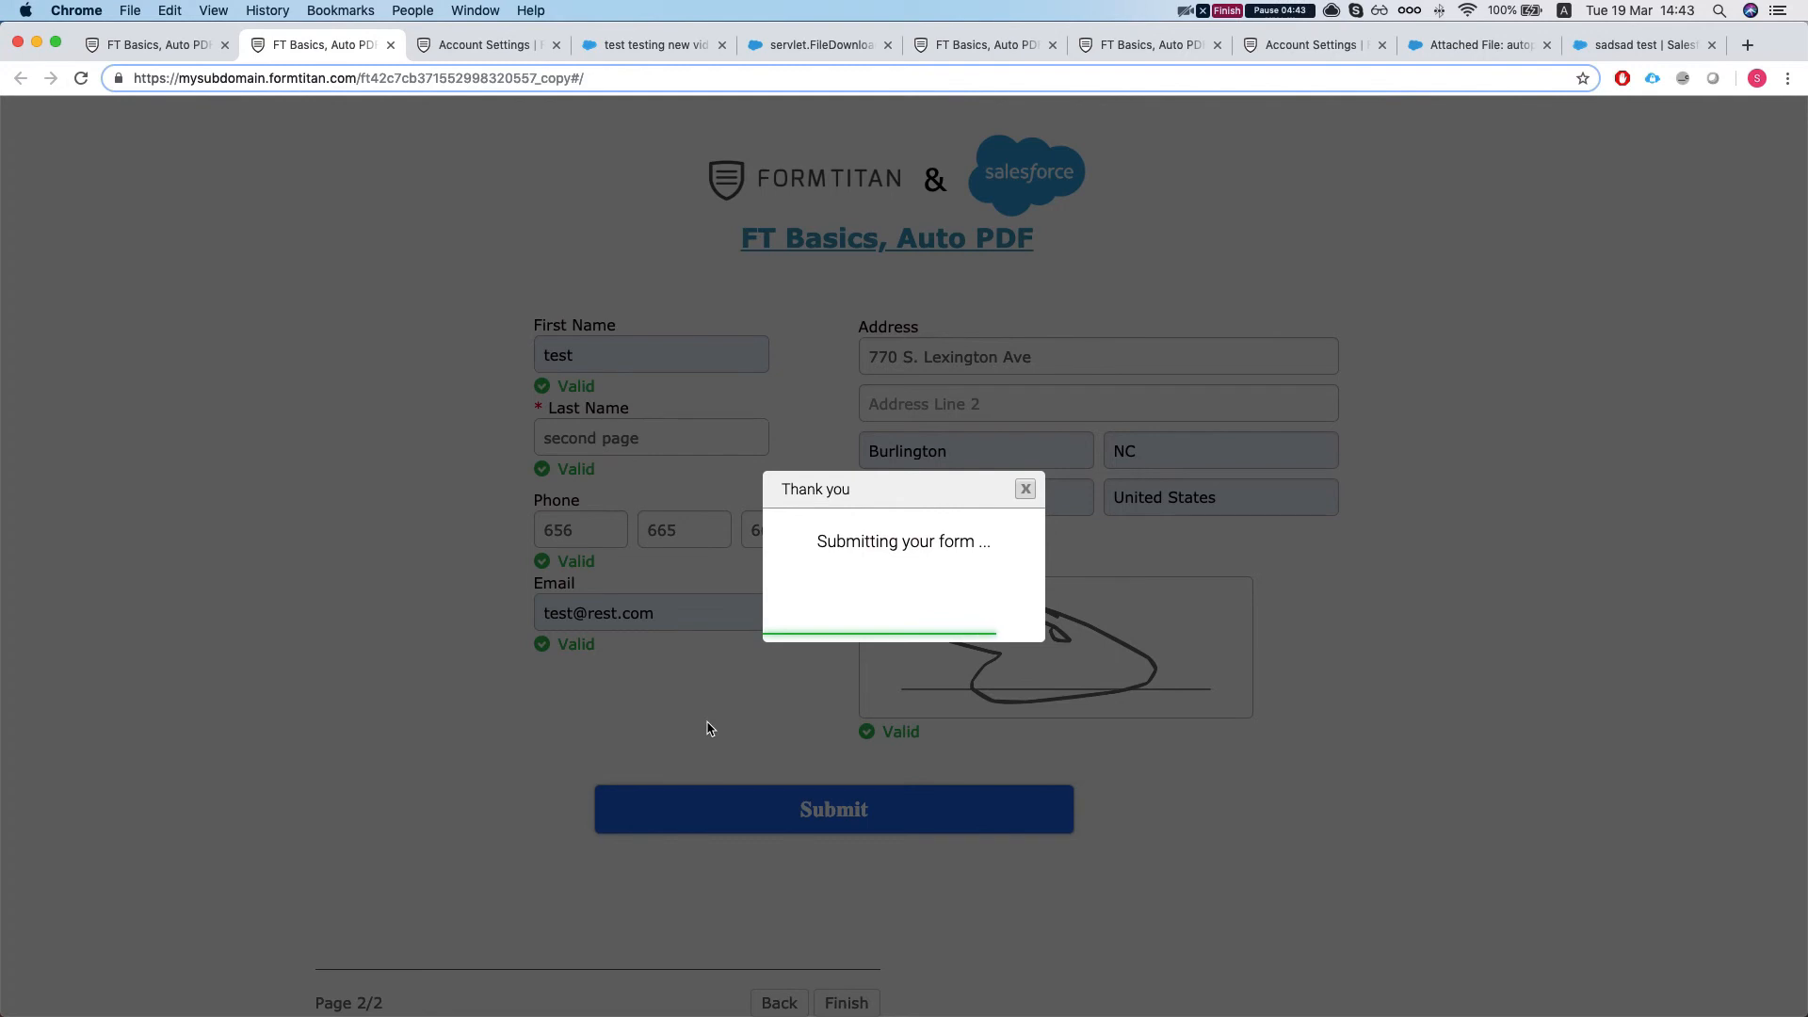
pyautogui.moveTo(661, 722)
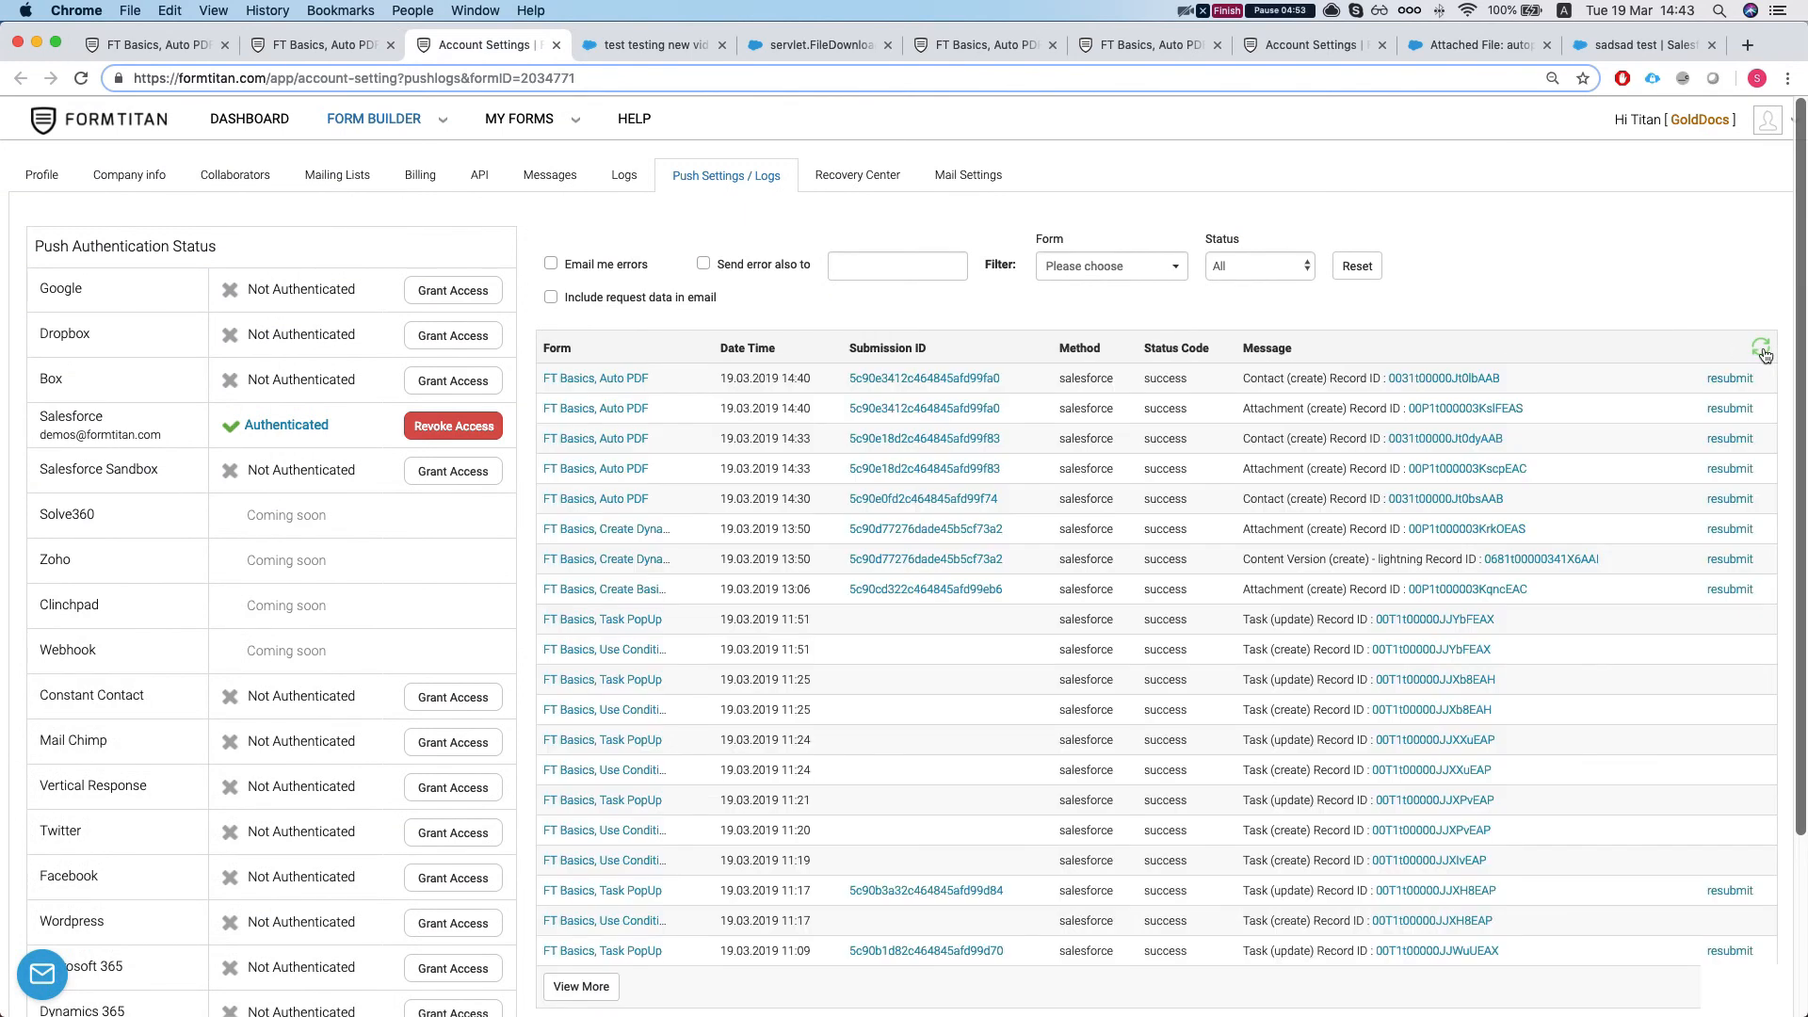
pyautogui.click(310, 45)
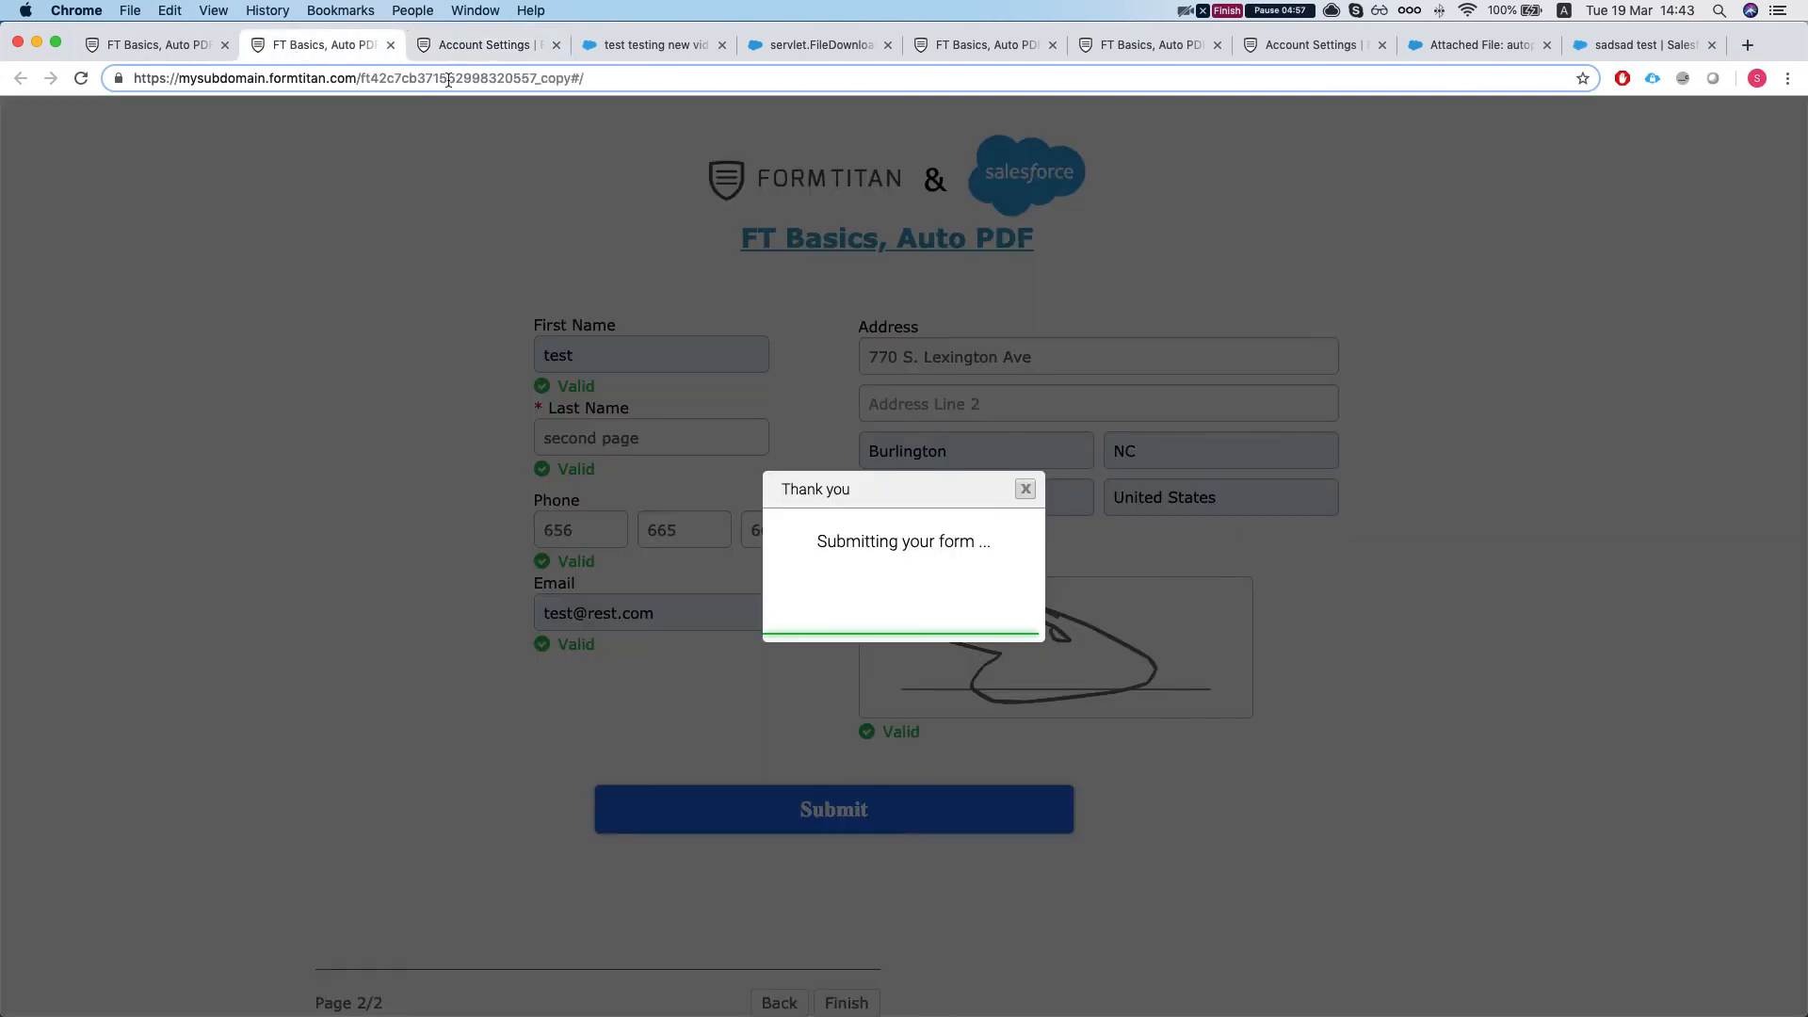
pyautogui.click(486, 43)
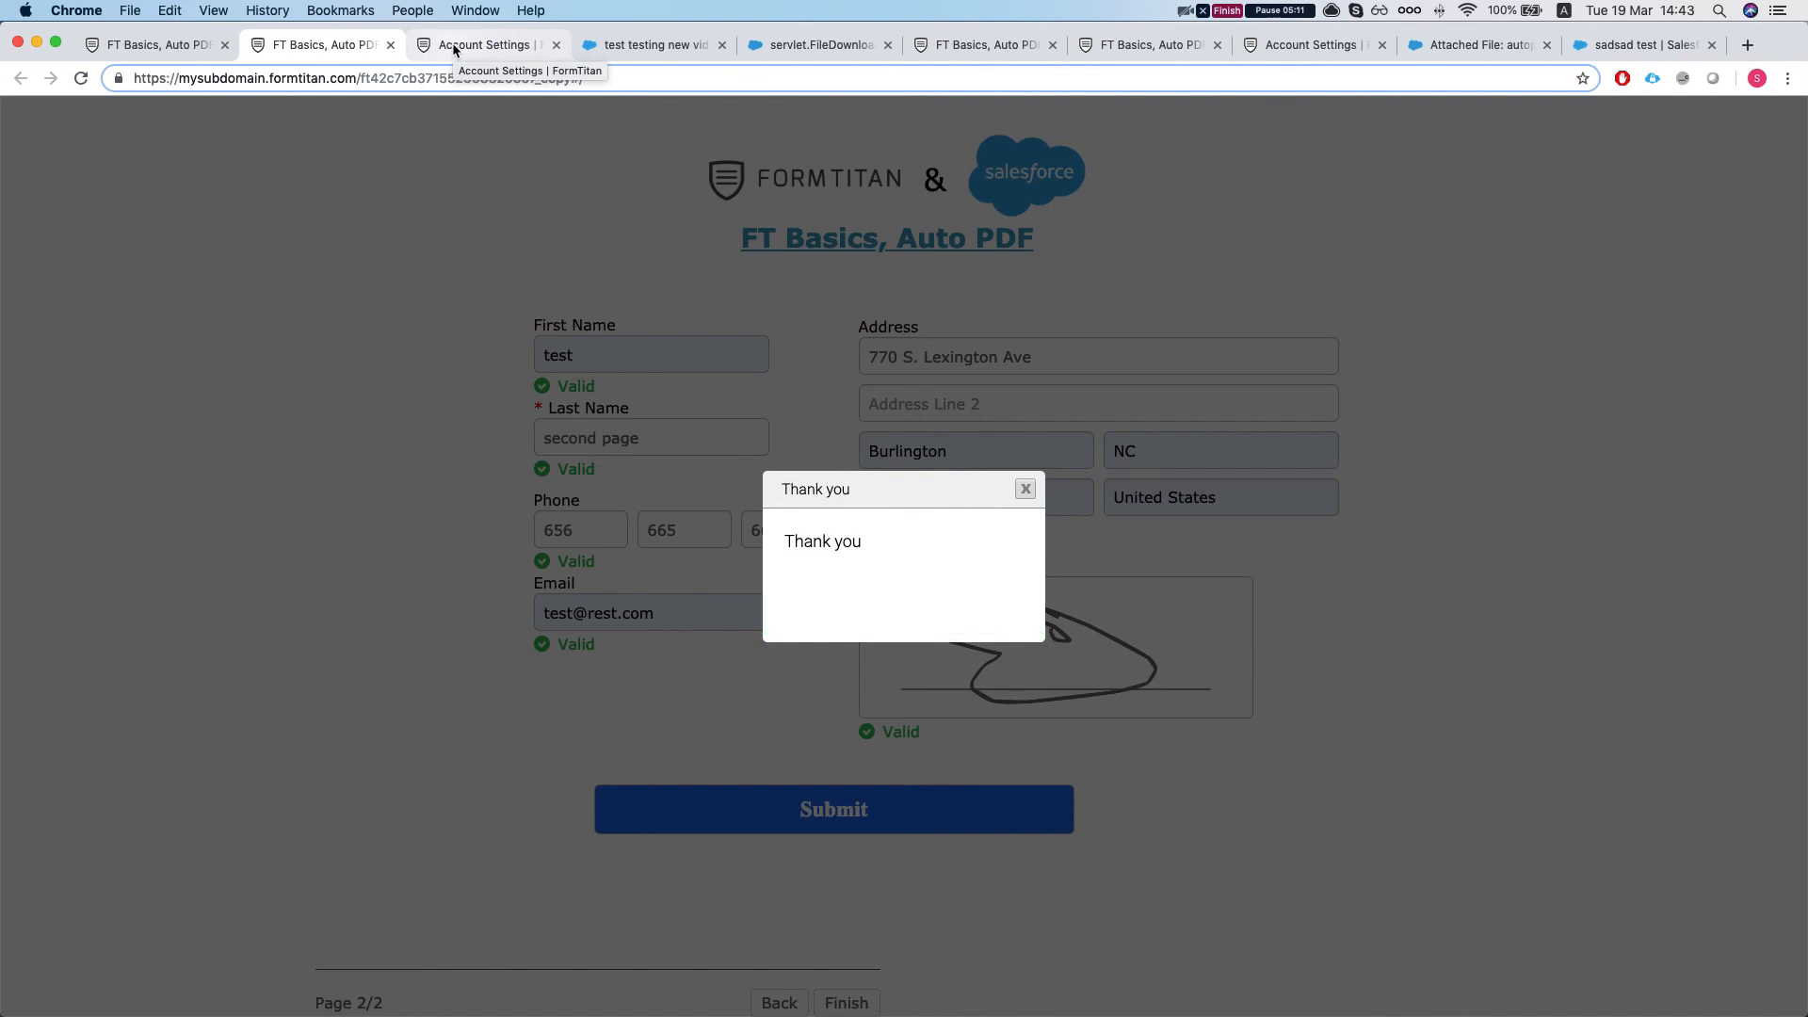
pyautogui.click(484, 44)
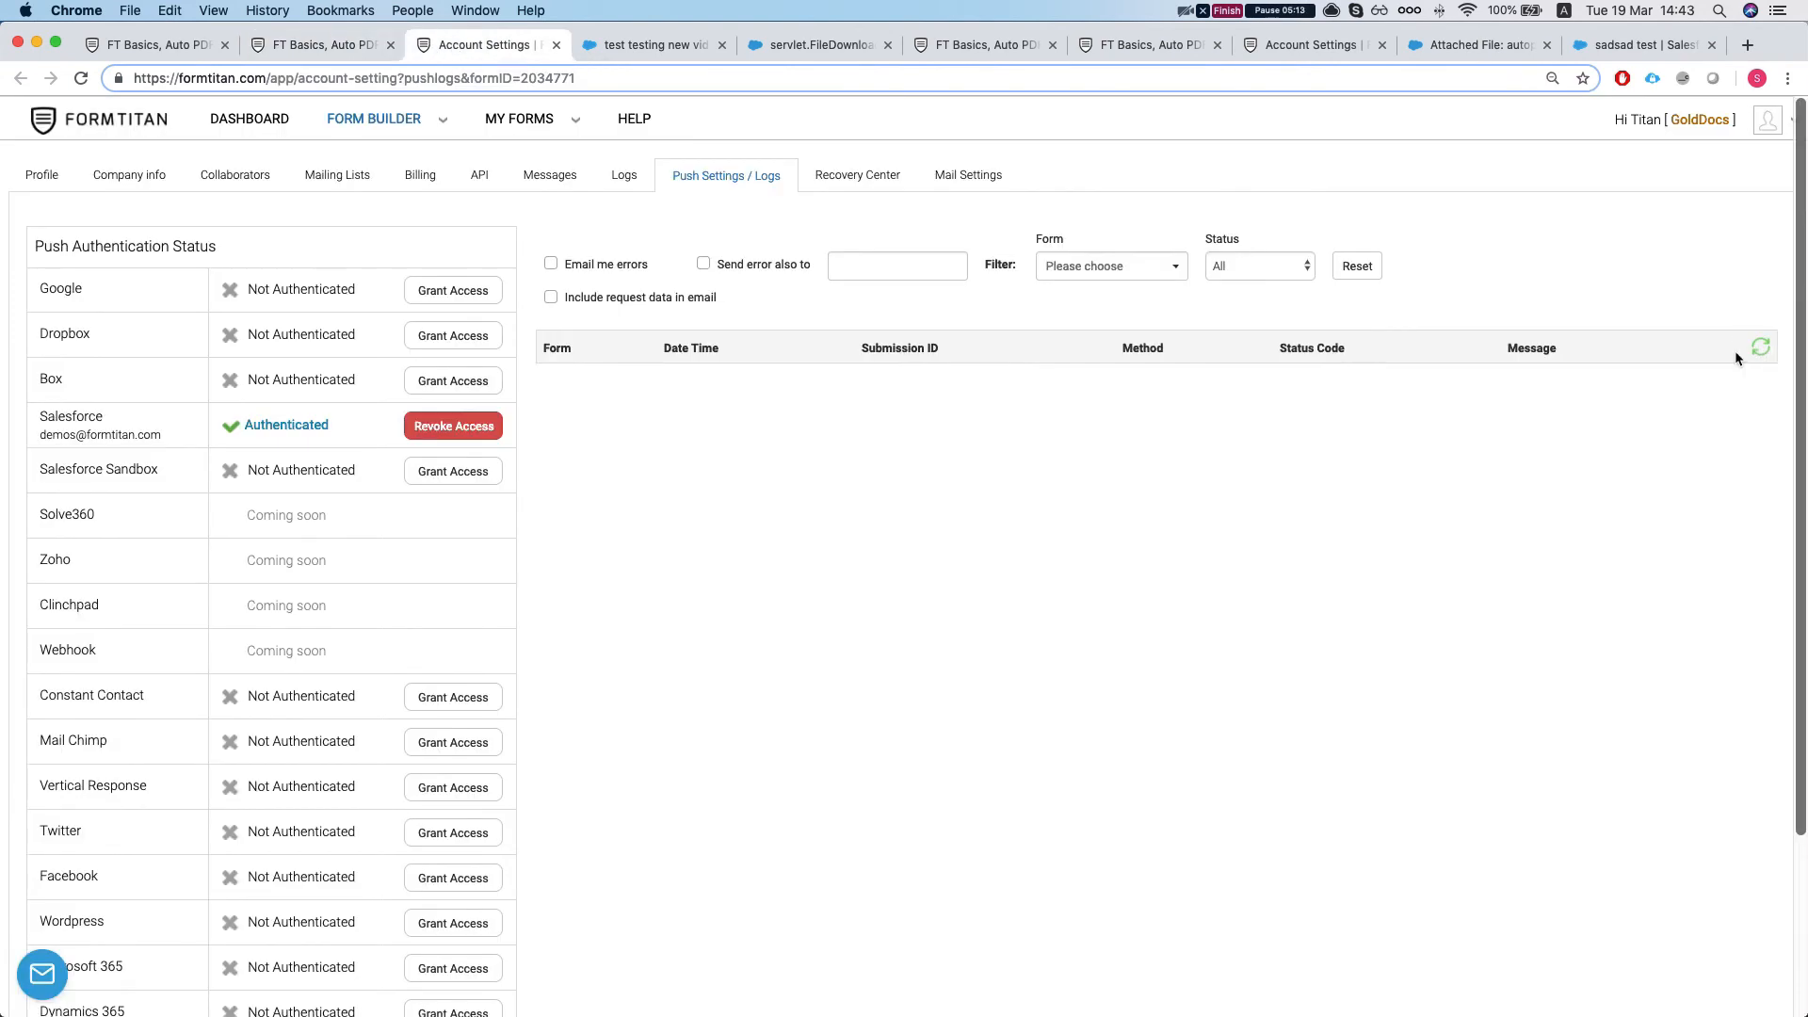
pyautogui.click(1759, 346)
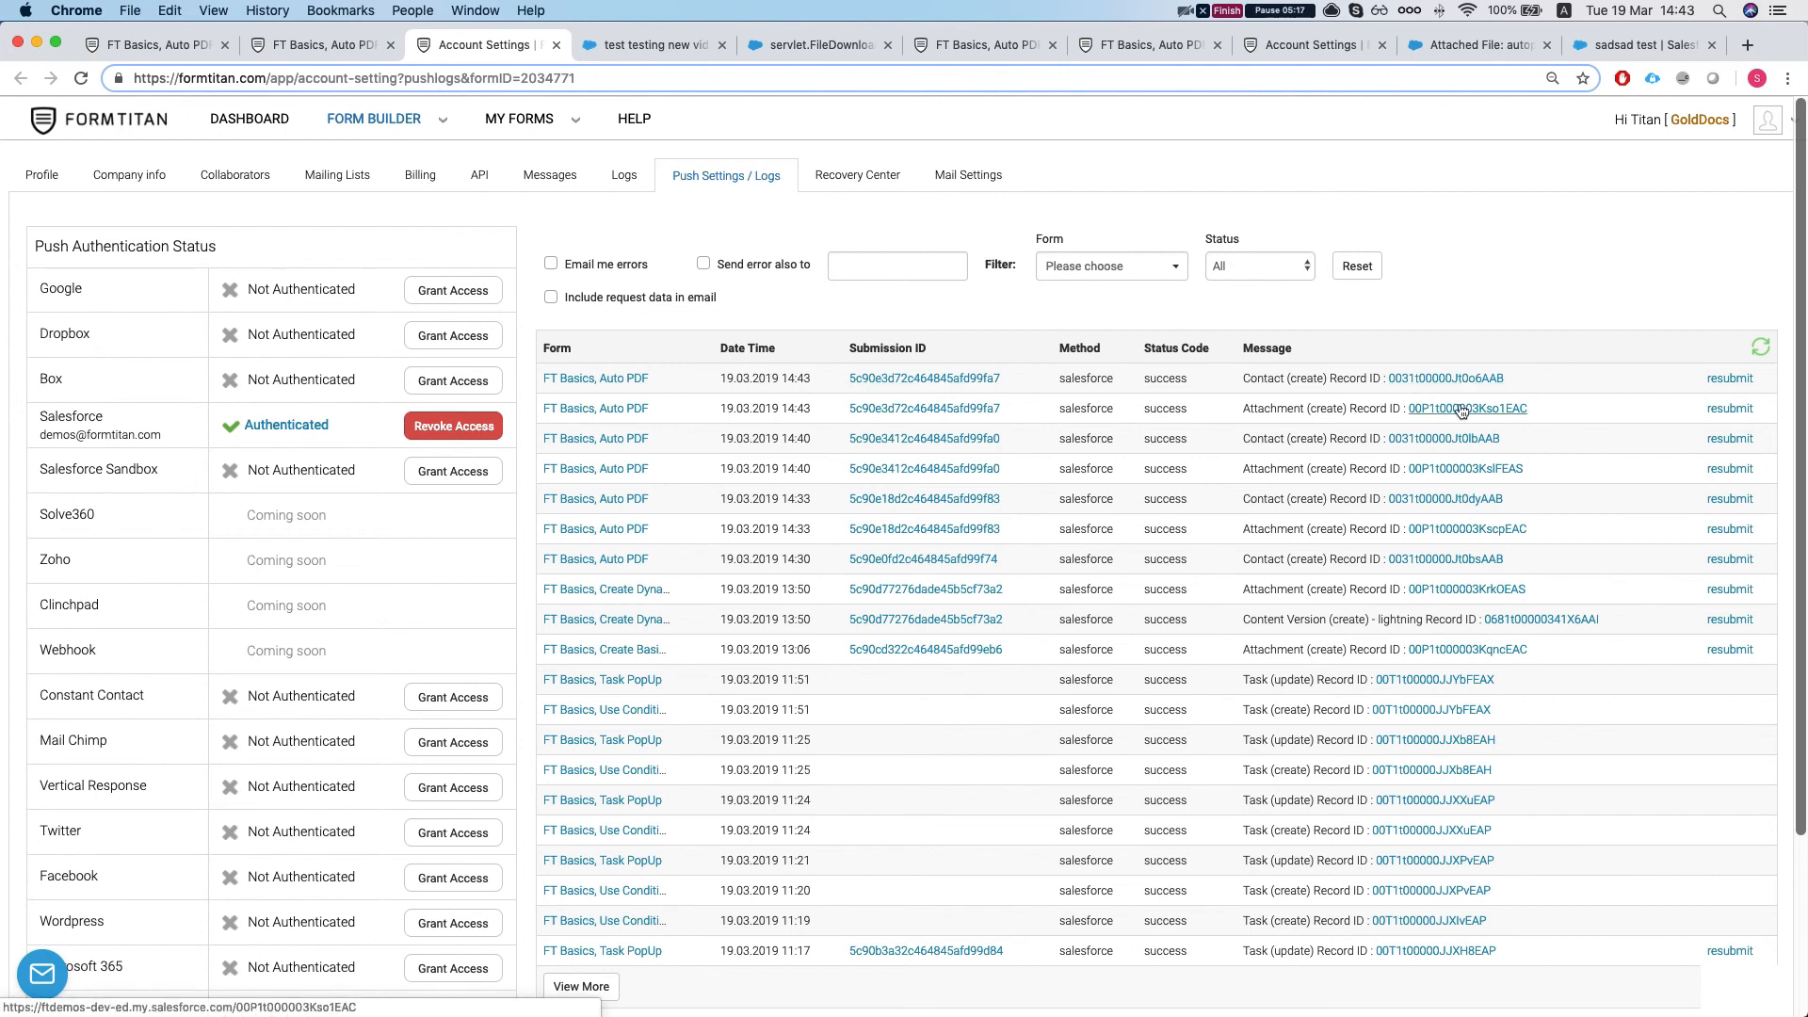
# Step: Open the 'test first page' contact in Salesforce and view its two-page auto.pdf attachment
pyautogui.click(1450, 379)
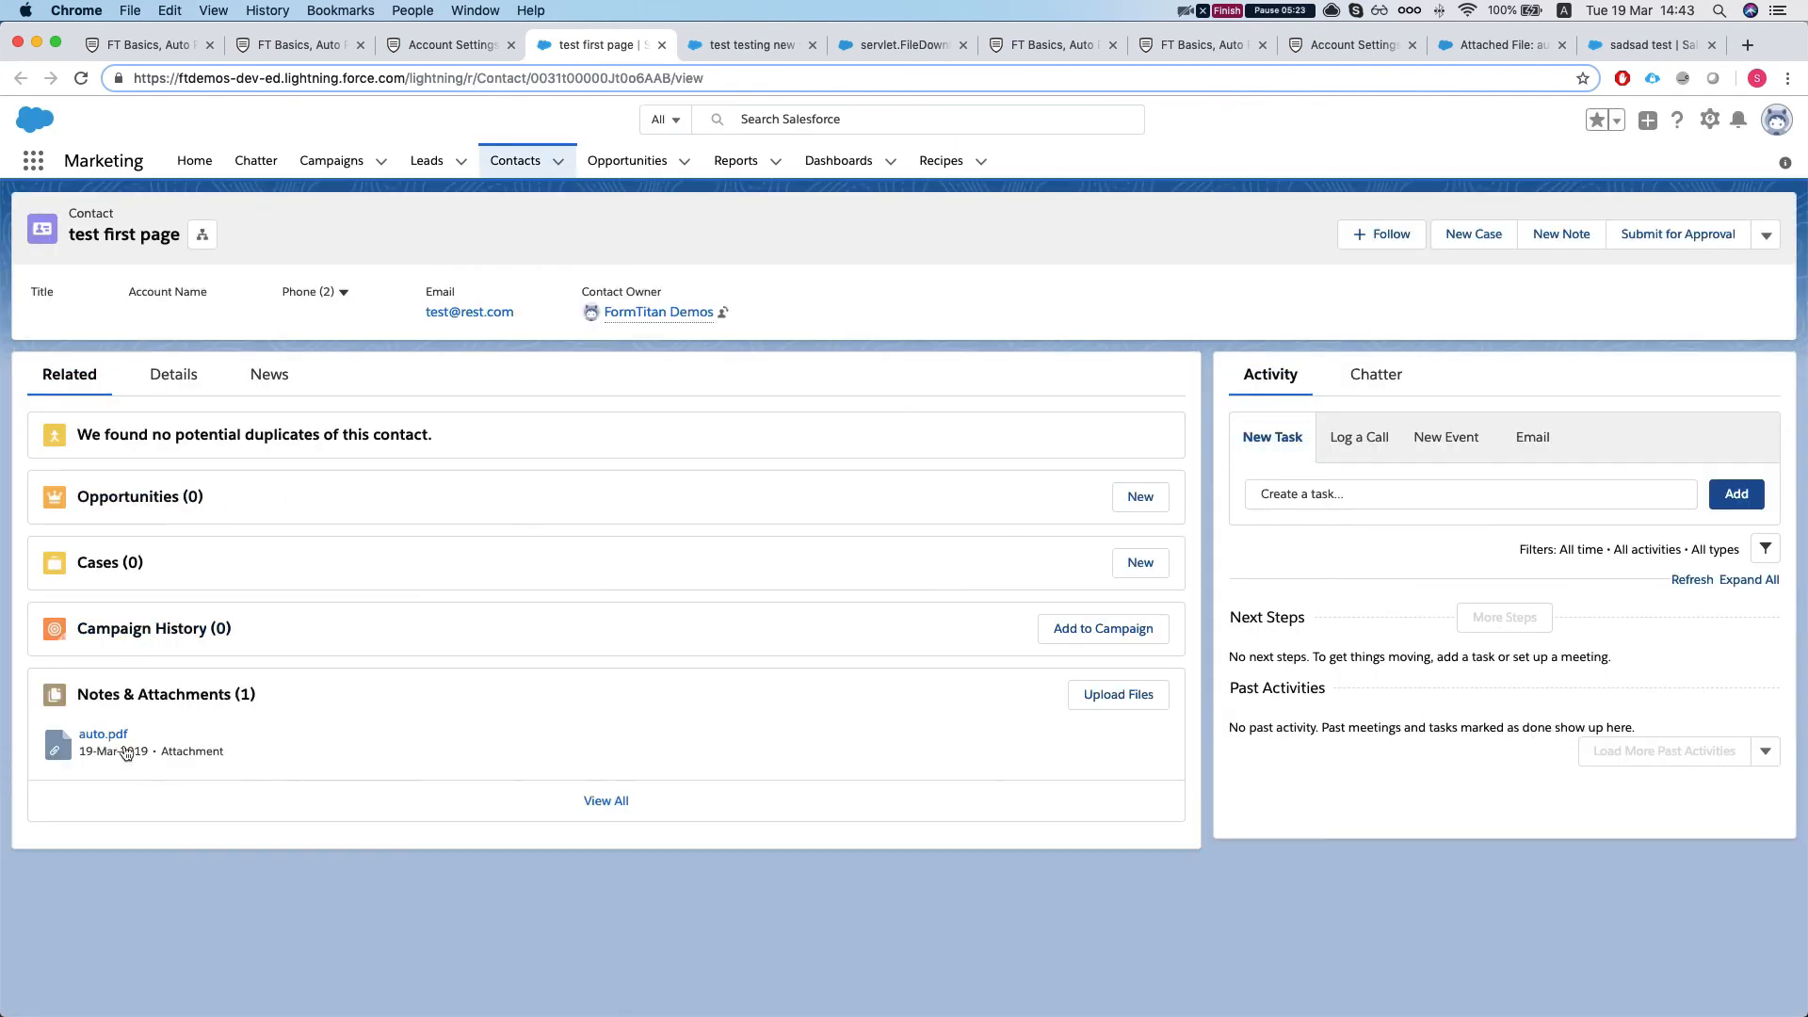
pyautogui.click(102, 733)
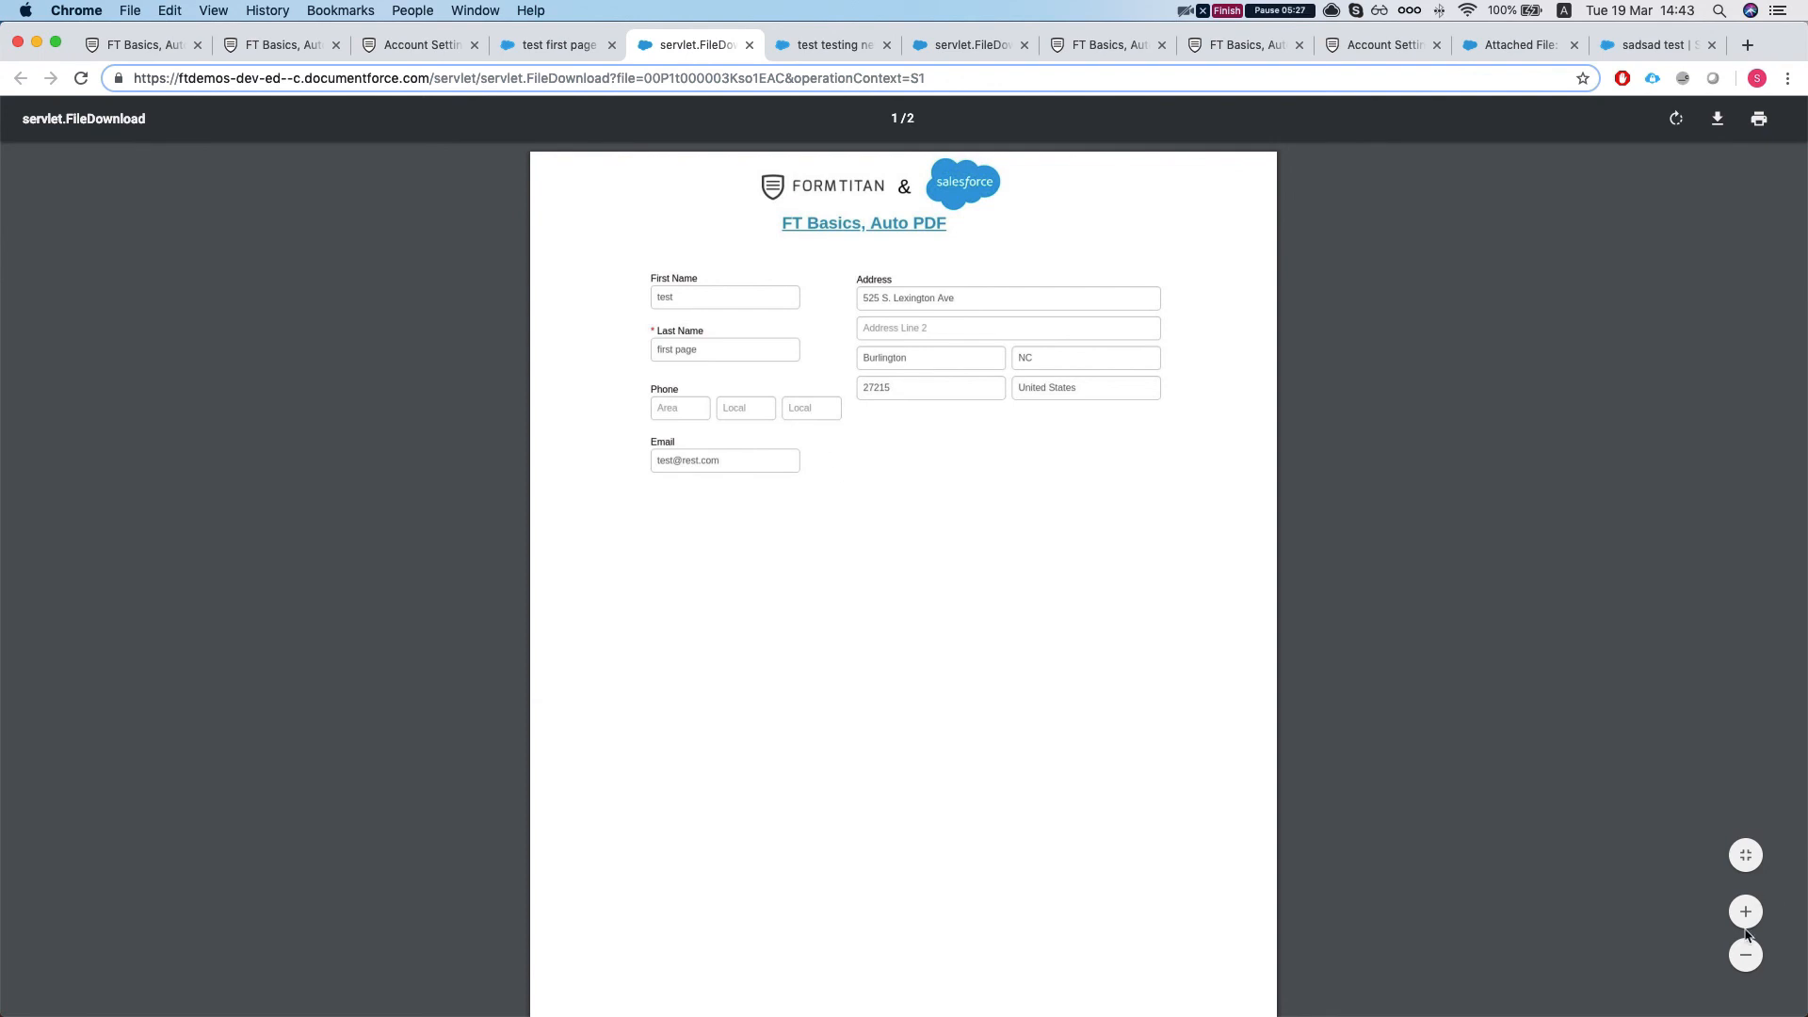
pyautogui.scroll(-3)
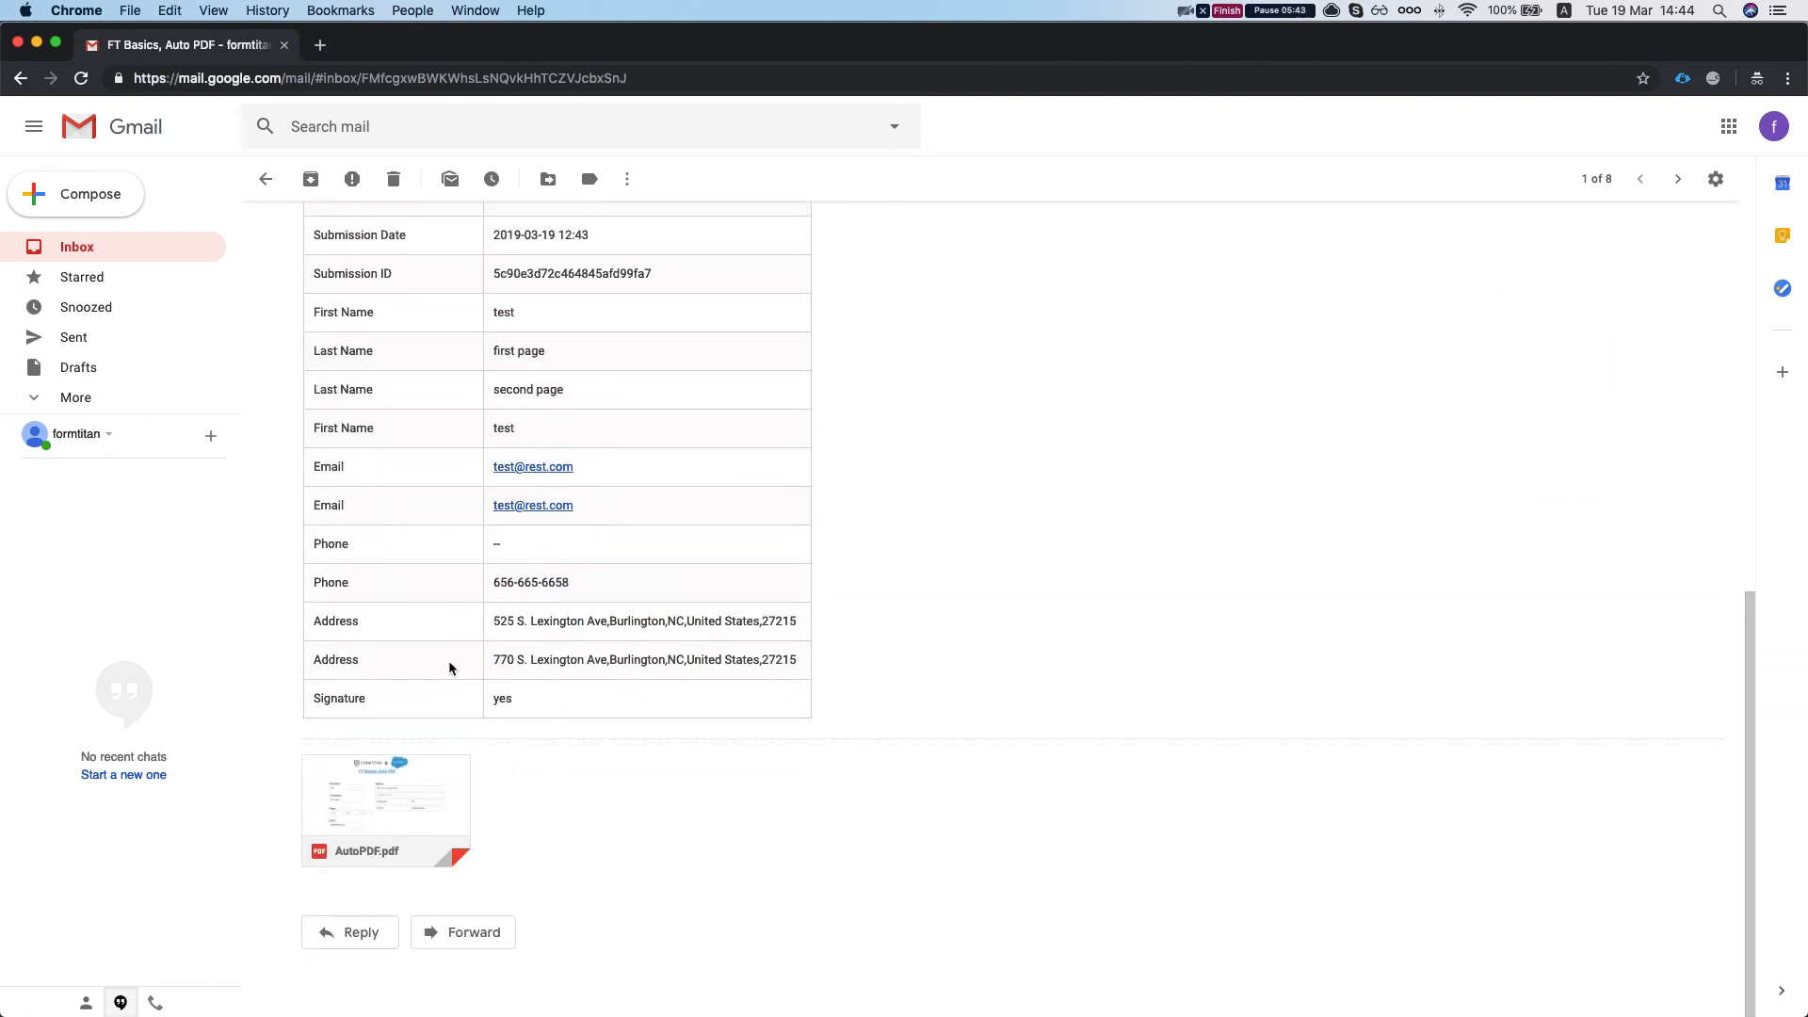
# Step: Preview the AutoPDF.pdf attached to the Gmail submission email
pyautogui.click(384, 795)
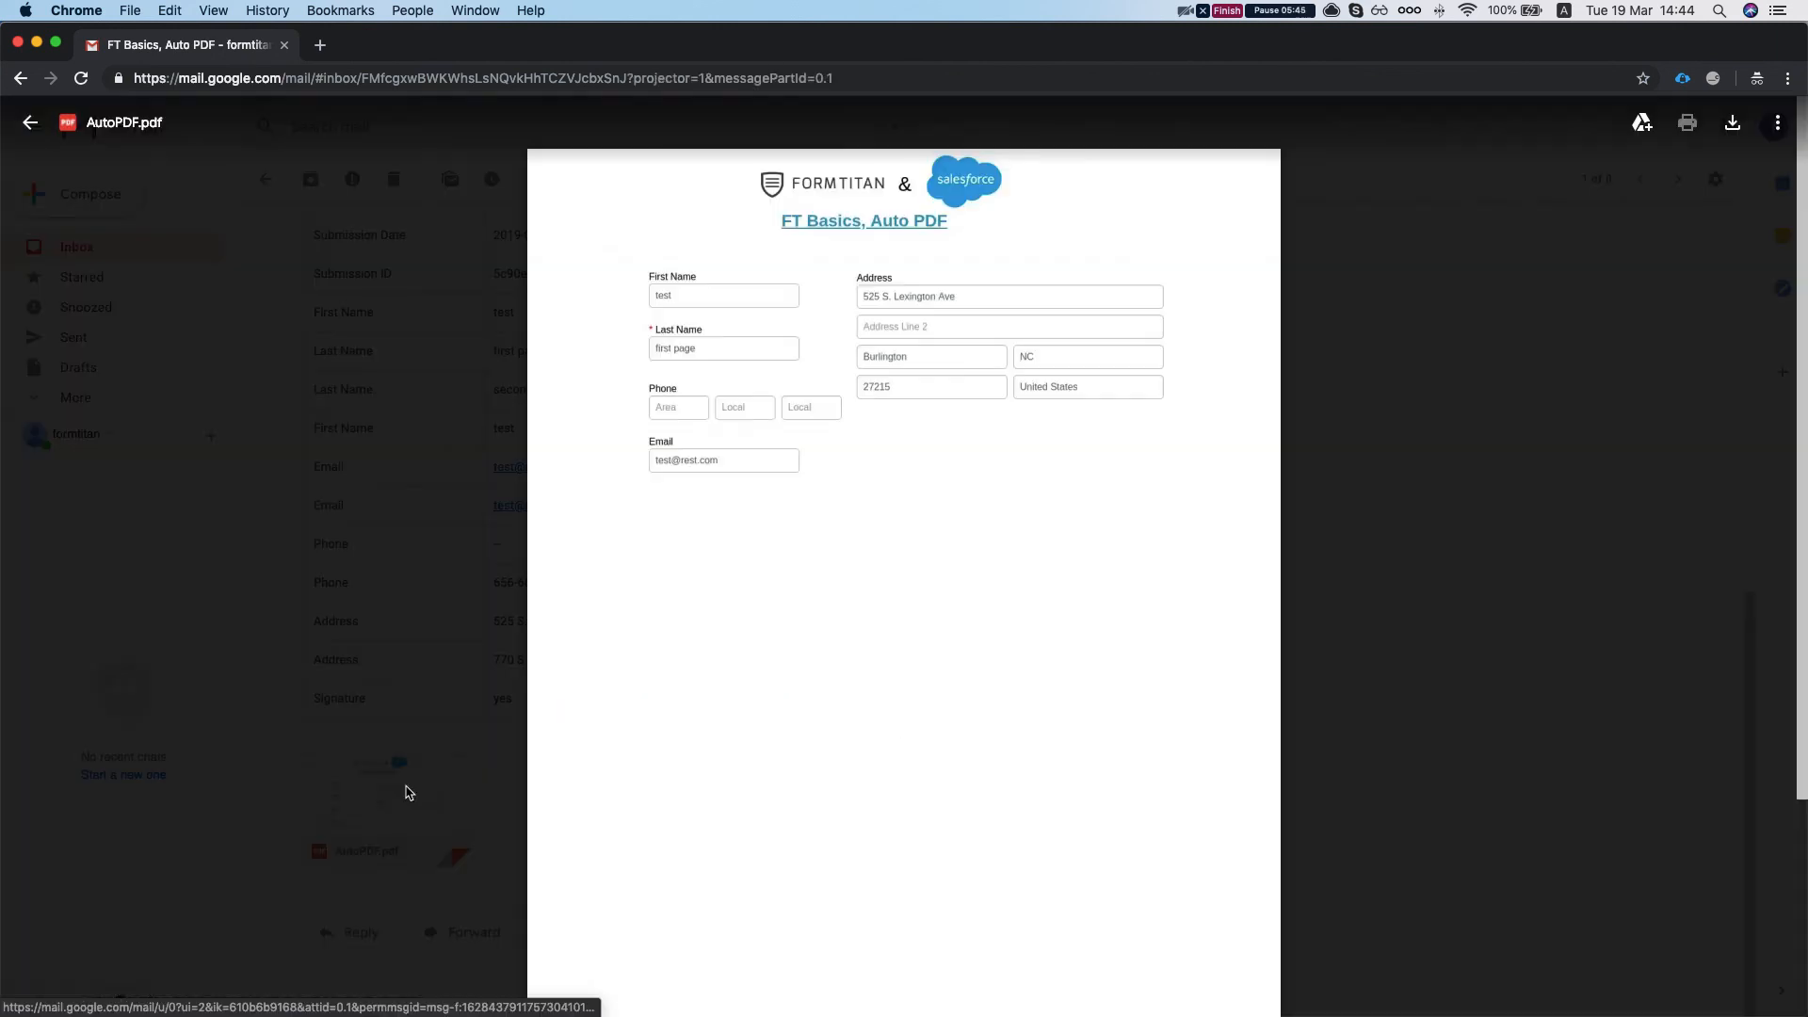